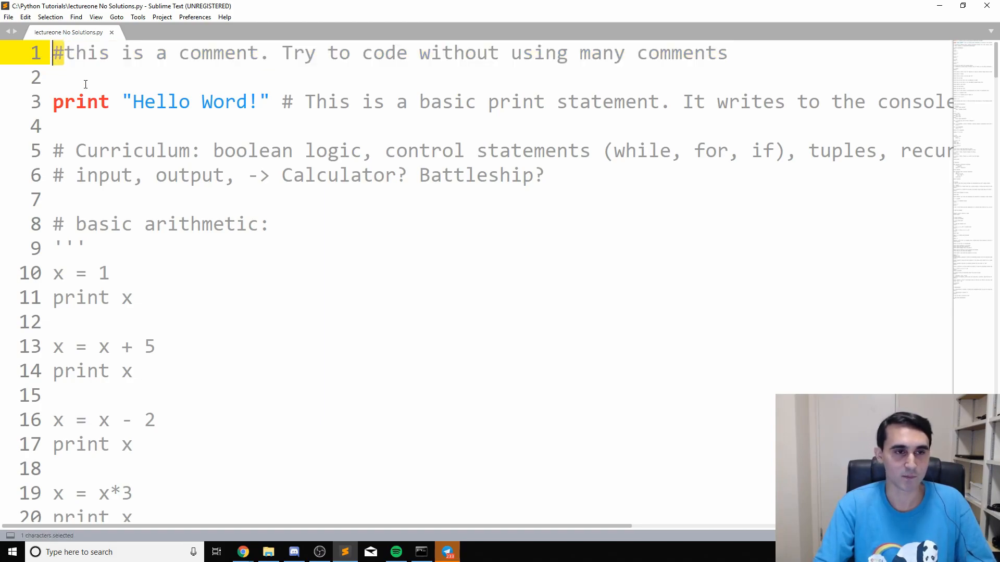
mouse_move(954, 125)
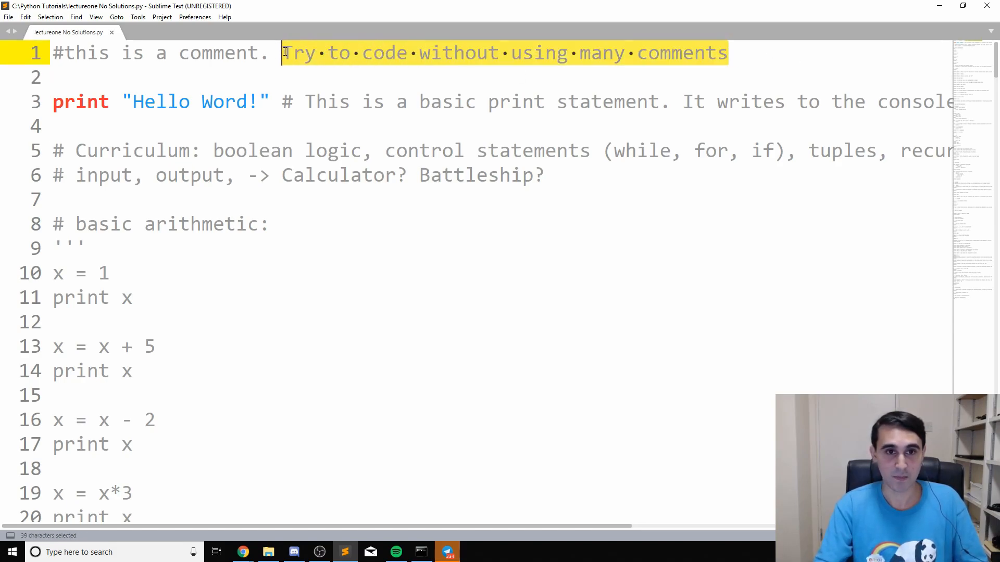
mouse_move(493, 321)
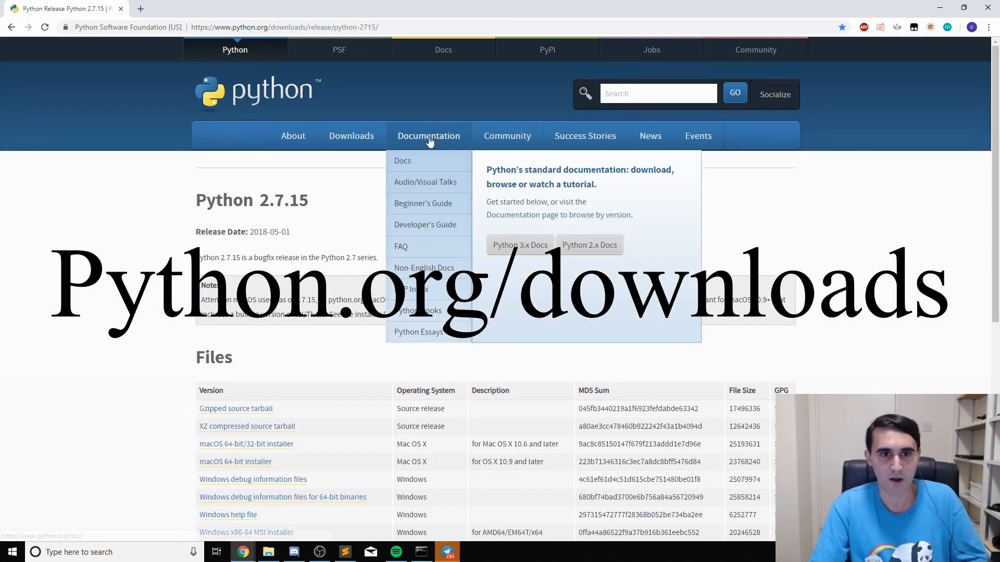
Step: Visit the Python downloads page and the Python 2.7.15 release page in the browser
click(351, 136)
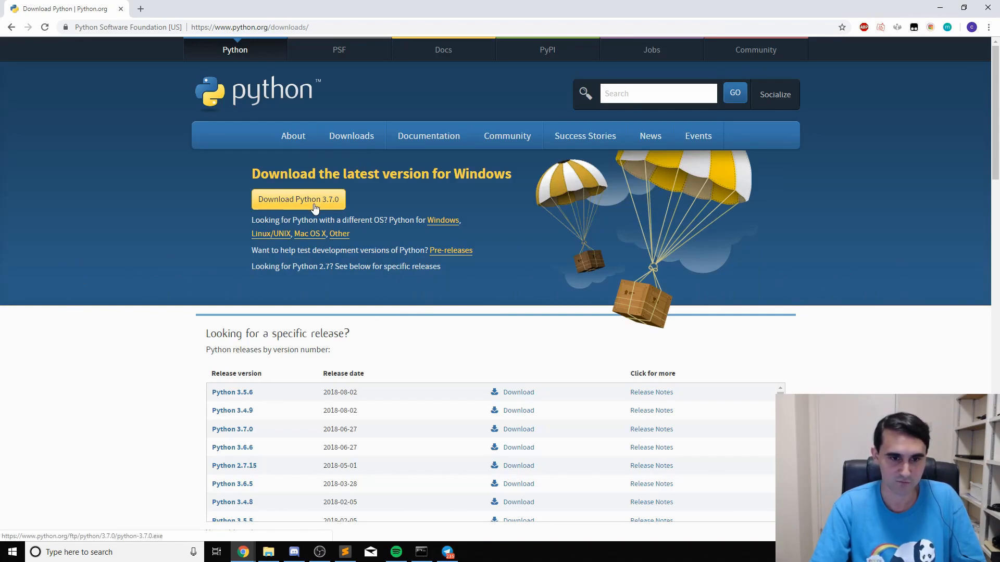
scroll(down, 3)
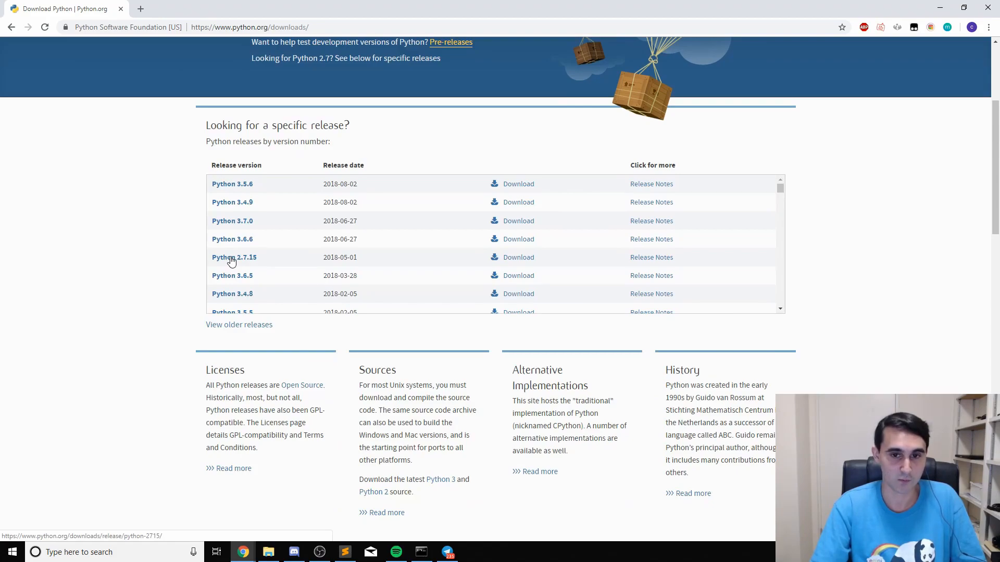
click(233, 256)
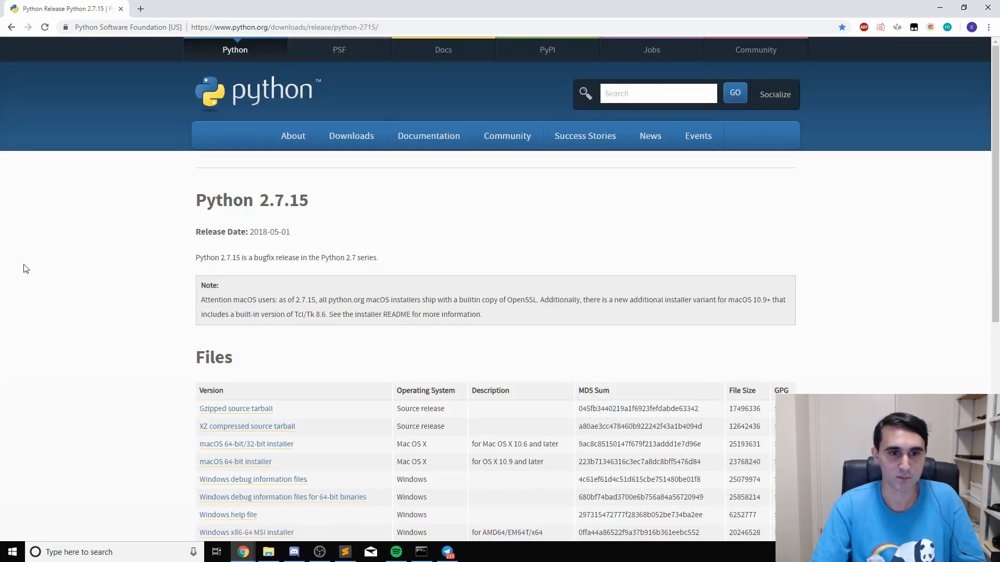
scroll(down, 3)
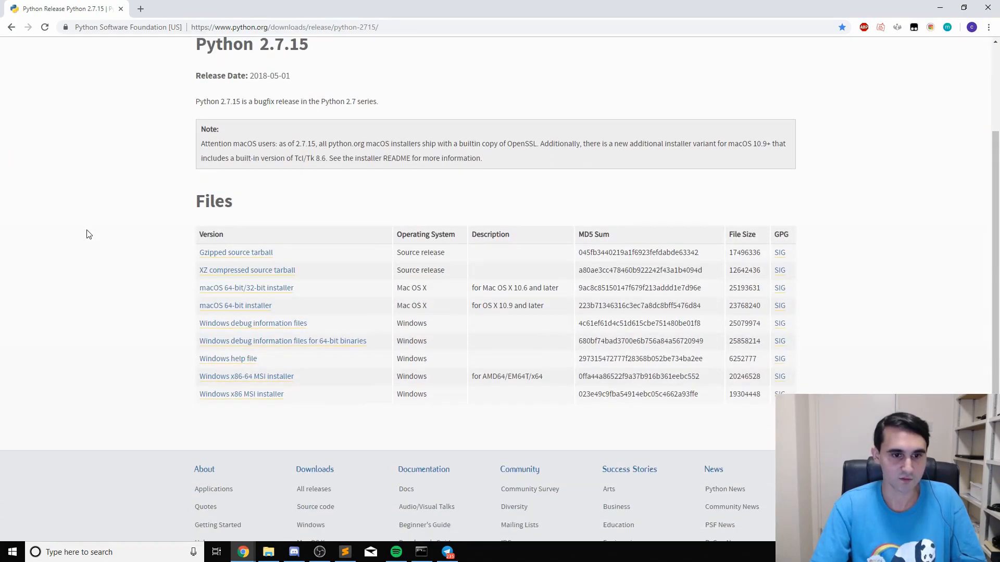
mouse_move(235, 306)
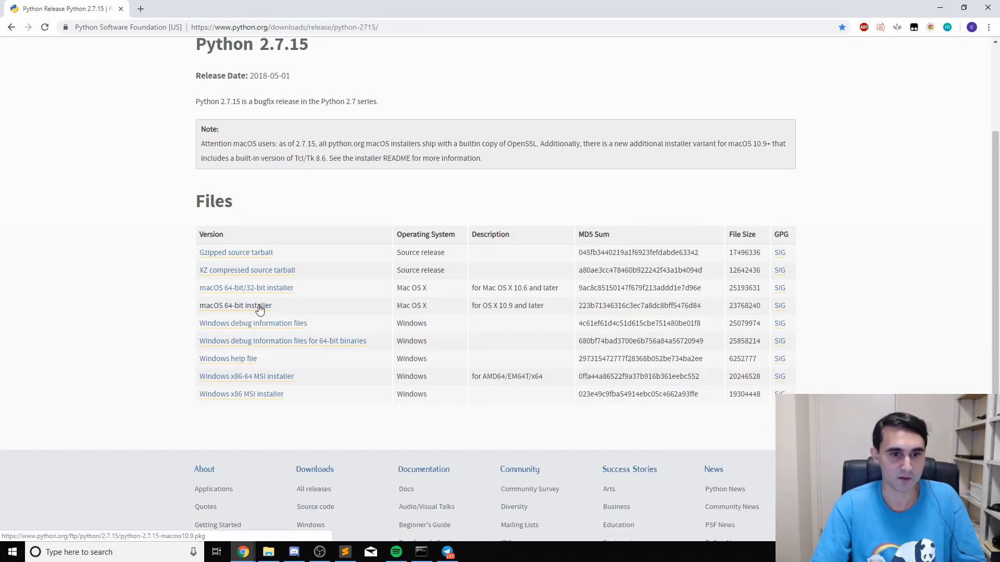
mouse_move(249, 399)
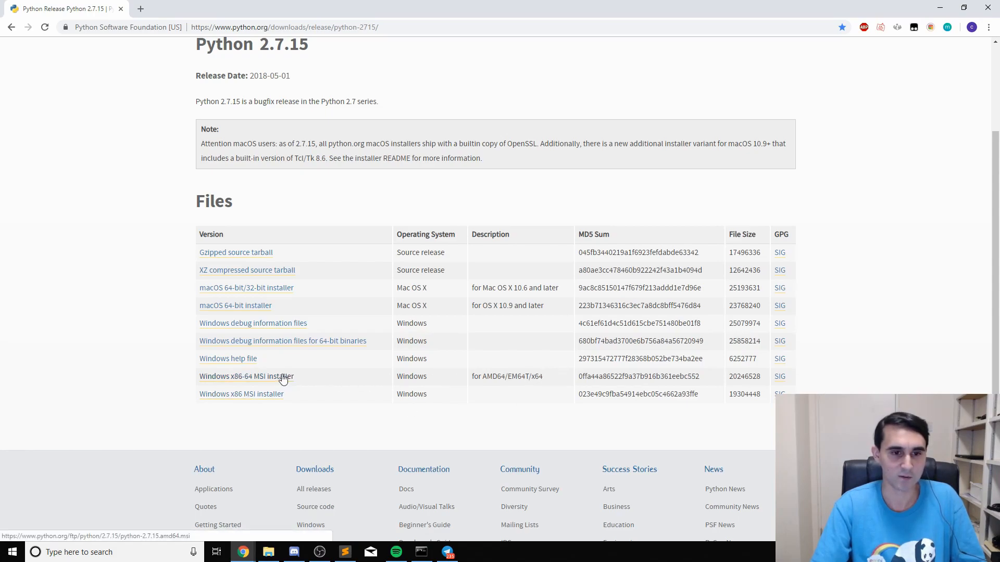
mouse_move(273, 401)
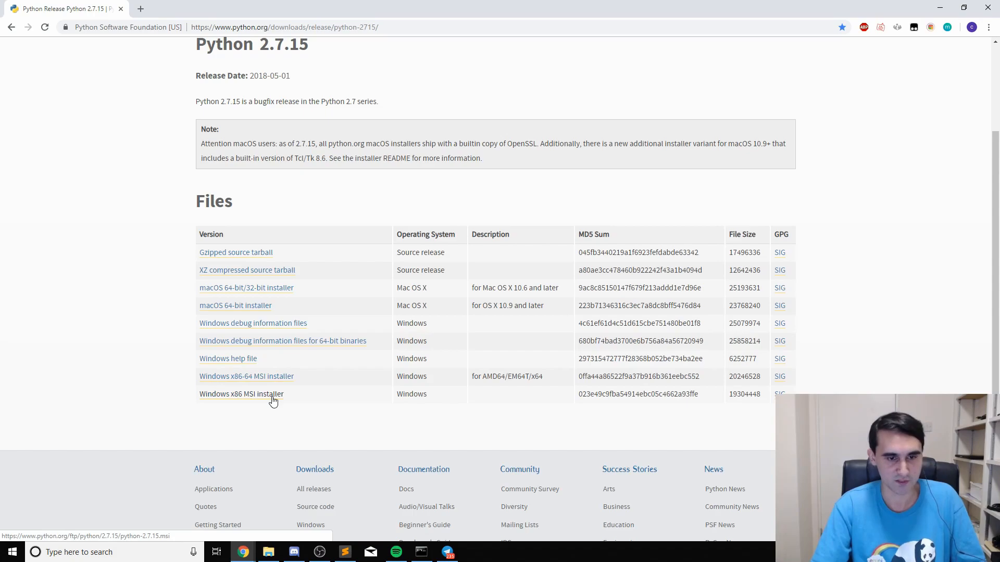
mouse_move(246, 287)
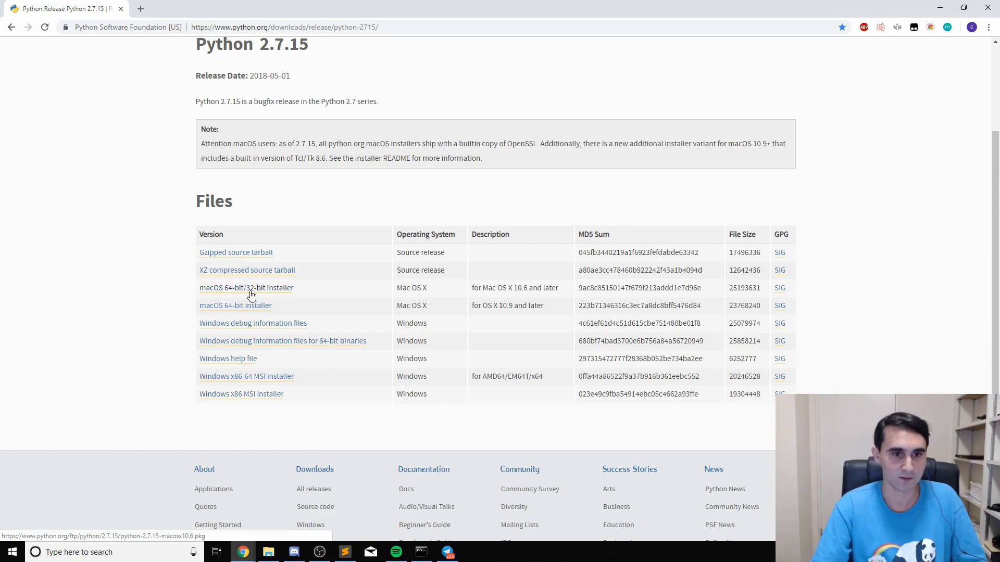
mouse_move(235, 252)
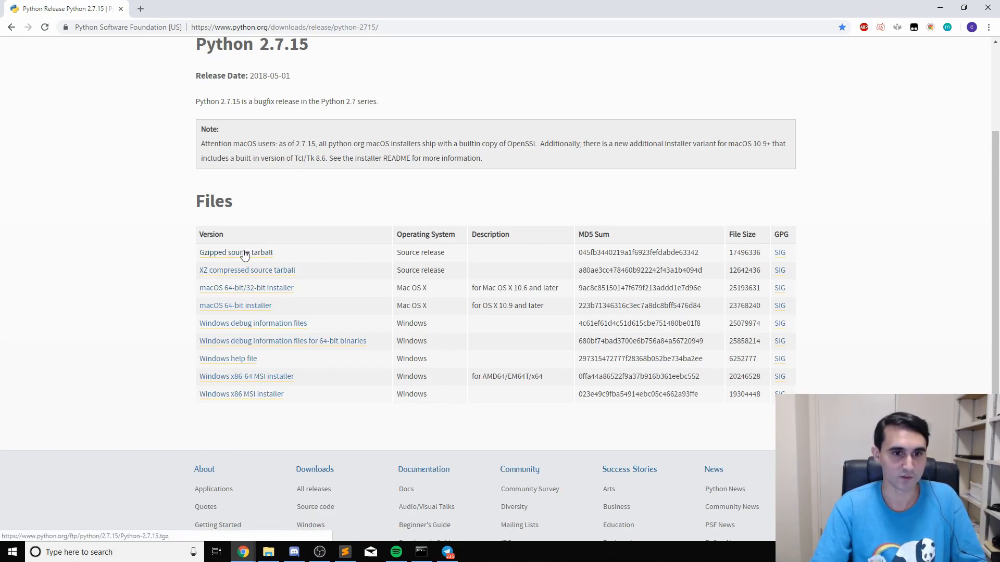
scroll(up, 3)
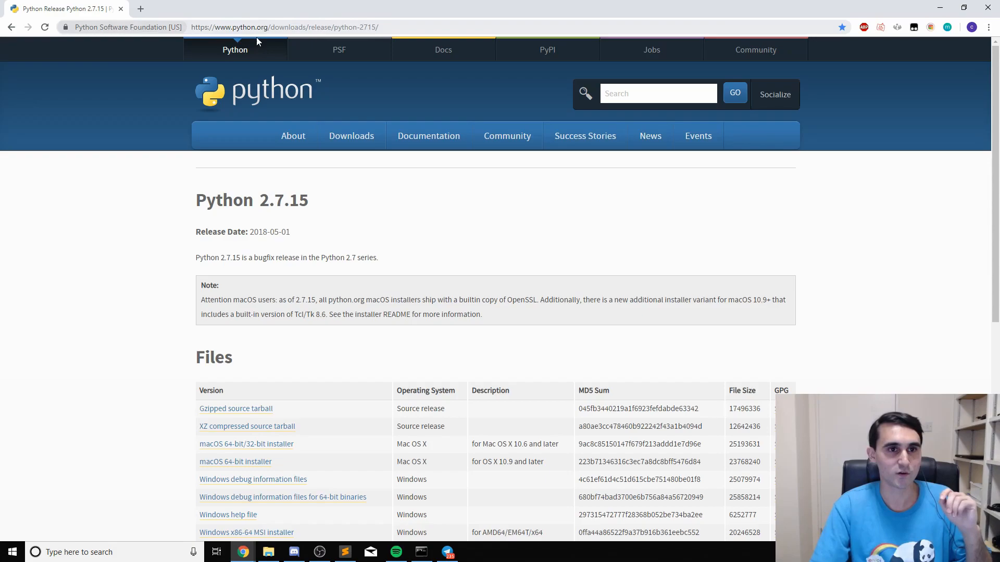
click(285, 27)
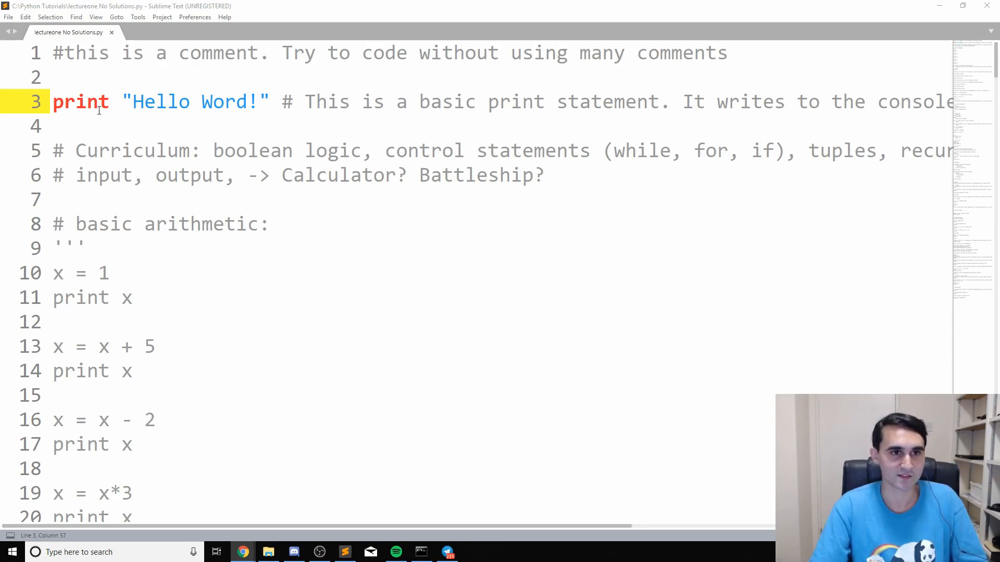
mouse_move(338, 136)
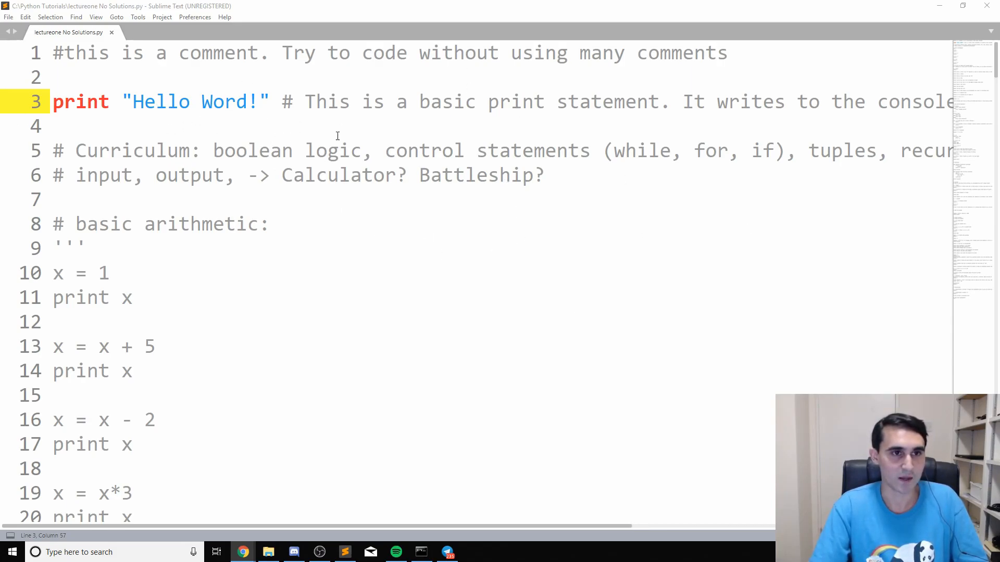
mouse_move(251, 110)
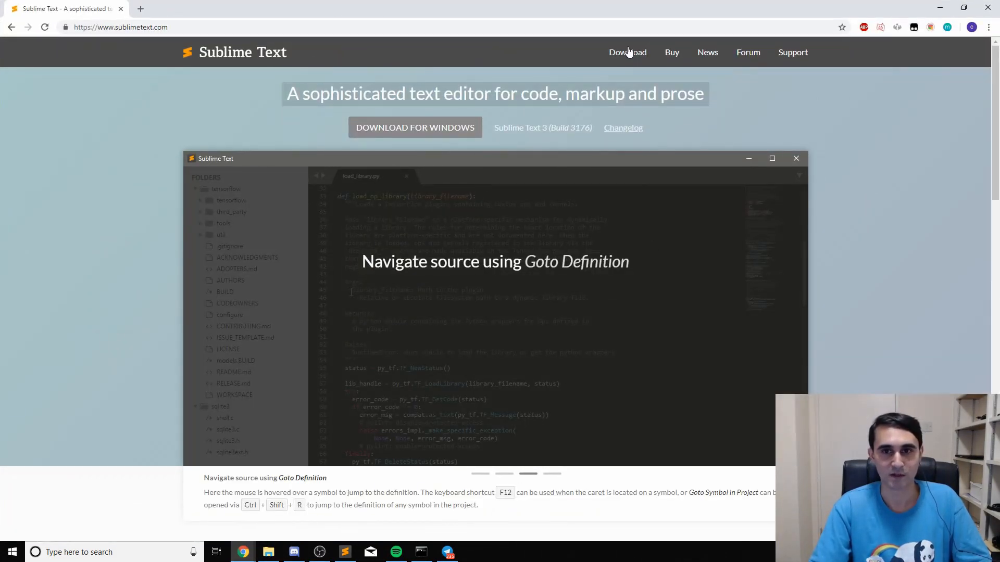
Step: View the Sublime Text download page for macOS, Windows and Linux, then close the browser
click(627, 51)
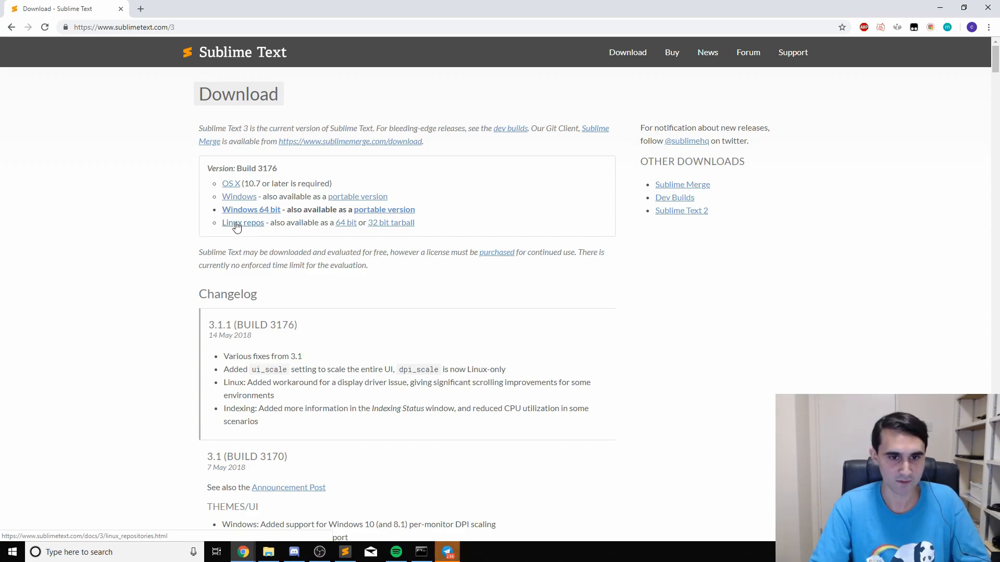
mouse_move(413, 227)
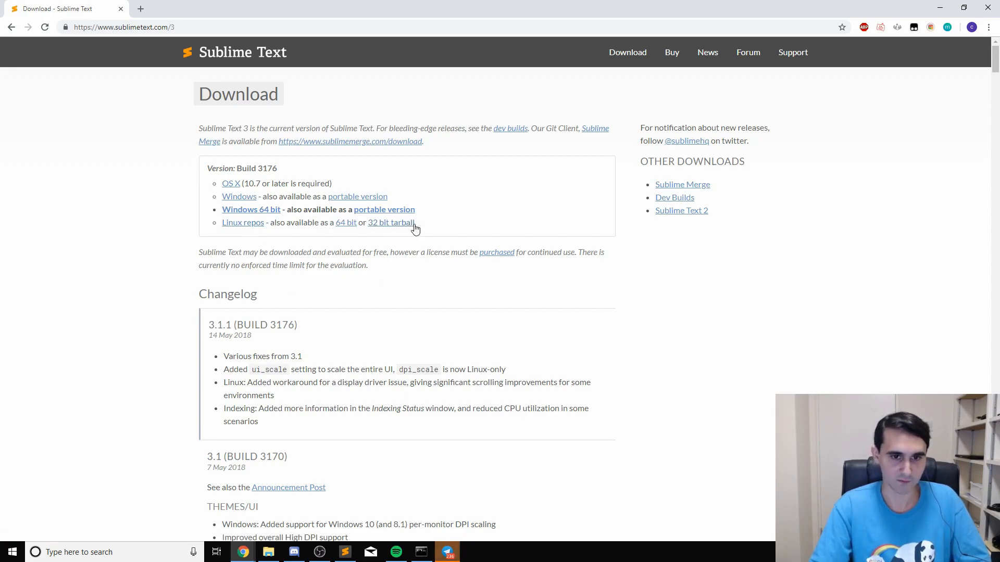
mouse_move(593, 304)
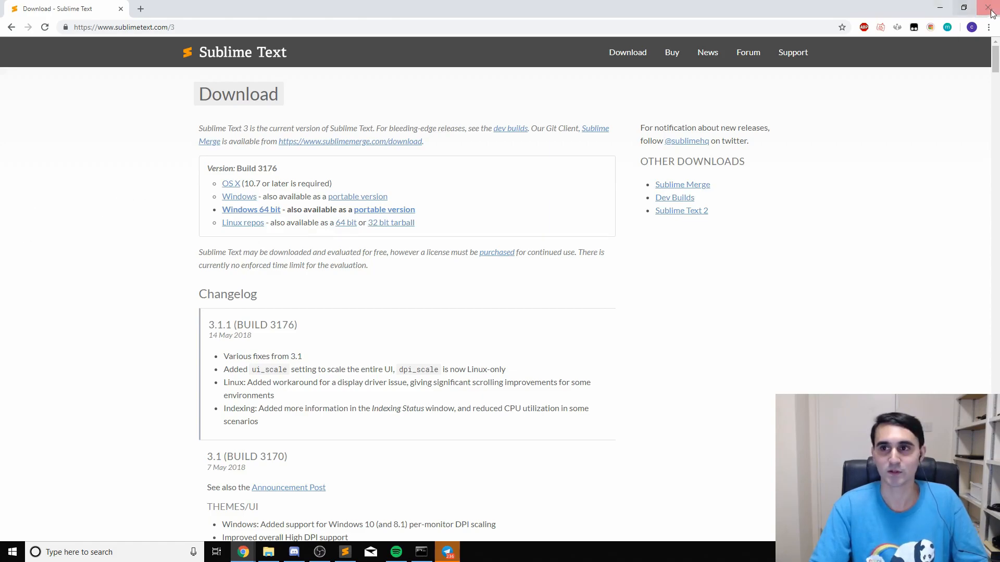
click(990, 7)
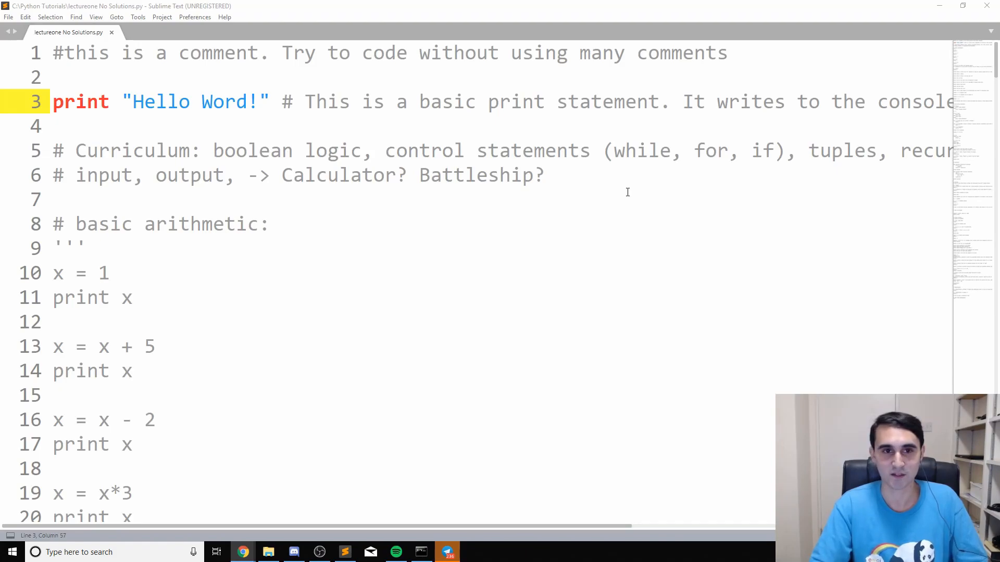
Step: Install the Colorsublime package via Package Control and check the colour scheme settings
click(194, 17)
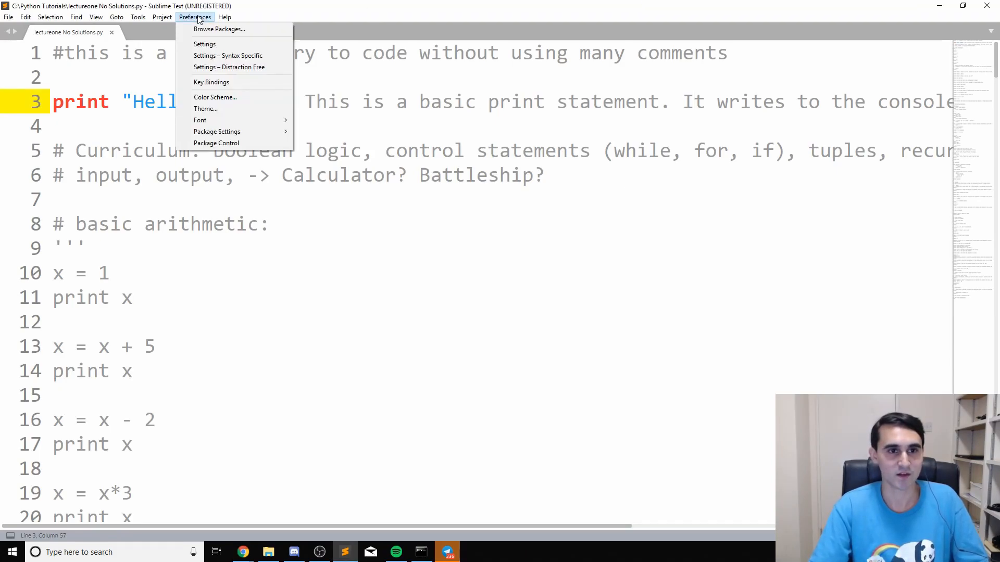
mouse_move(215, 143)
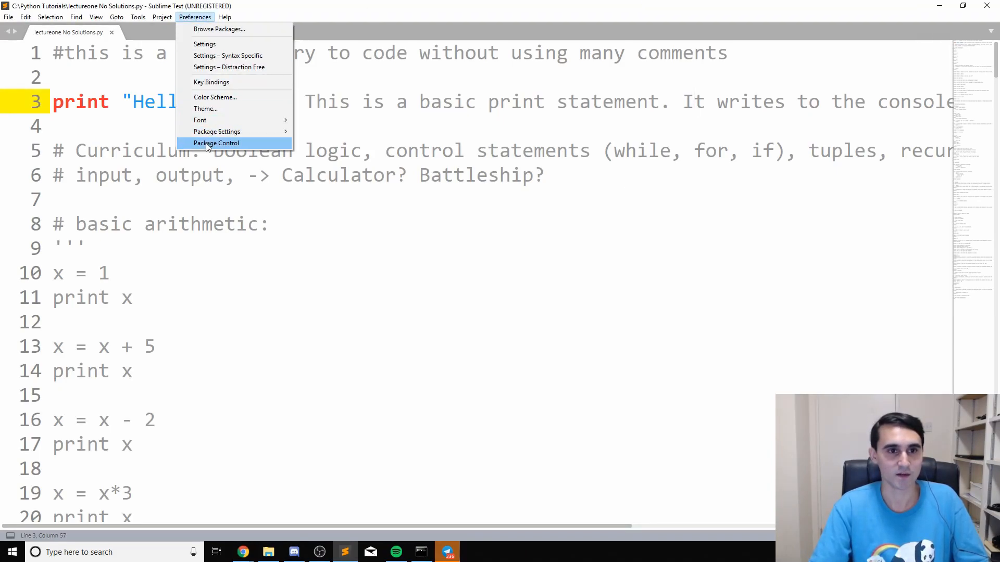
click(215, 142)
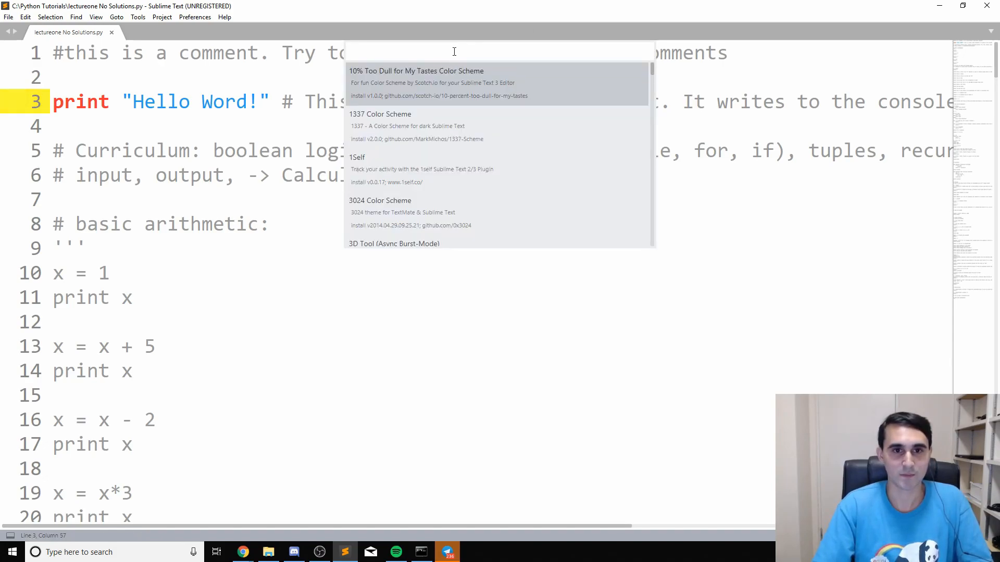
text(color sub)
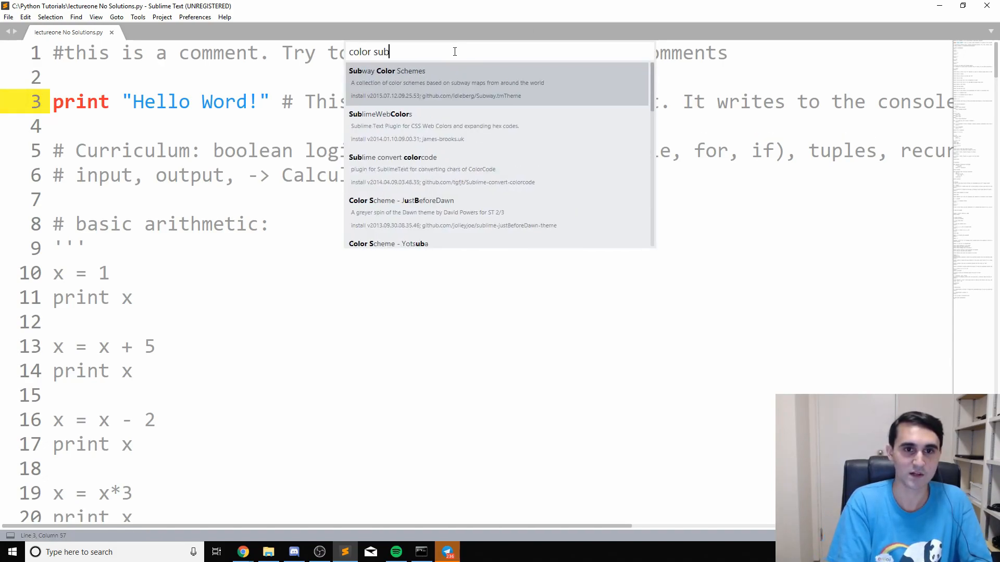
text(lime)
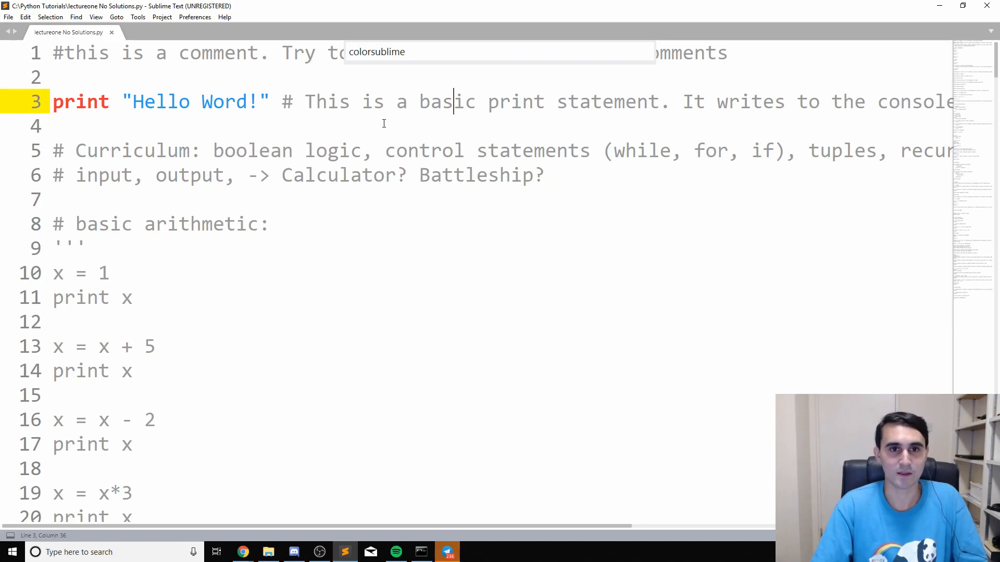
click(195, 17)
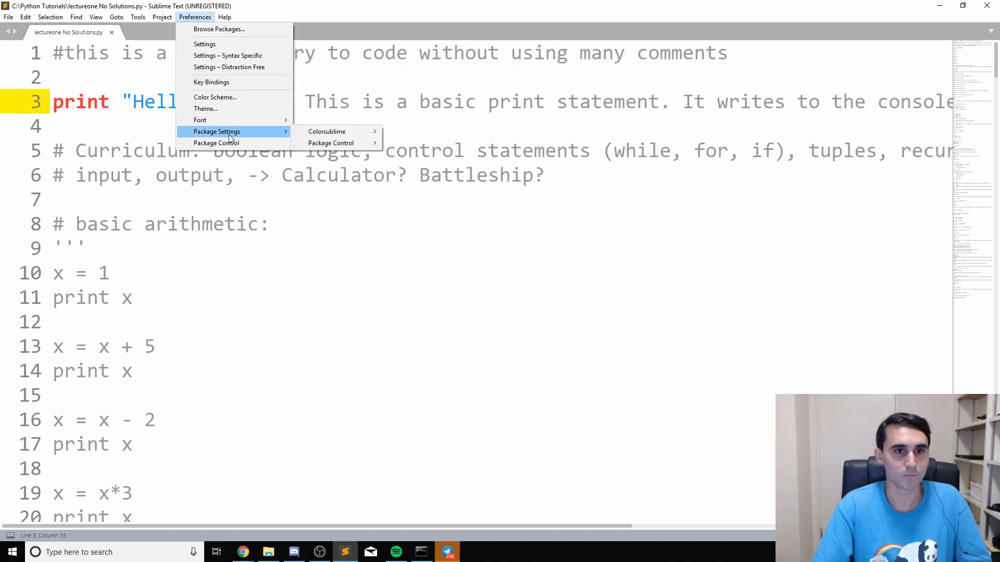
mouse_move(215, 96)
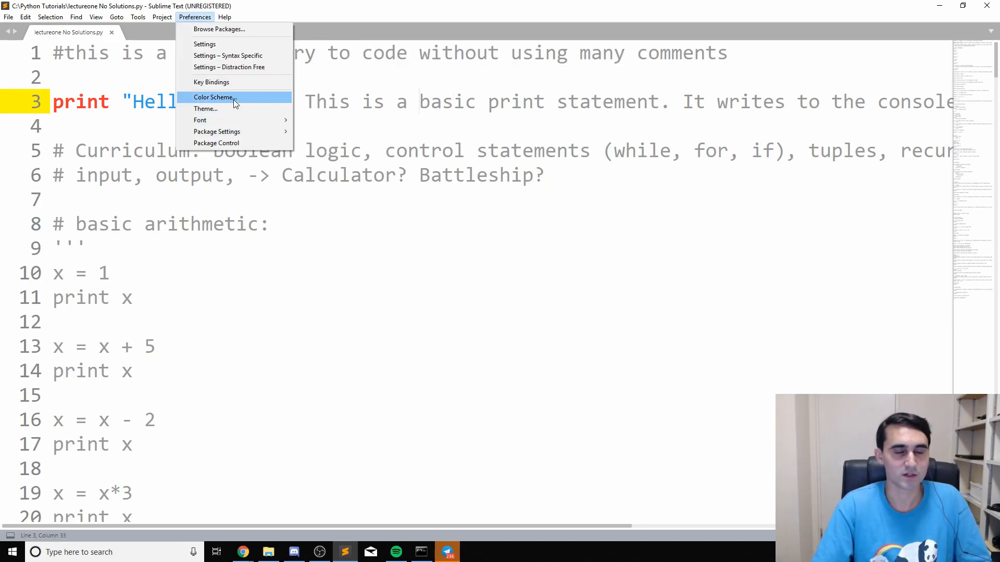
click(215, 96)
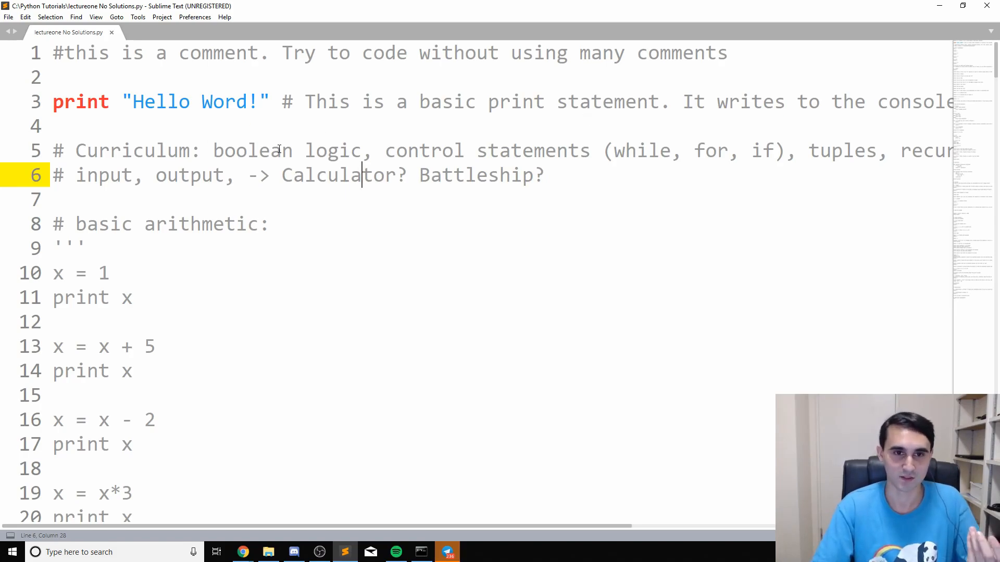
mouse_move(480, 502)
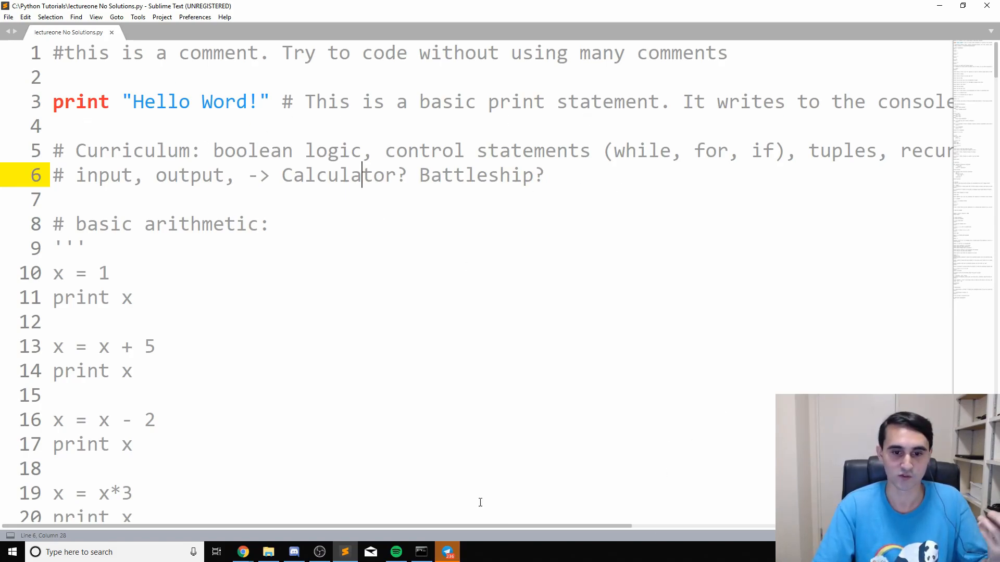
mouse_move(741, 420)
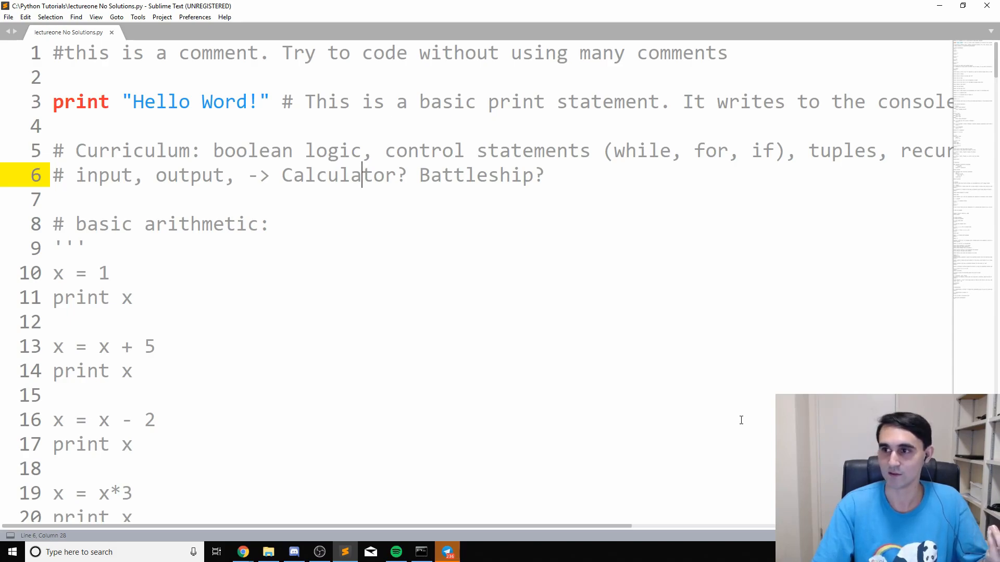
mouse_move(505, 354)
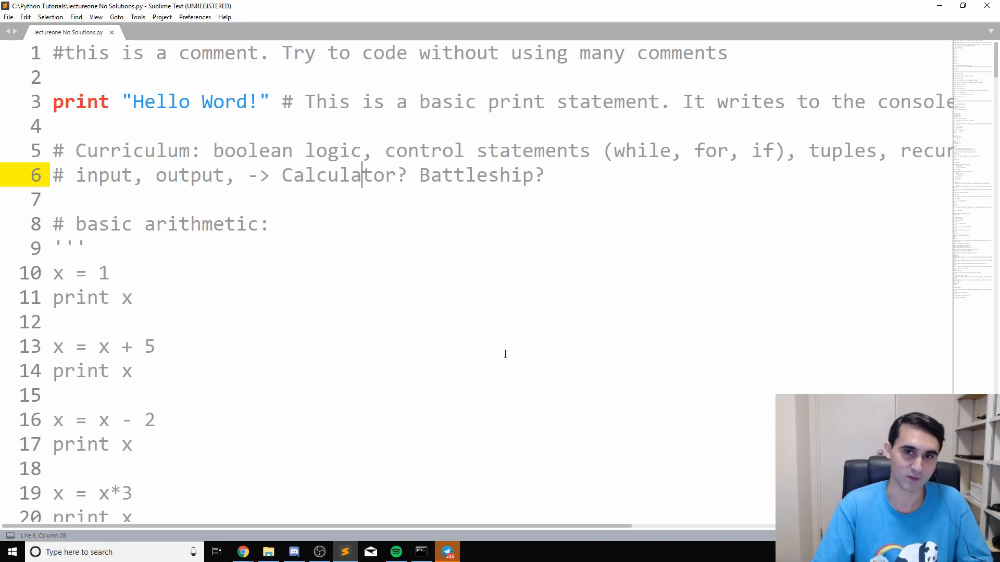
mouse_move(176, 22)
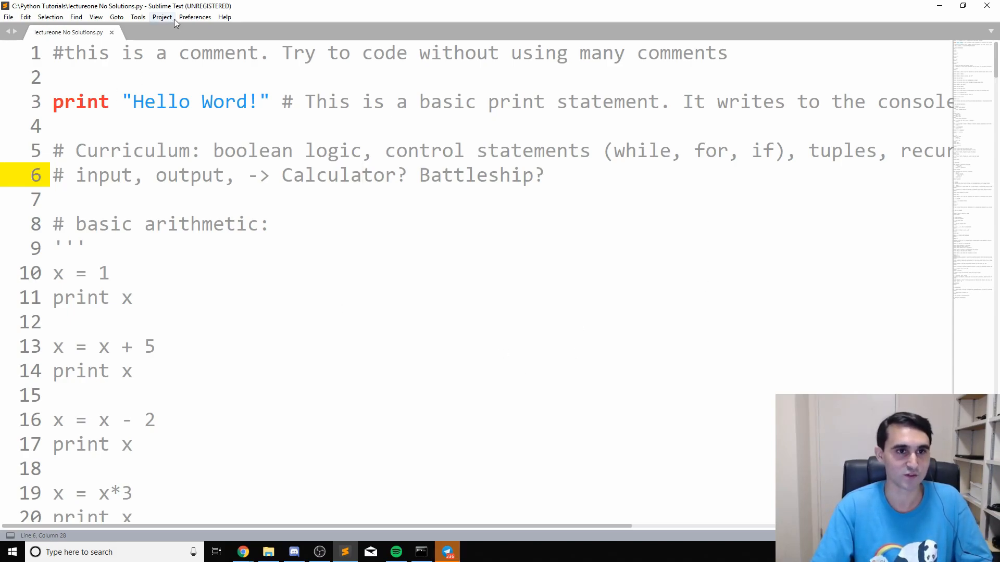
mouse_move(137, 17)
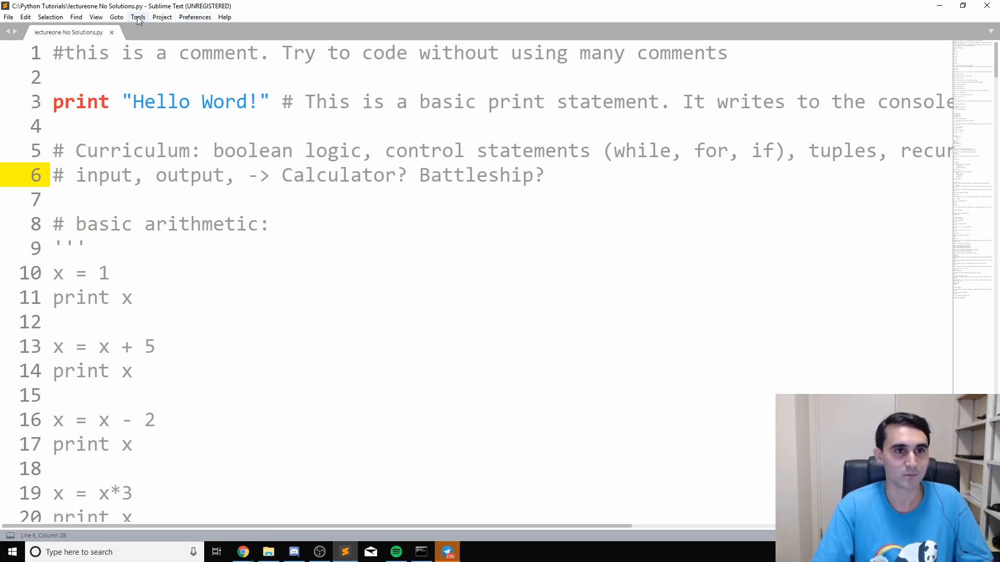
Step: Install the Art School theme from Colorsublime's list by searching 'art'
click(162, 16)
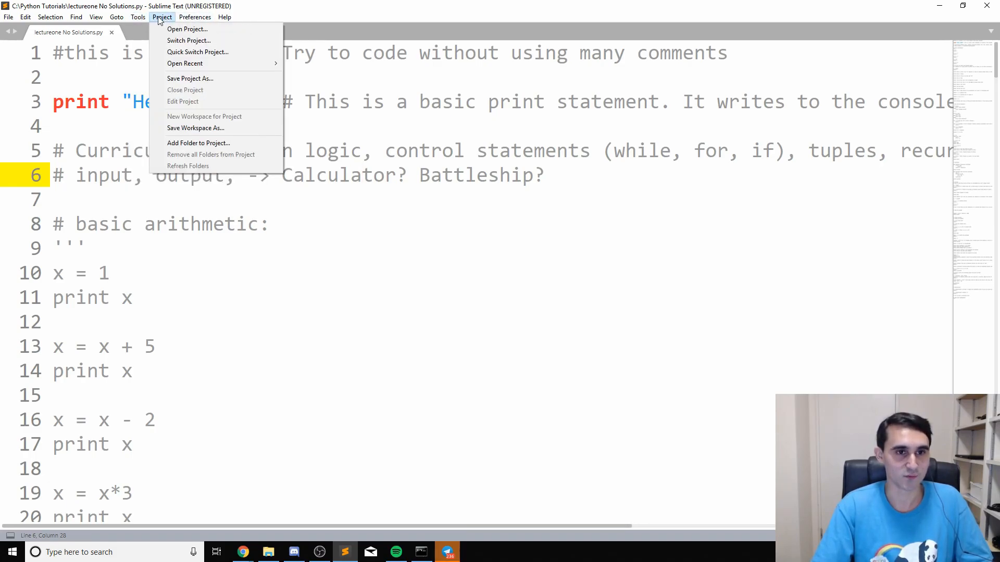
click(196, 17)
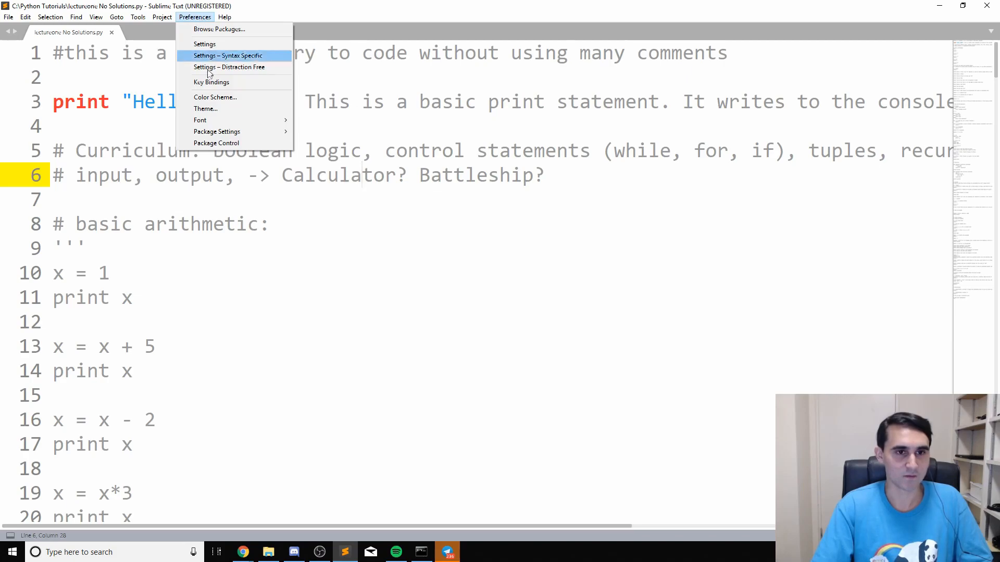
mouse_move(216, 131)
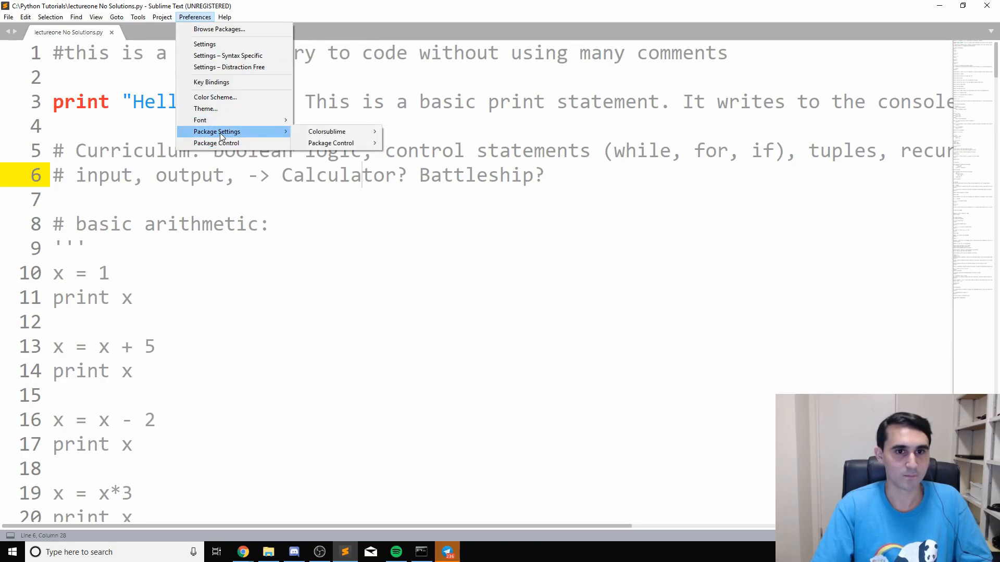
mouse_move(326, 131)
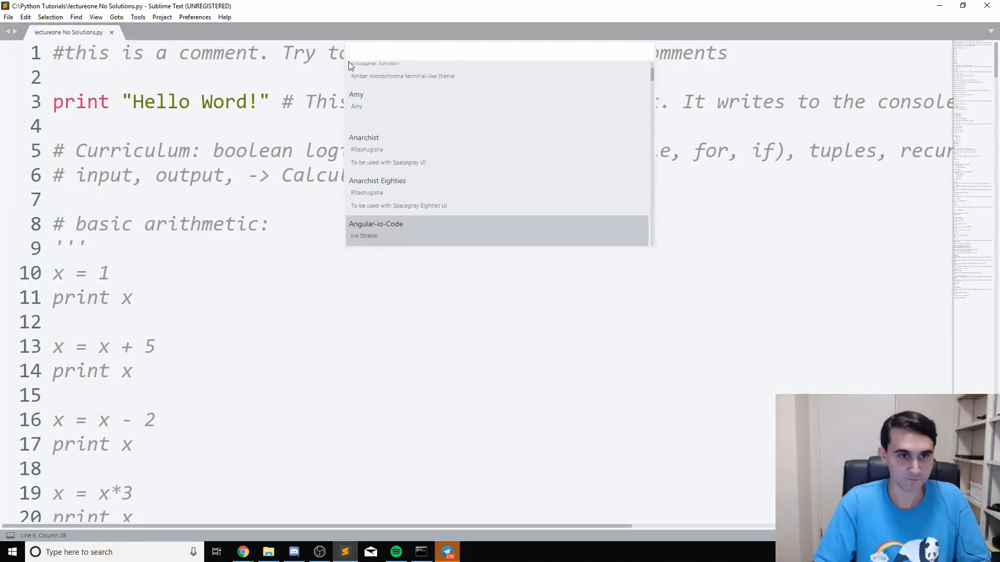
scroll(down, 3)
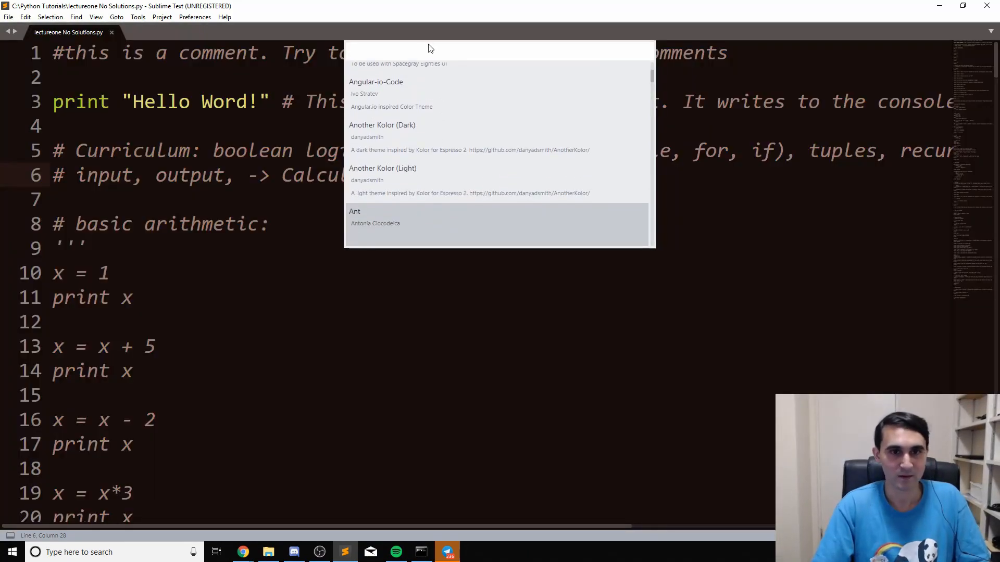
text(art)
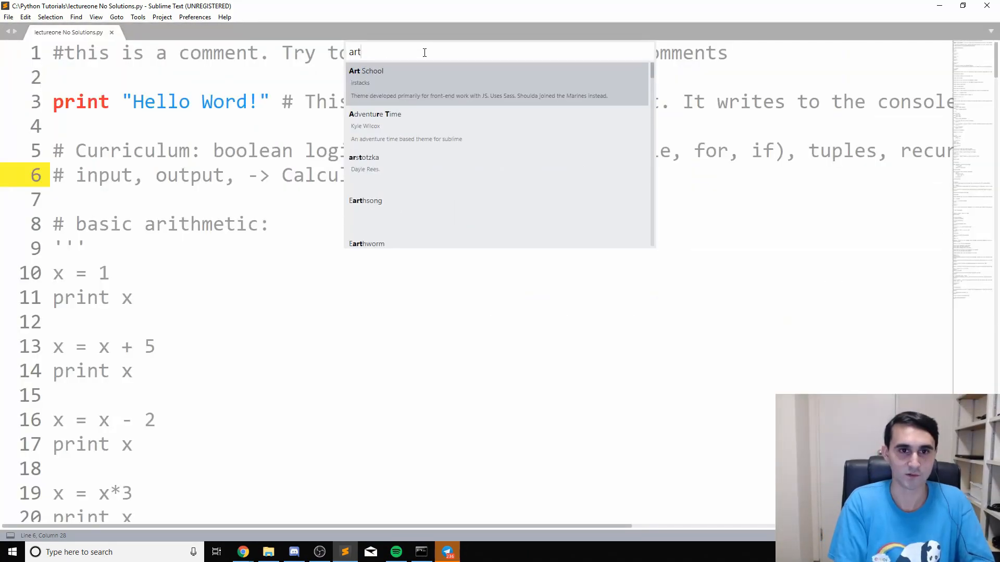
click(367, 71)
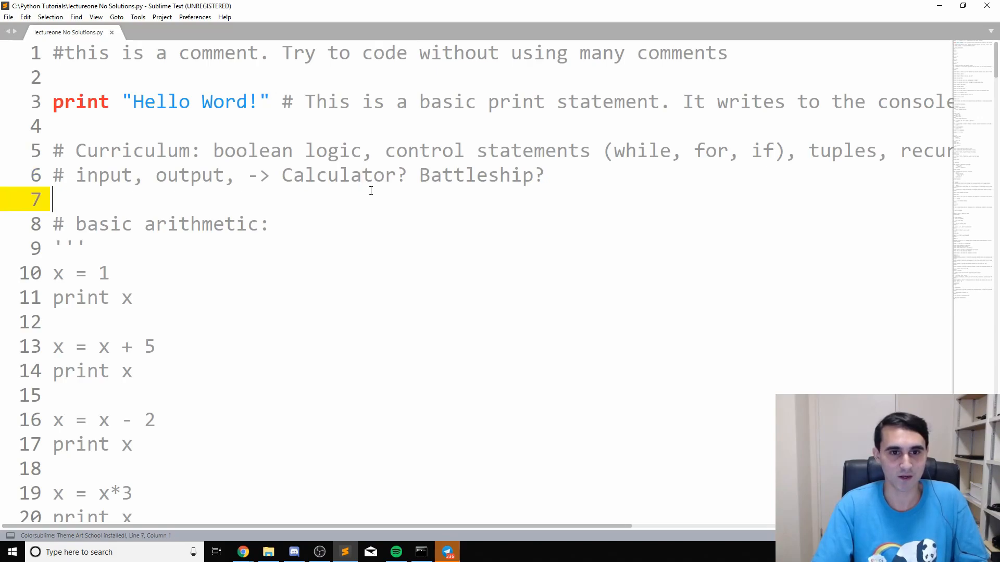
click(281, 224)
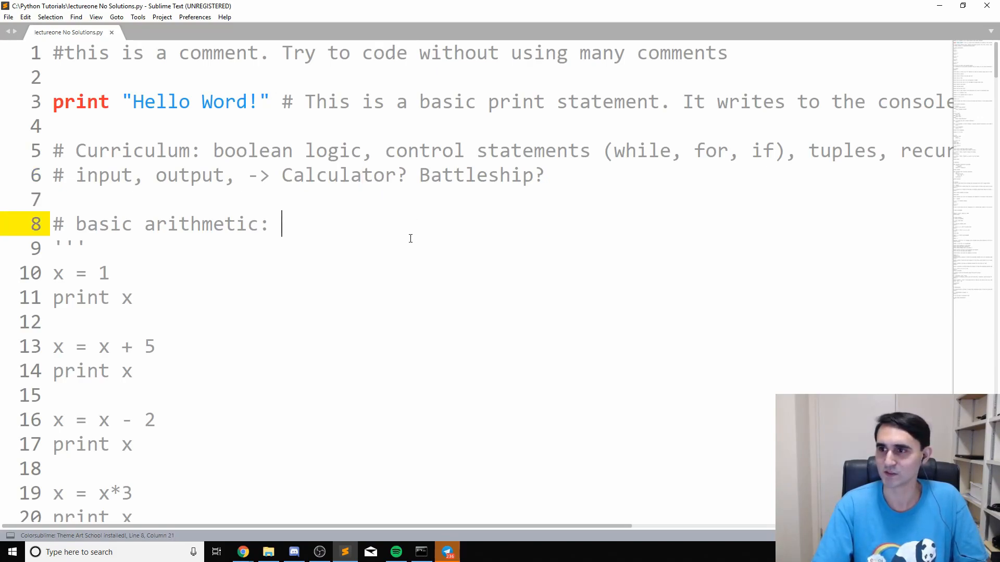
mouse_move(474, 239)
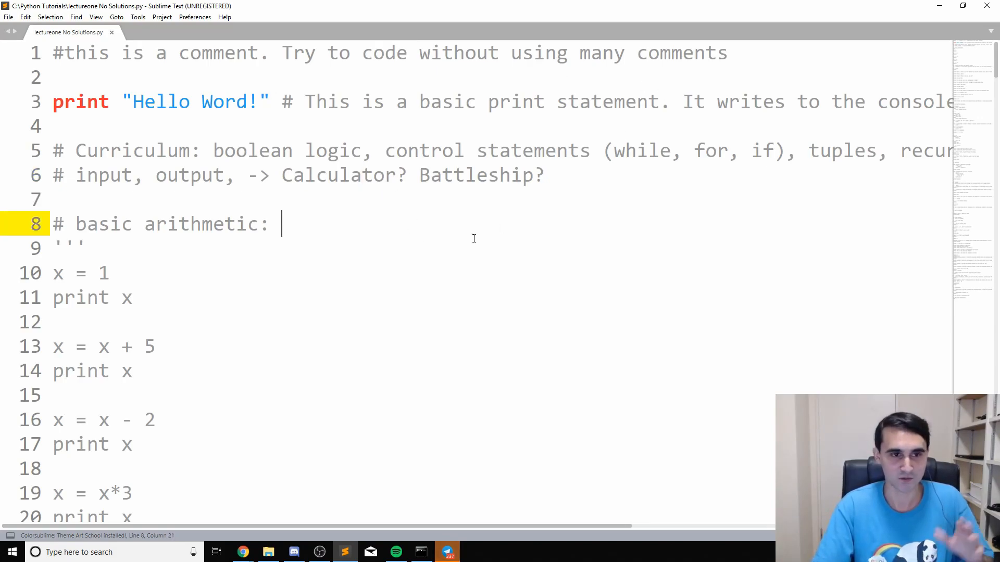
mouse_move(659, 228)
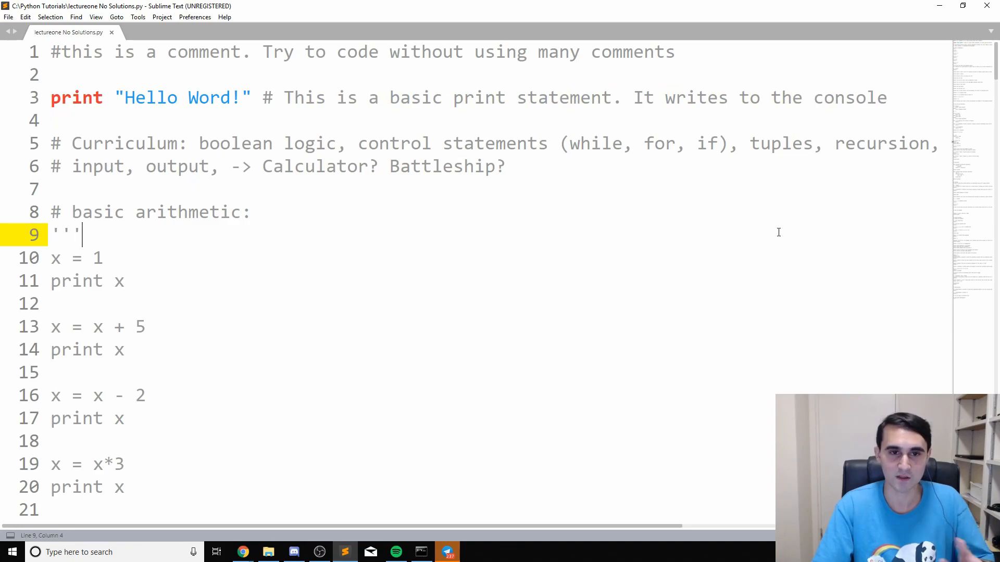
mouse_move(769, 244)
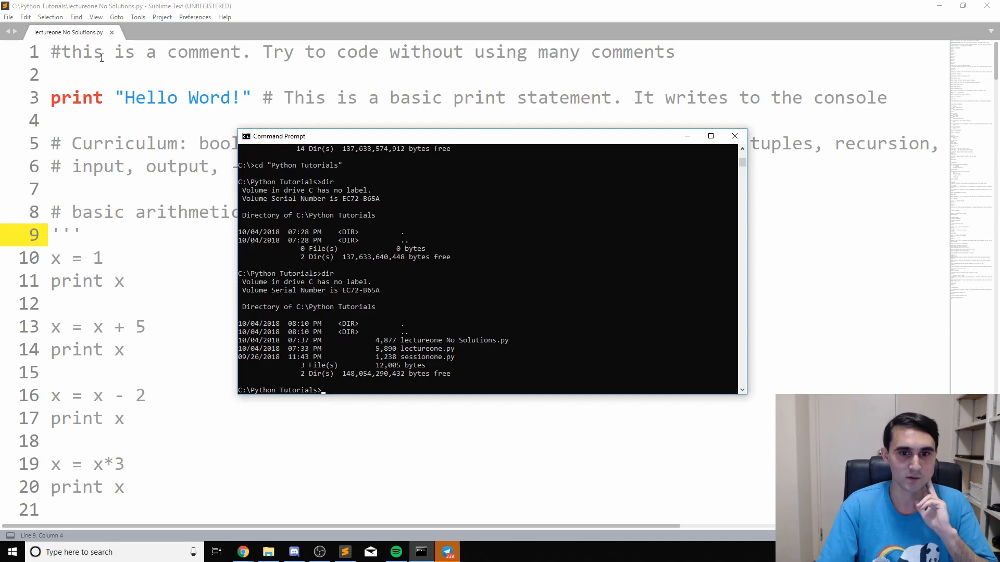
mouse_move(498, 352)
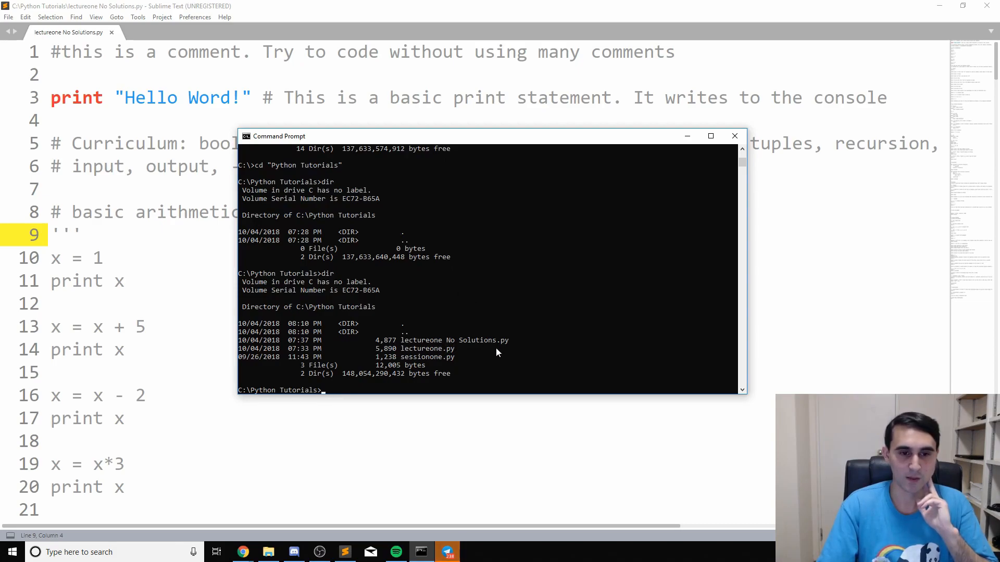
Step: Start the Python 2.7.15 interactive interpreter with the python command
text(py)
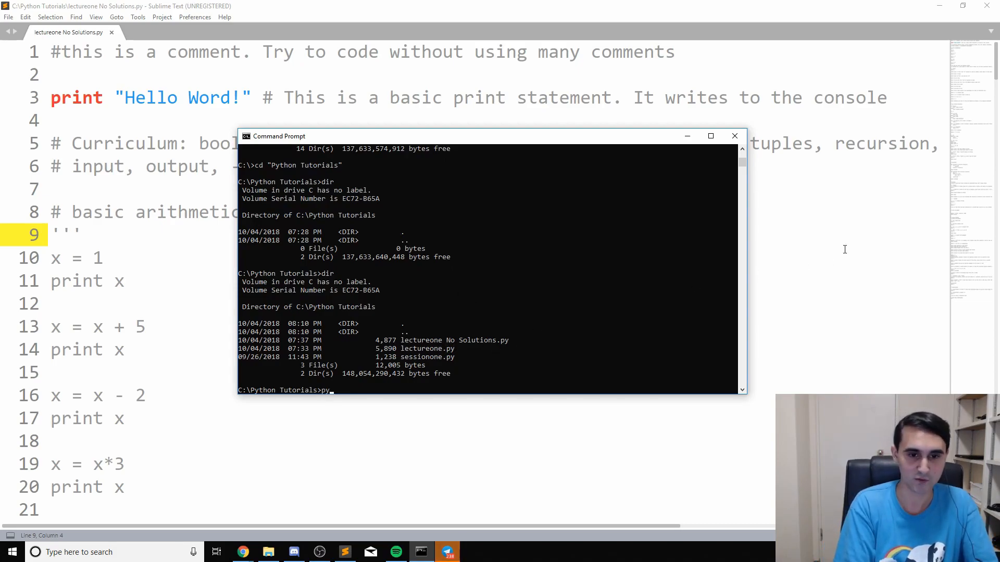
text(thon)
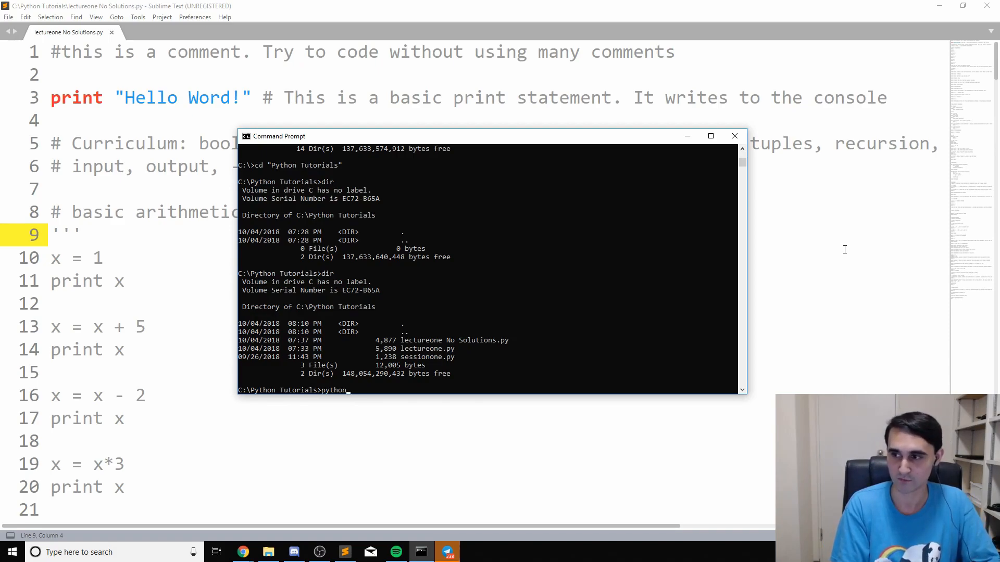
key(Return)
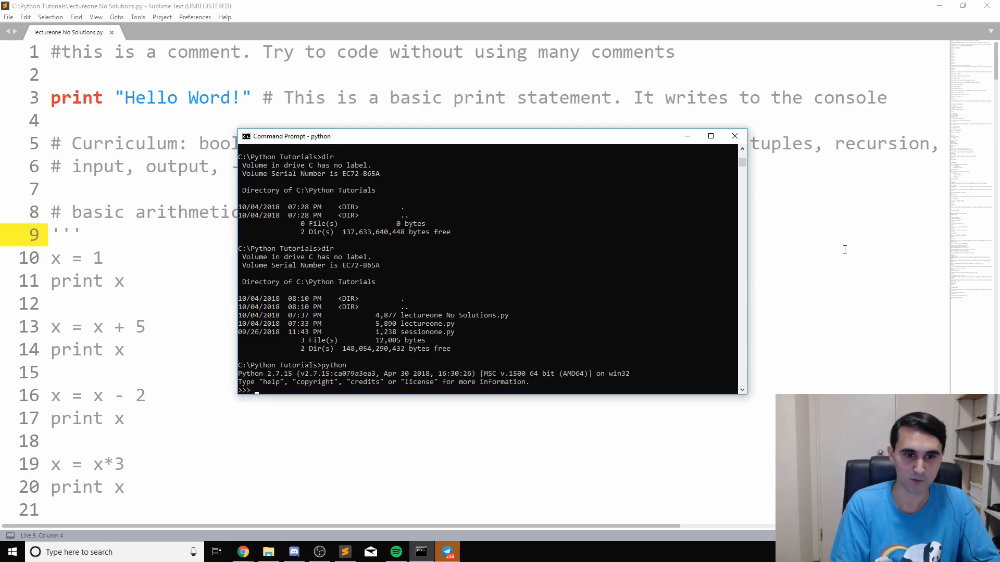
mouse_move(494, 292)
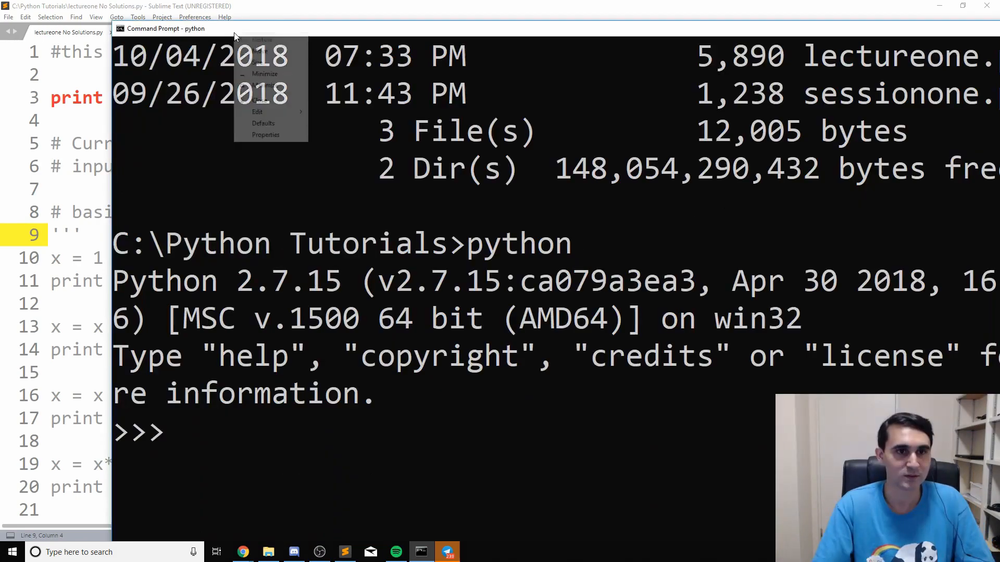
Step: Enlarge the console font through the window's Properties Font settings
click(265, 135)
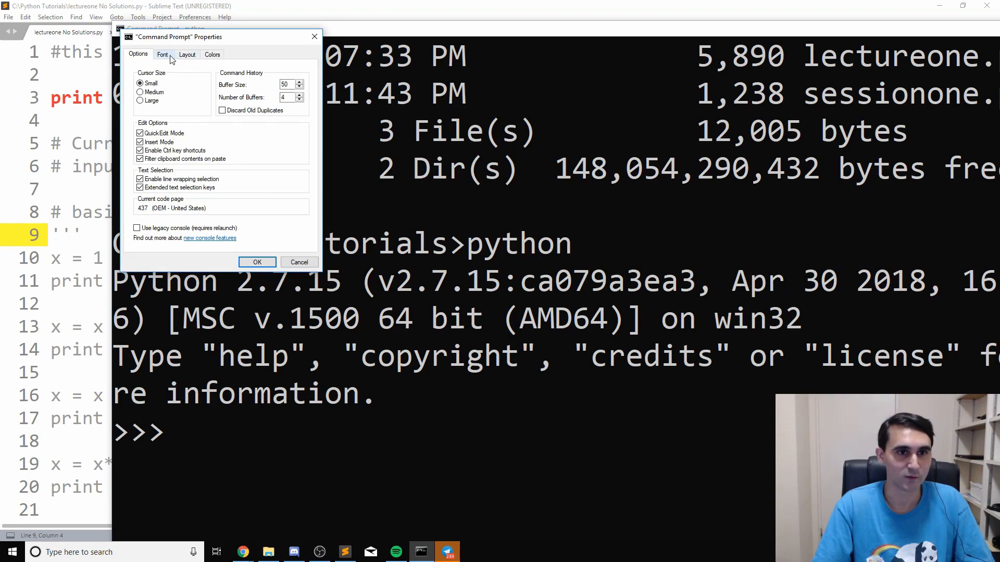
click(162, 54)
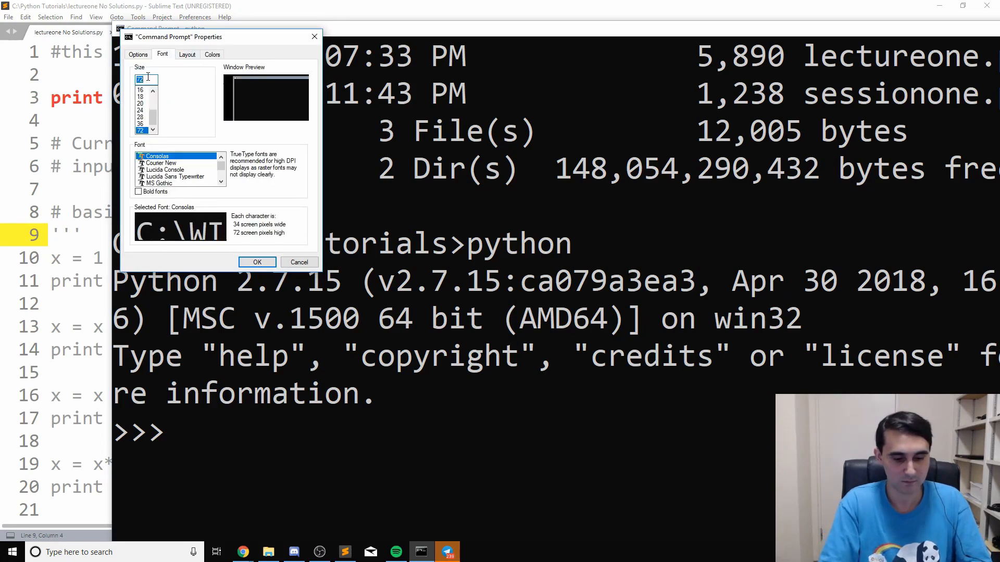
click(257, 262)
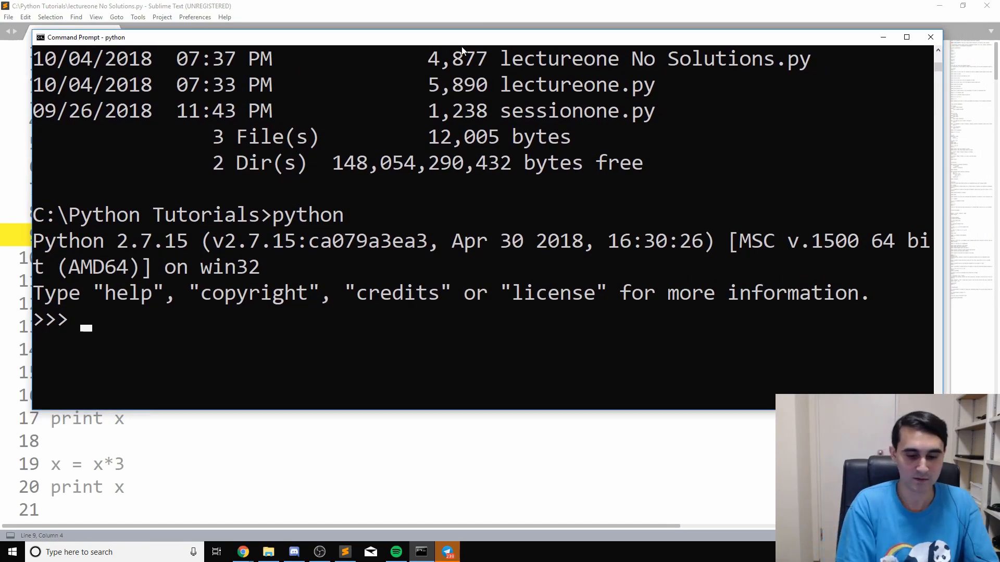
Step: Run print "hello world!" in the interpreter, then leave the interactive session
text(print "h)
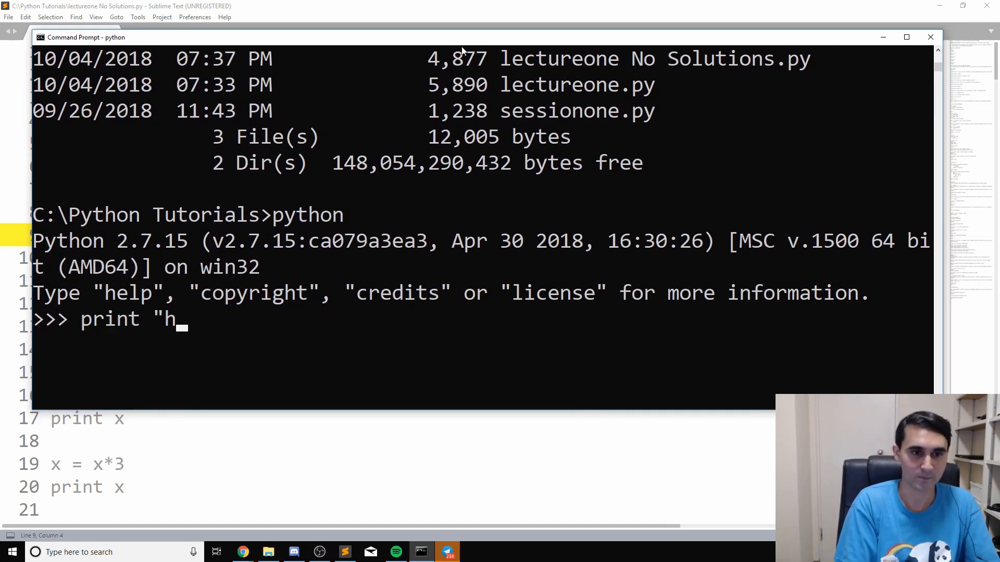
text(ello wor)
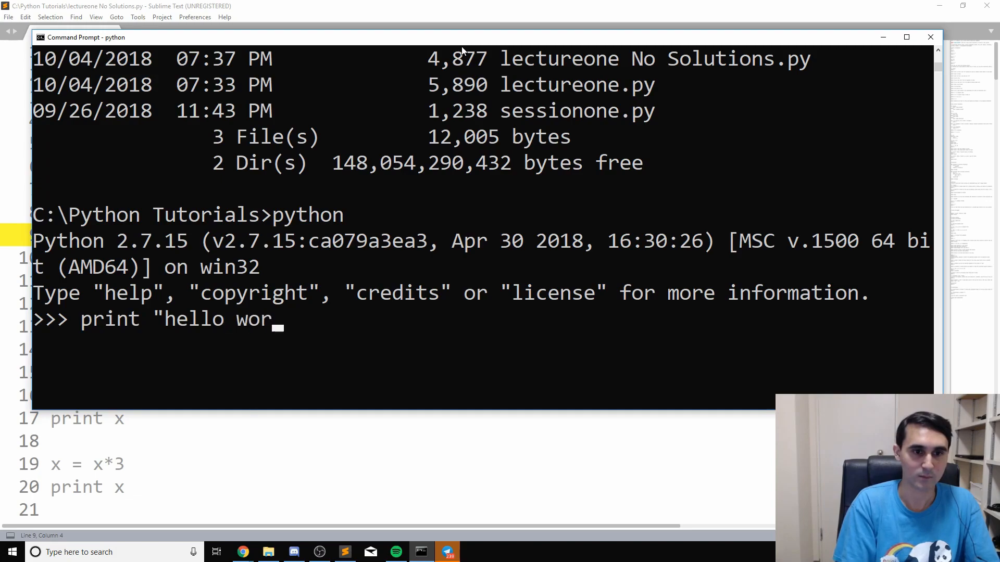
text(ld!")
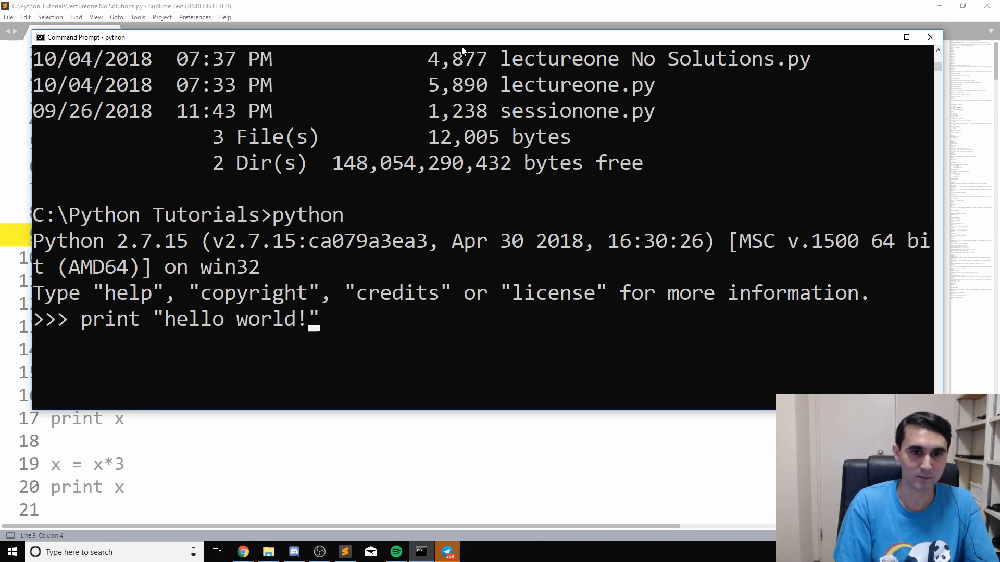
key(Return)
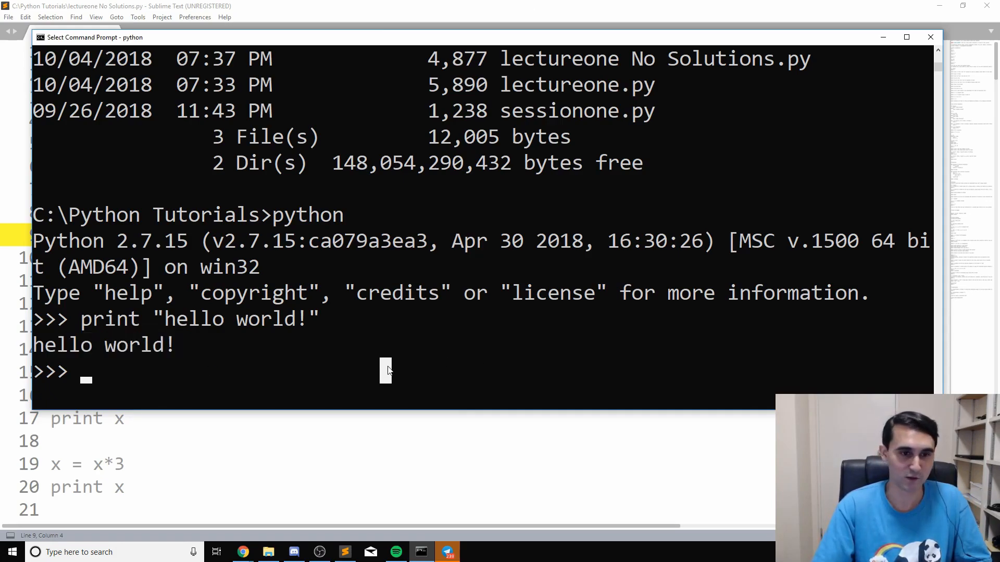
mouse_move(306, 354)
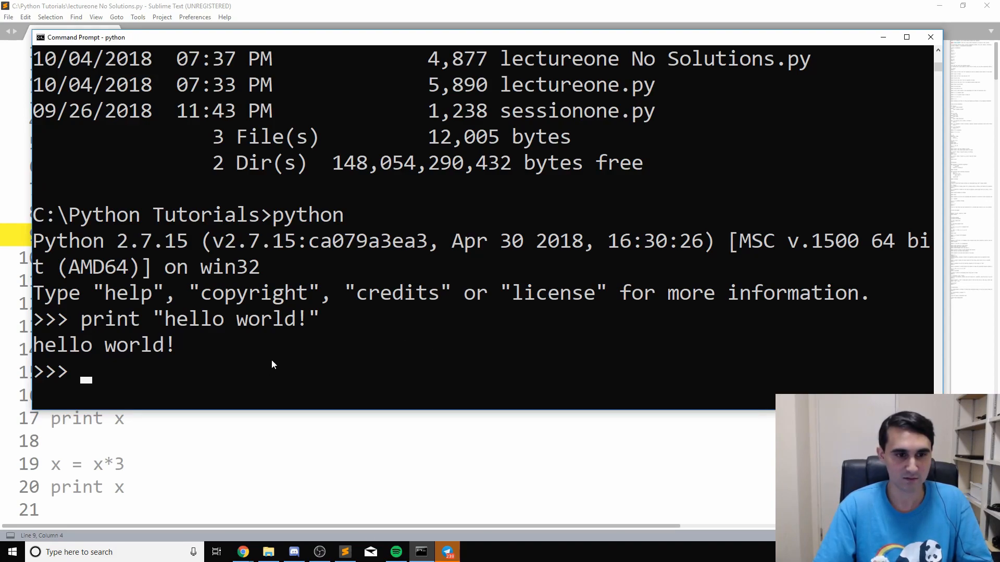
key(ctrl+c)
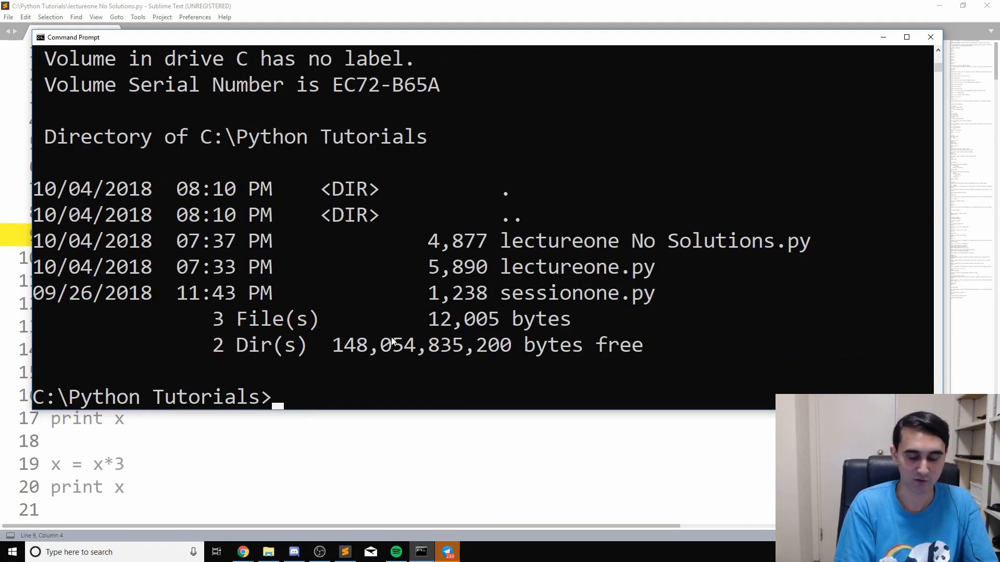
mouse_move(519, 241)
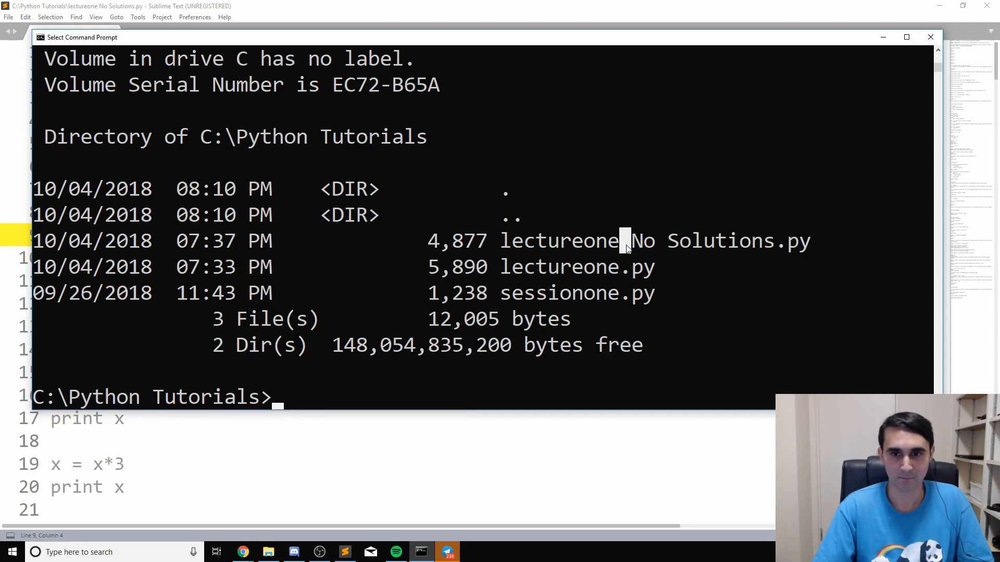
Step: Run 'lectureone No Solutions.py' with python, autocompleting the file name, printing Hello Word!
text(p)
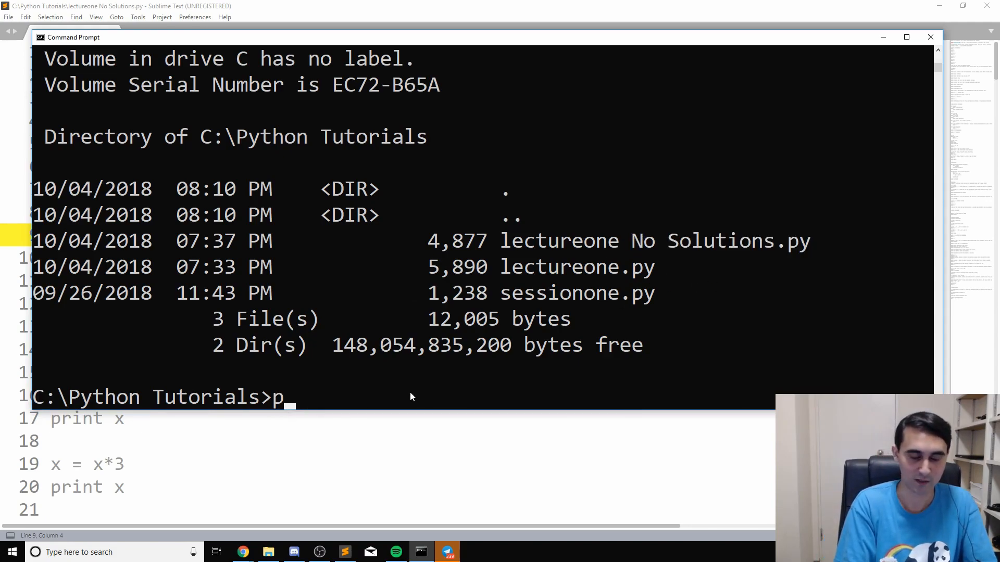
text(ython lec)
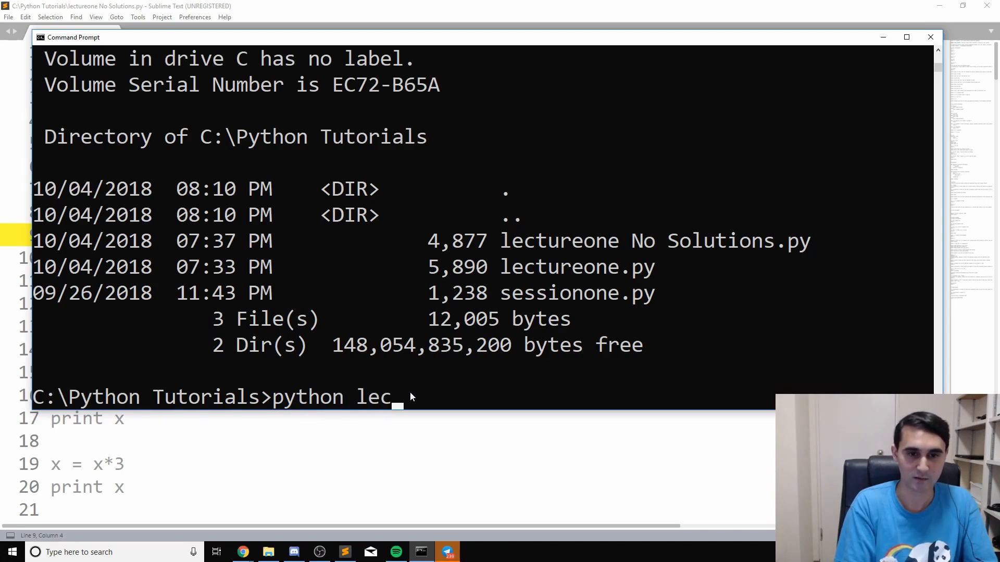
text(tureone)
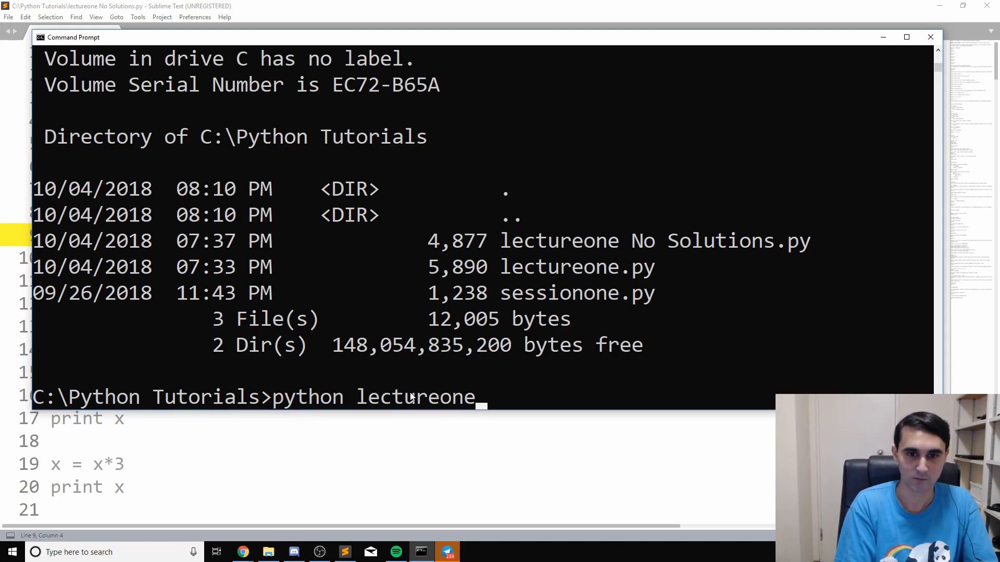
key(tab)
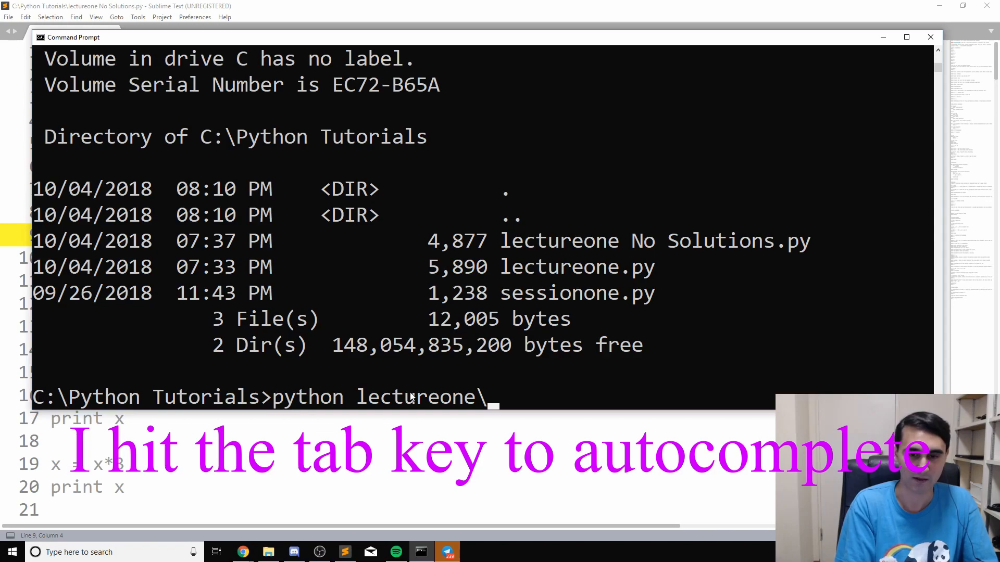
key(tab)
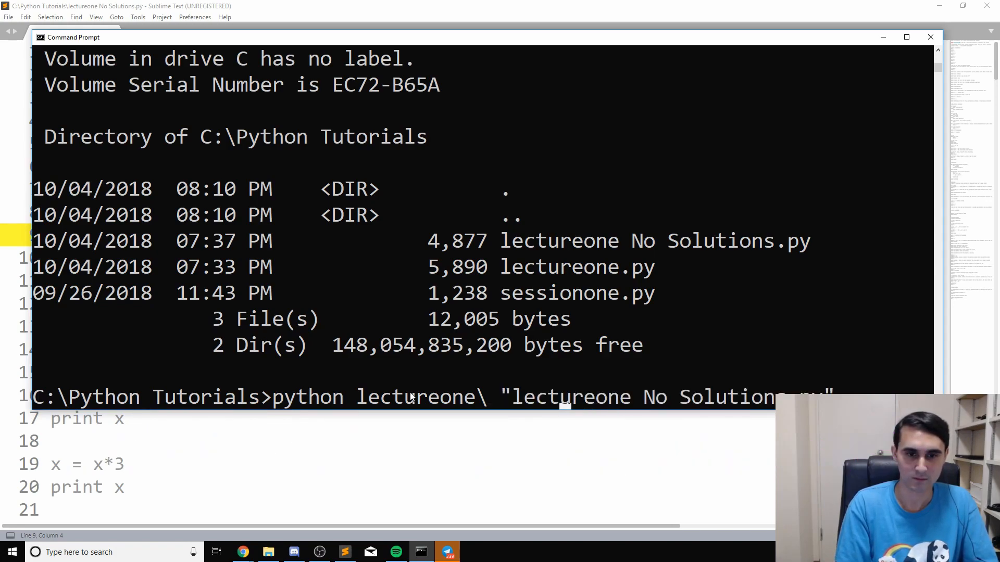
key(Backspace)
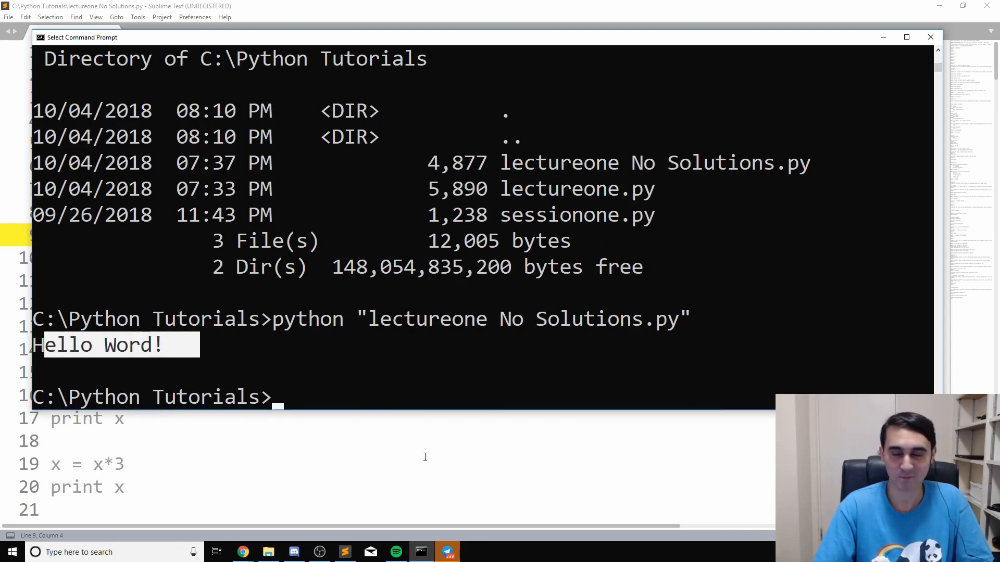
mouse_move(552, 328)
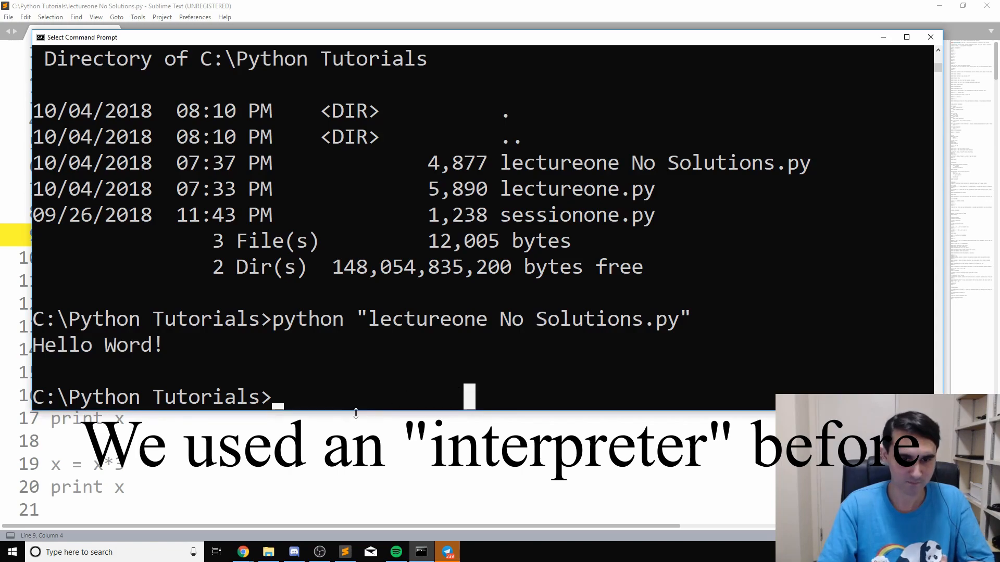
mouse_move(321, 398)
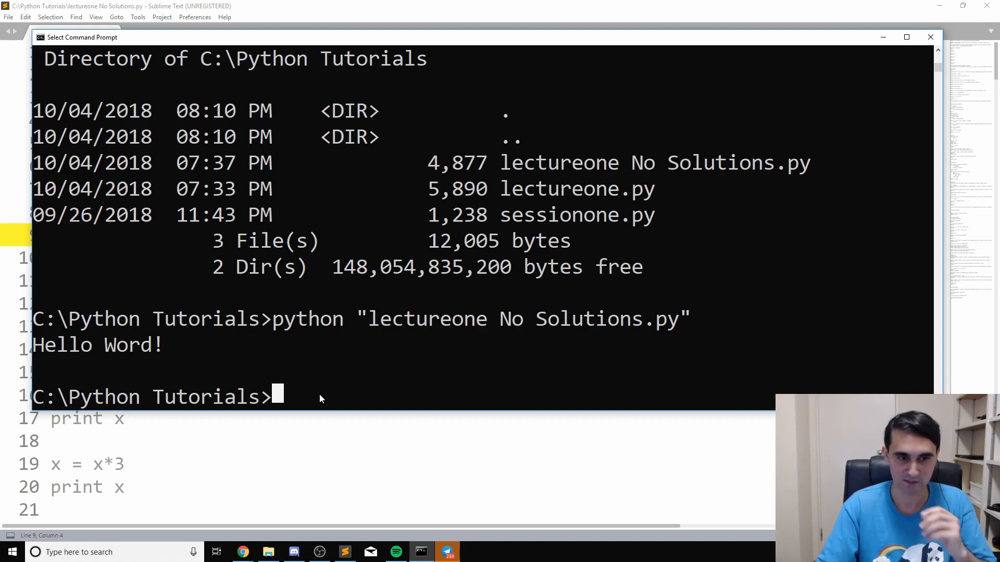
mouse_move(241, 300)
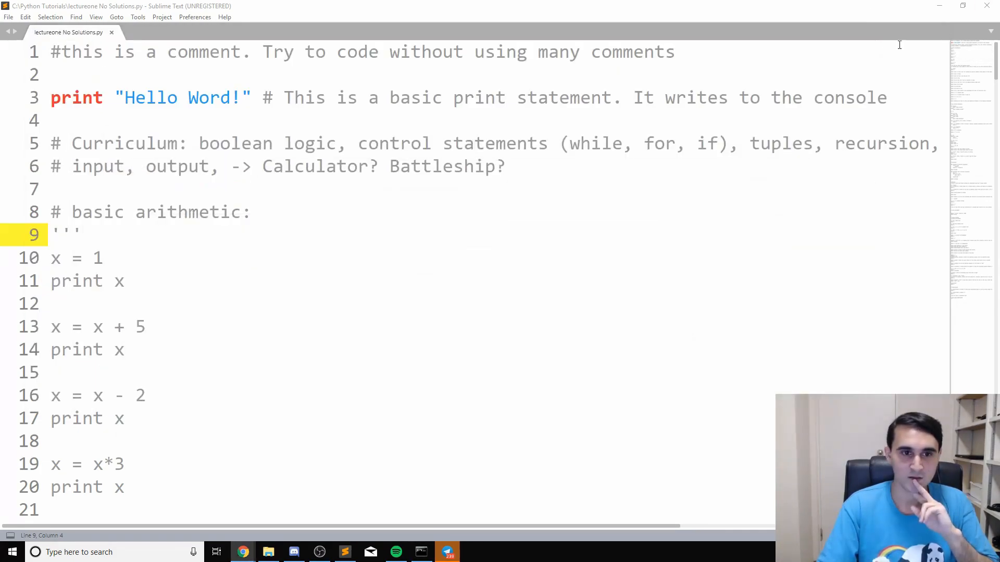
mouse_move(255, 147)
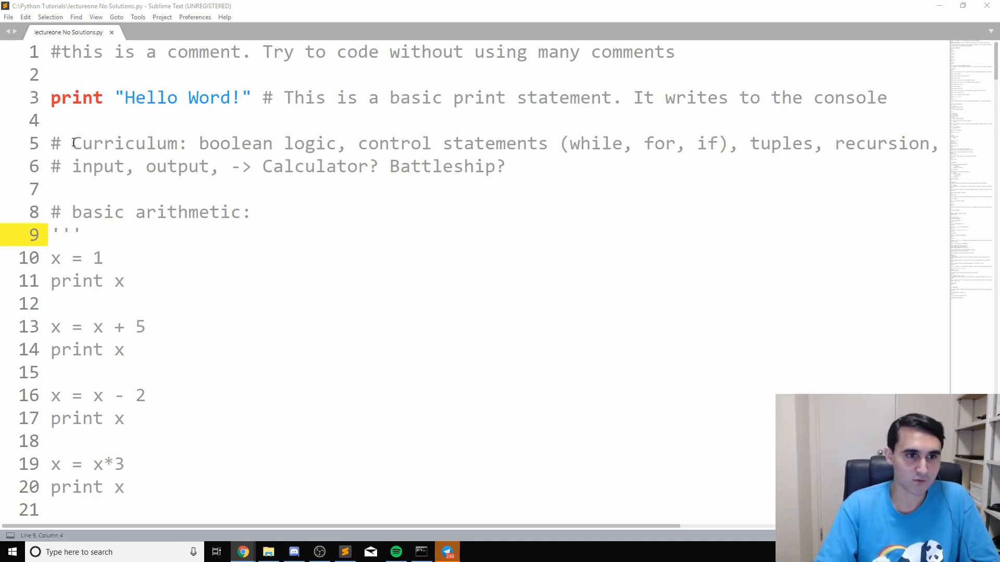
drag(72, 143, 338, 142)
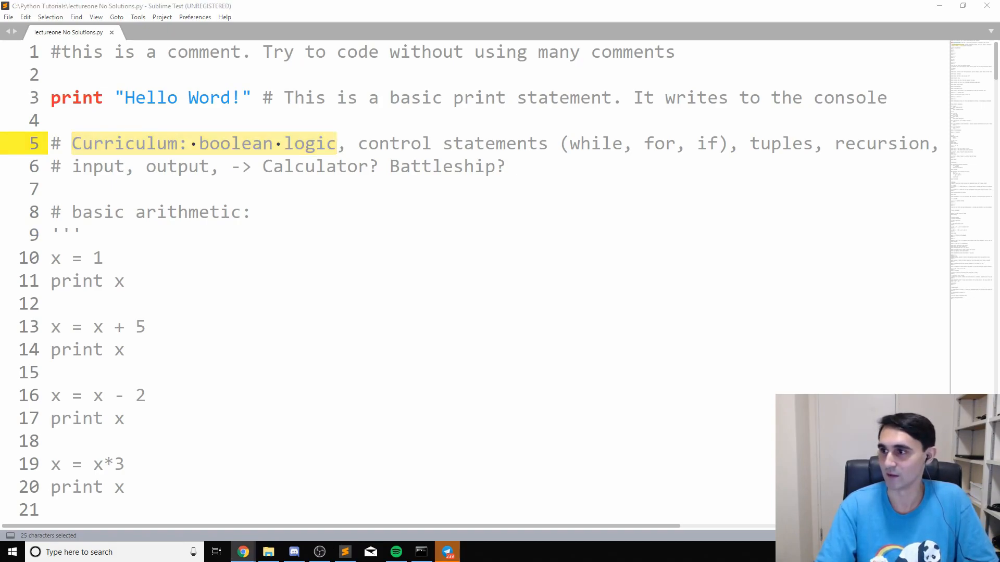
click(388, 143)
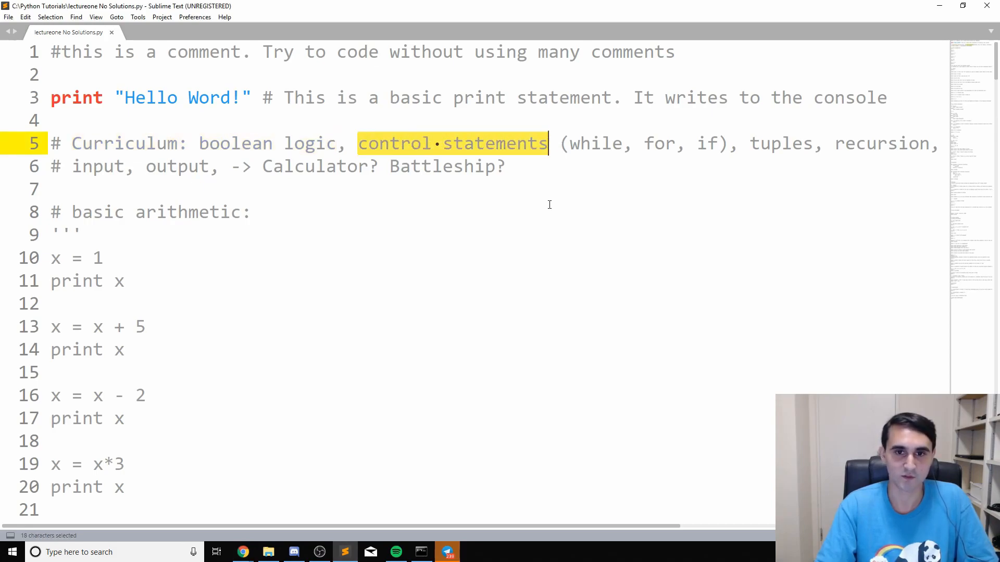
click(560, 142)
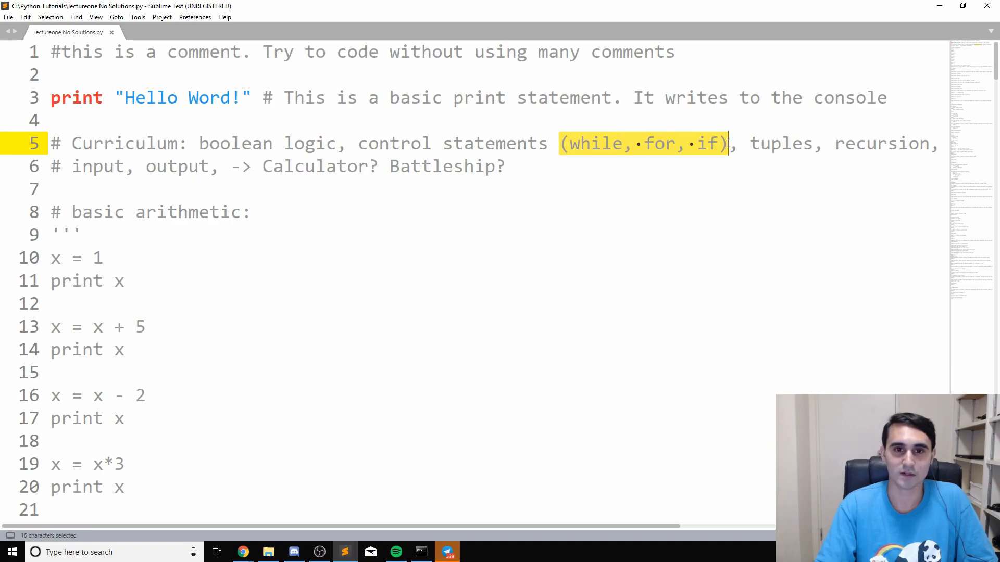
click(648, 190)
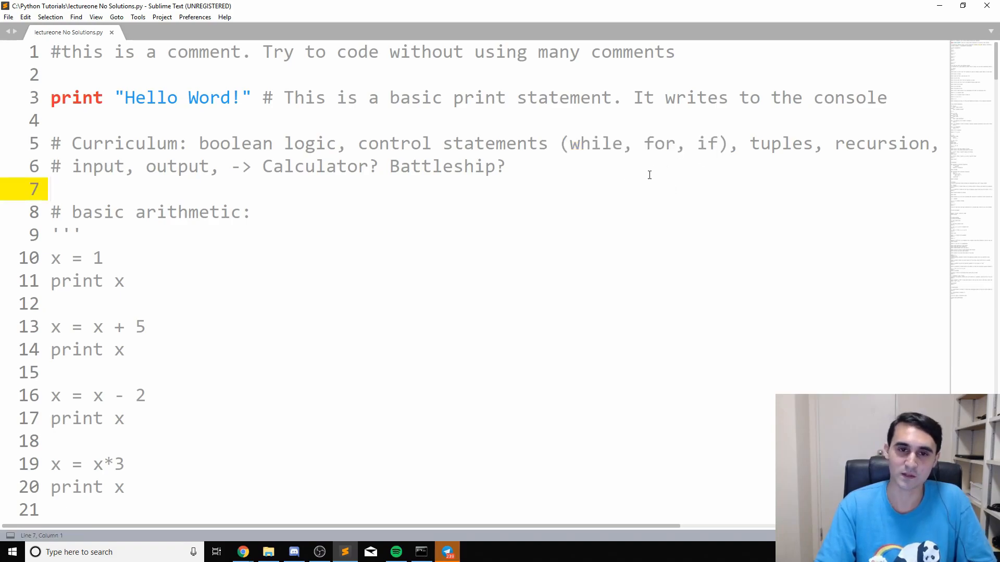
double_click(707, 143)
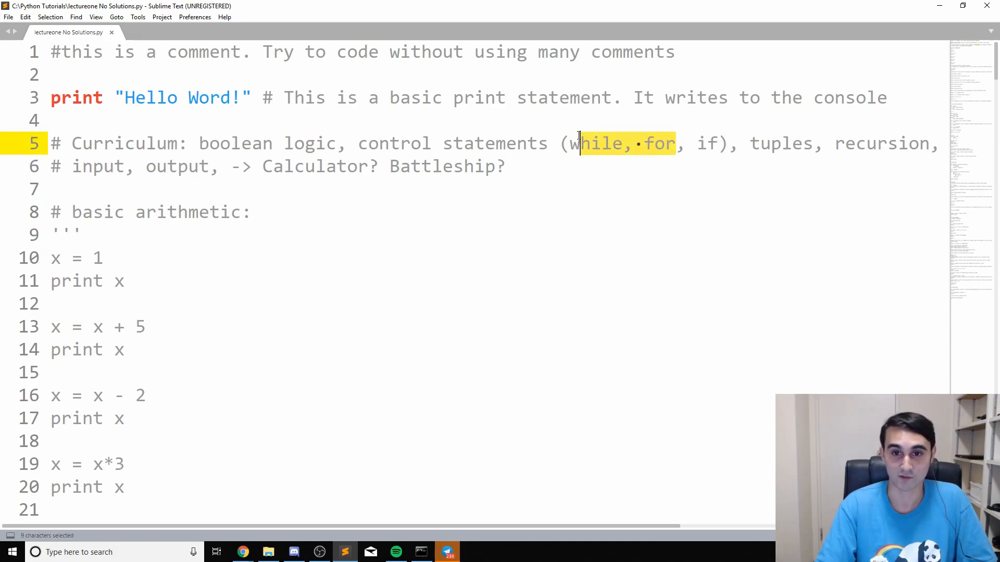
click(507, 167)
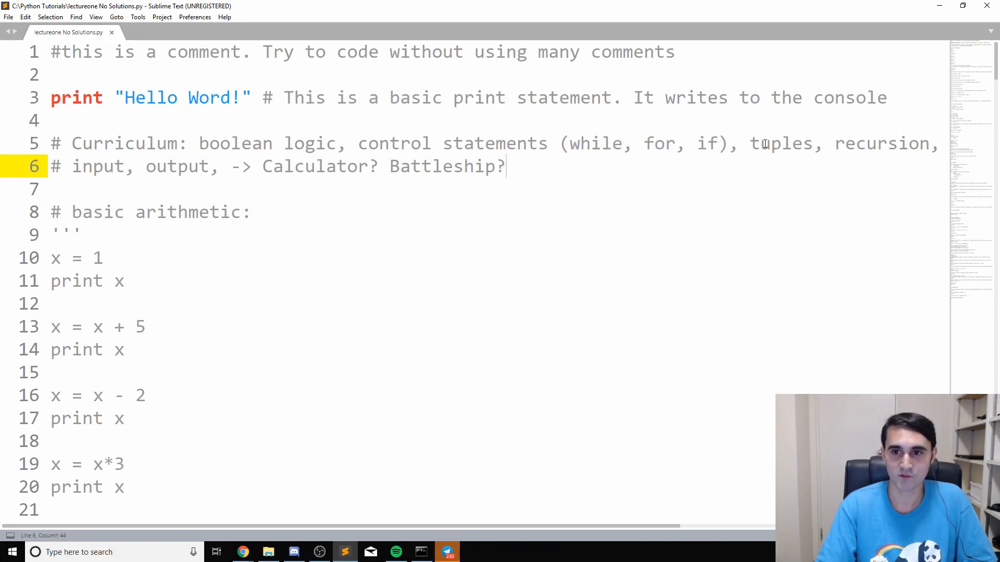
double_click(781, 143)
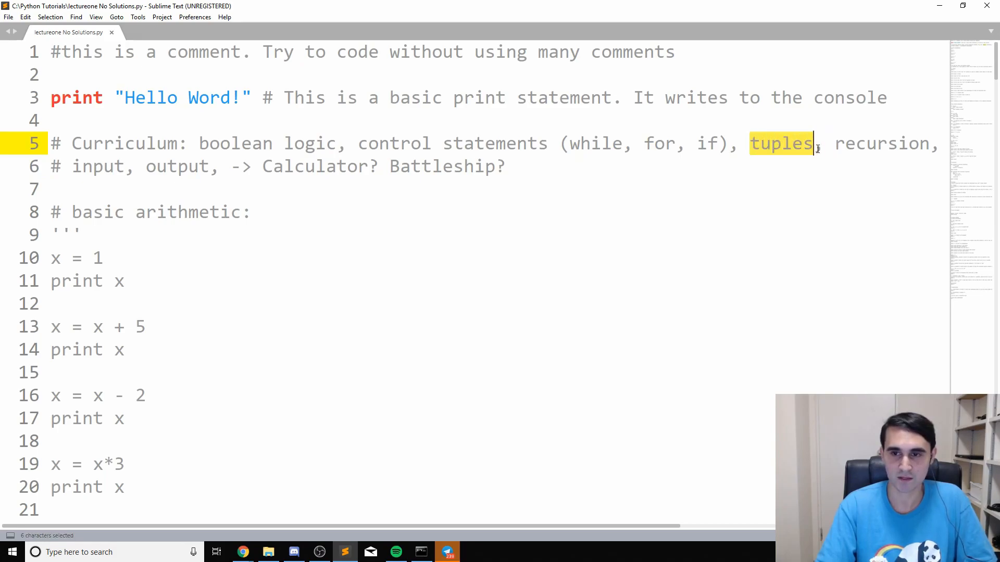
mouse_move(794, 207)
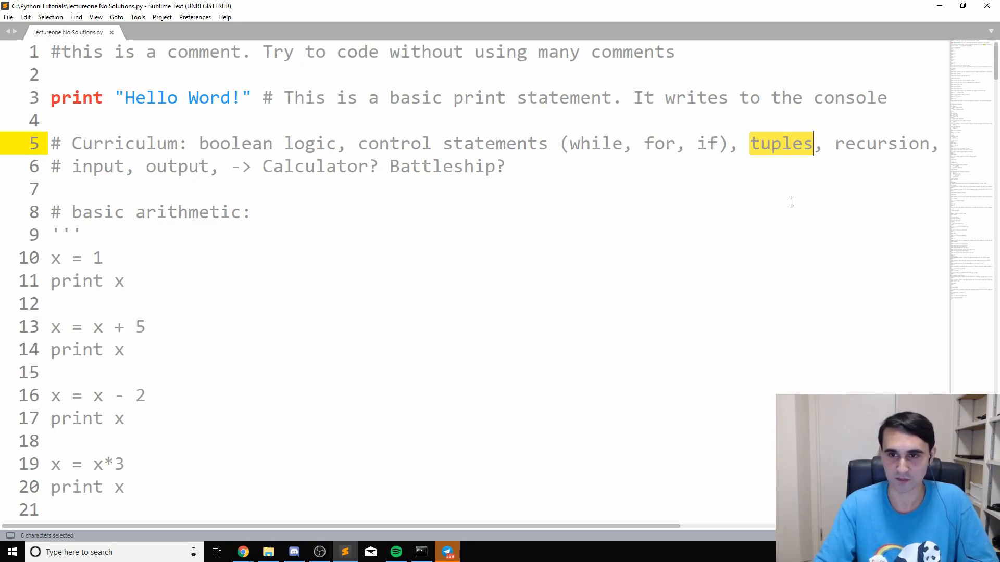
click(838, 144)
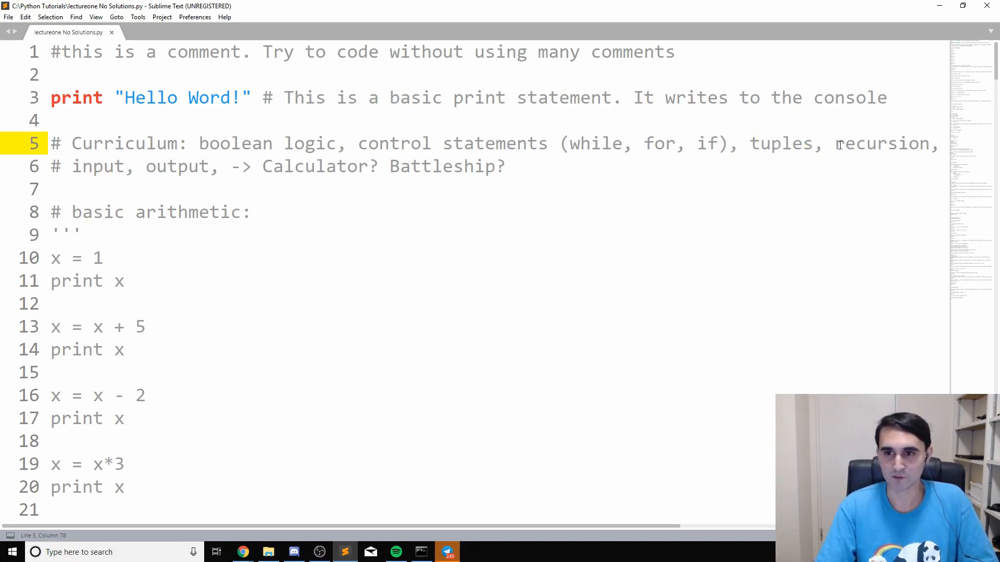
double_click(883, 143)
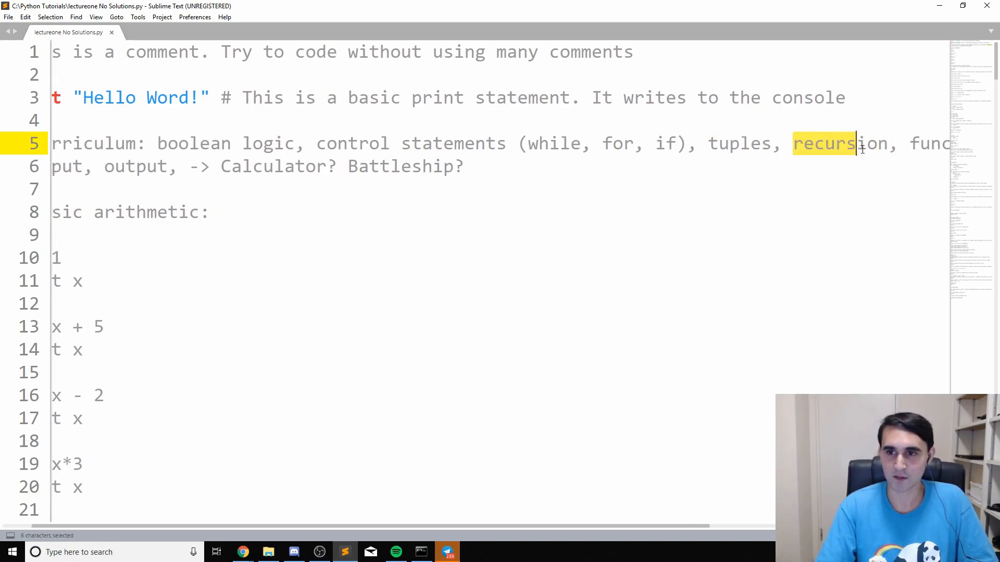
double_click(838, 143)
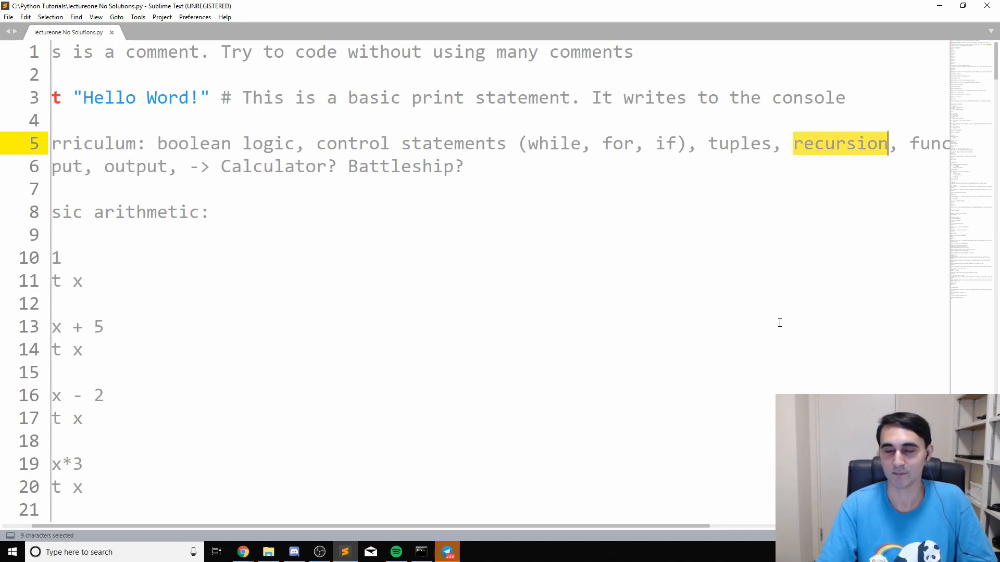
mouse_move(854, 138)
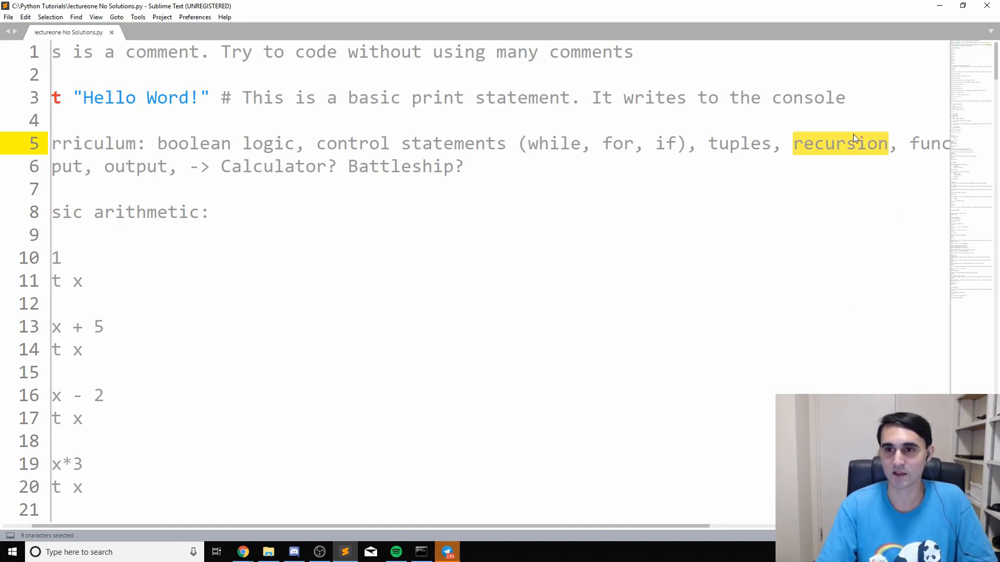
mouse_move(845, 137)
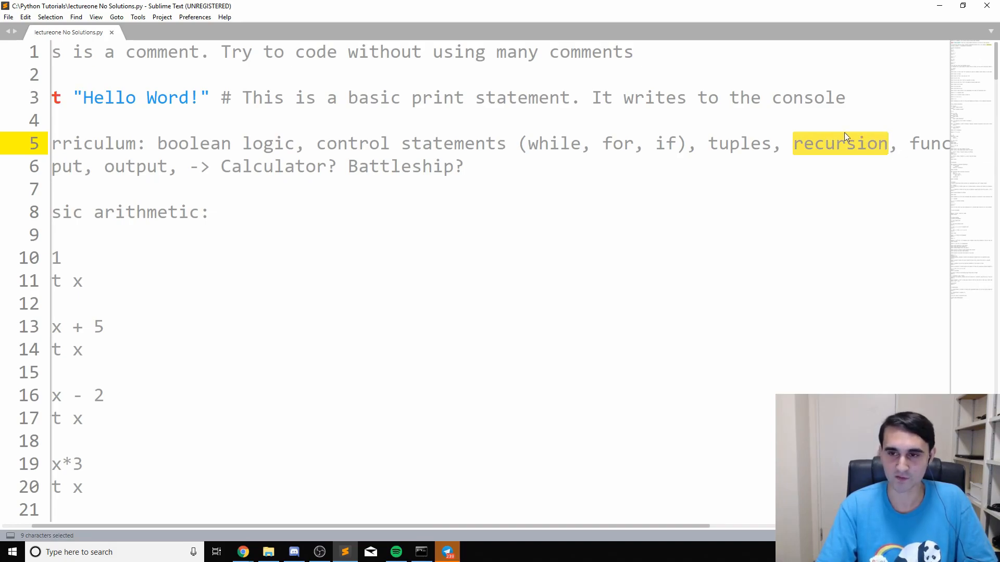
mouse_move(838, 150)
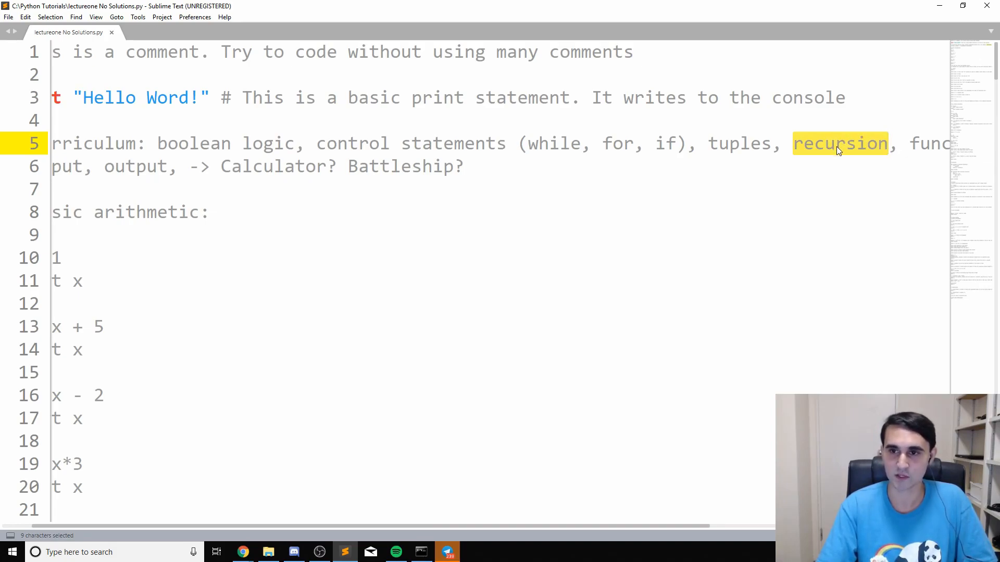
mouse_move(860, 177)
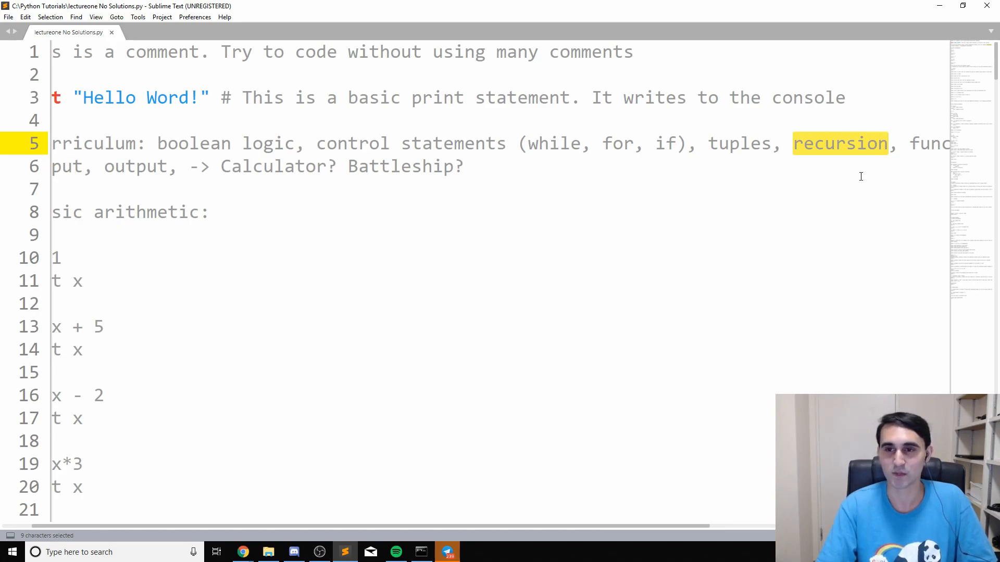
mouse_move(920, 180)
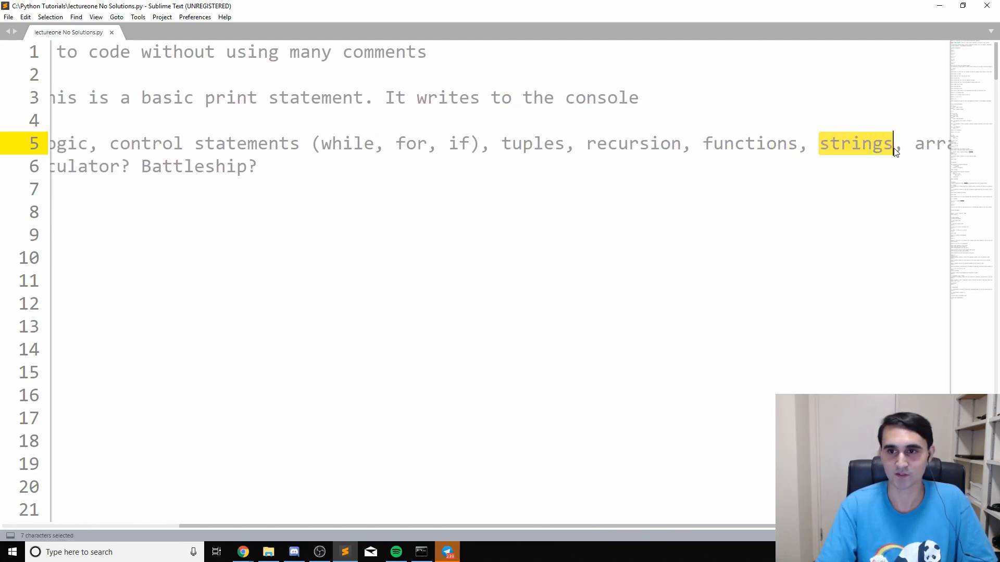
mouse_move(825, 269)
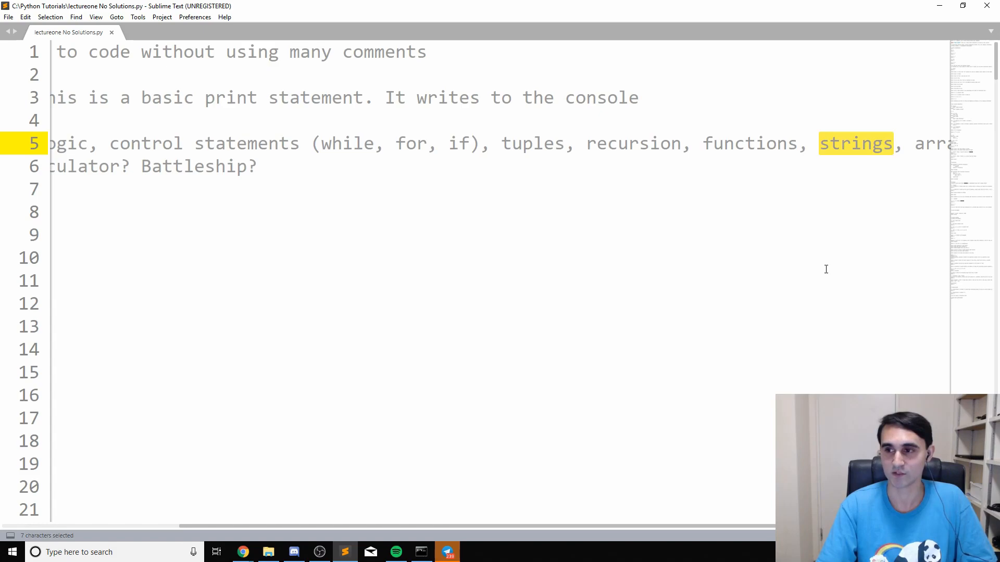
mouse_move(492, 530)
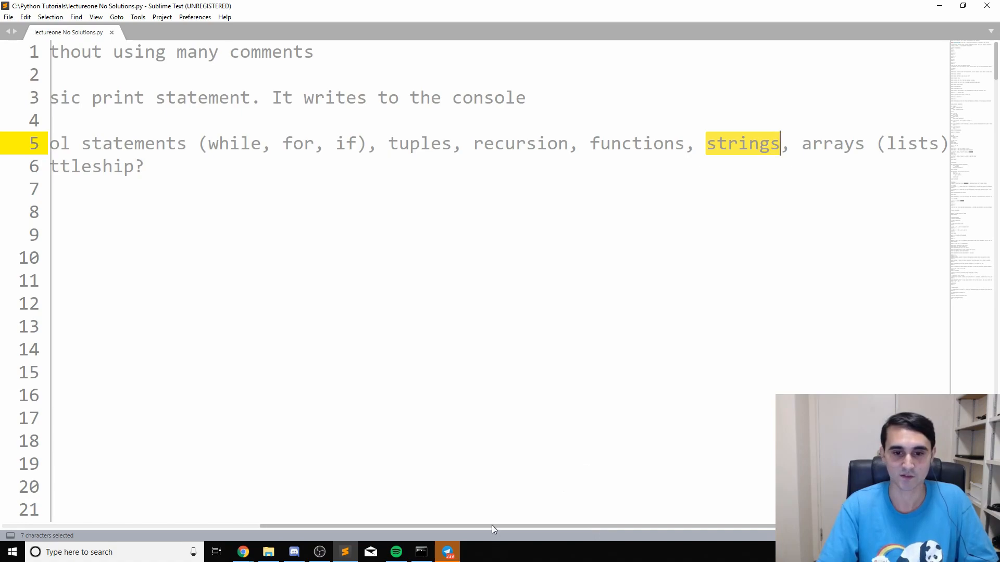
scroll(left, 3)
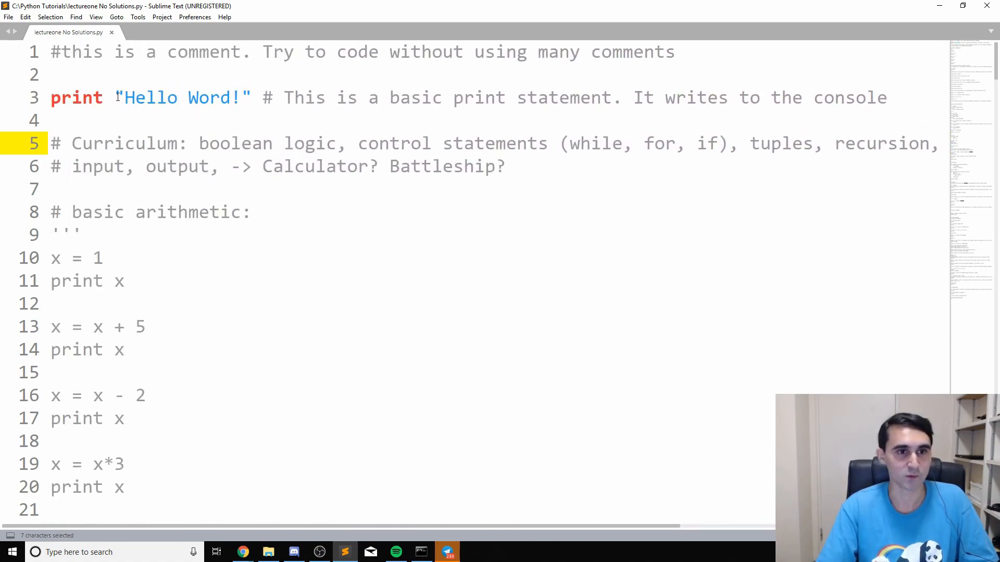
drag(118, 98, 251, 97)
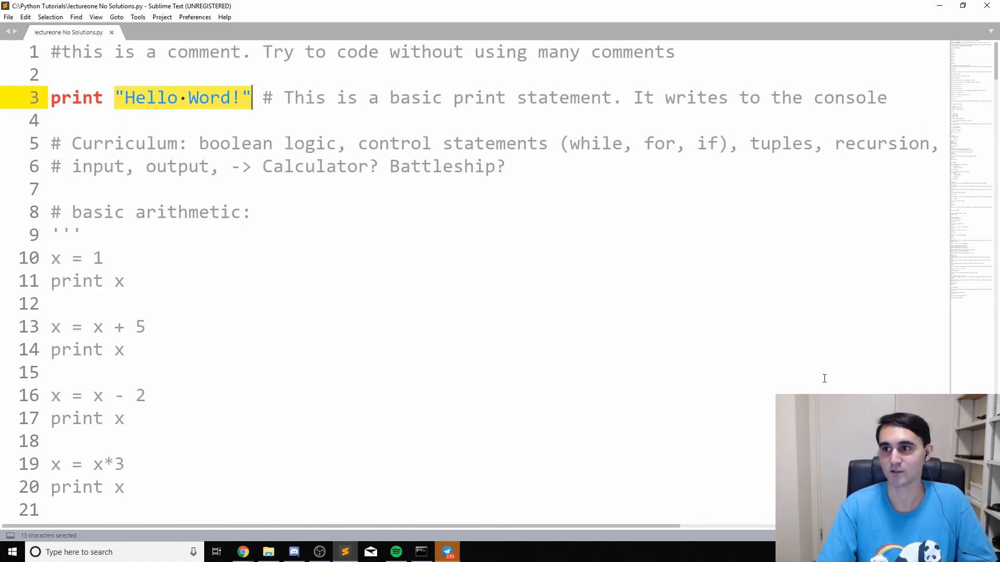
mouse_move(340, 246)
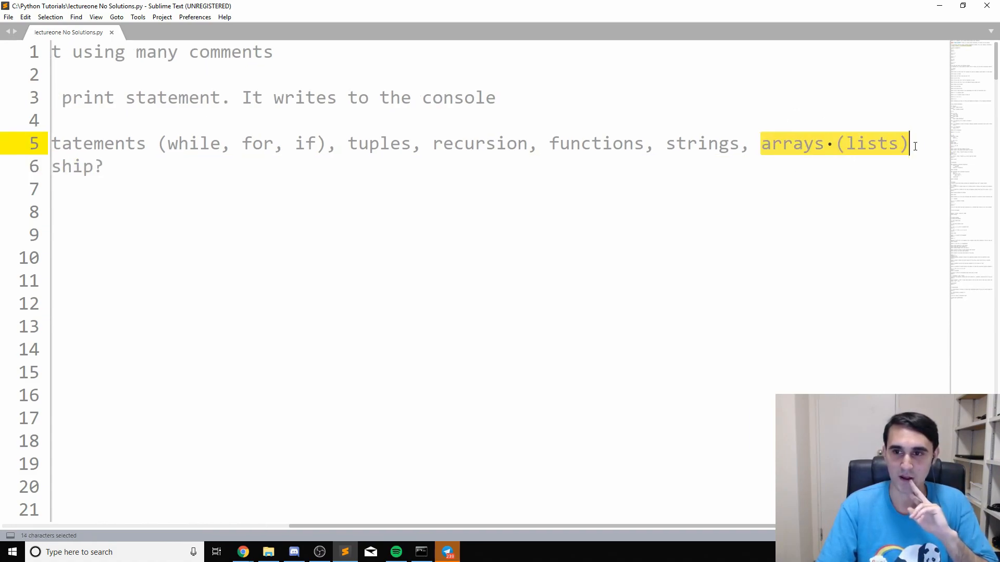
mouse_move(833, 206)
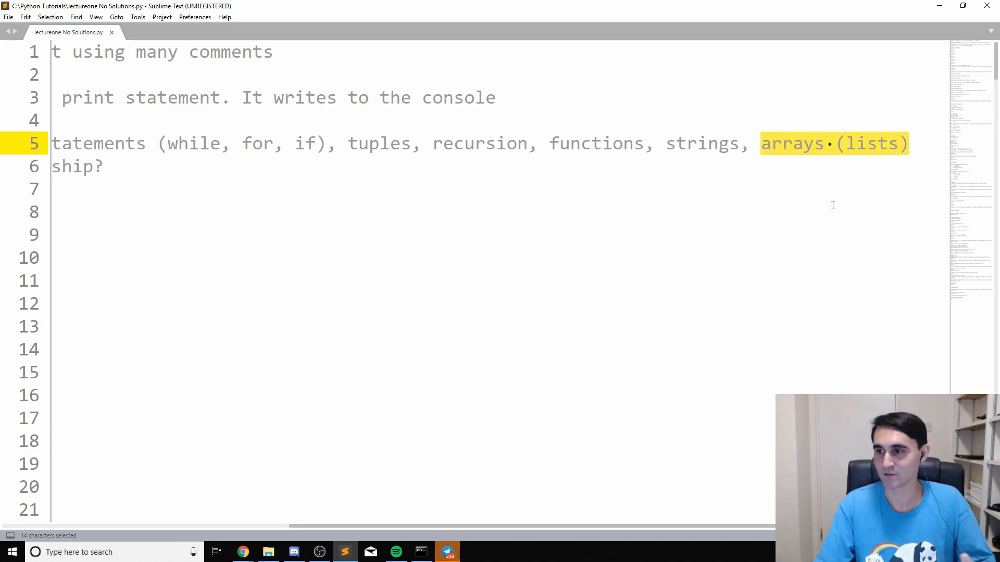
mouse_move(660, 555)
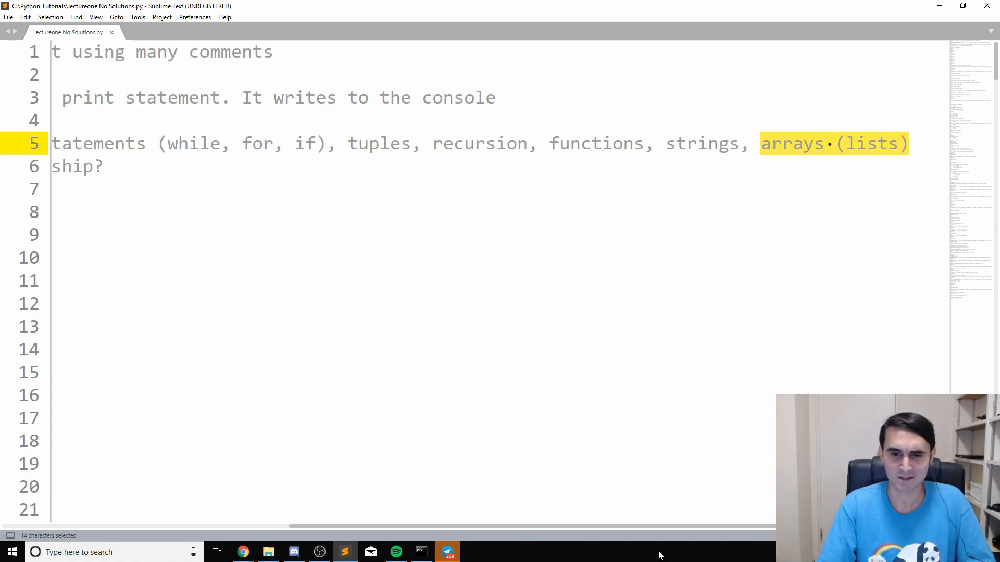
mouse_move(716, 397)
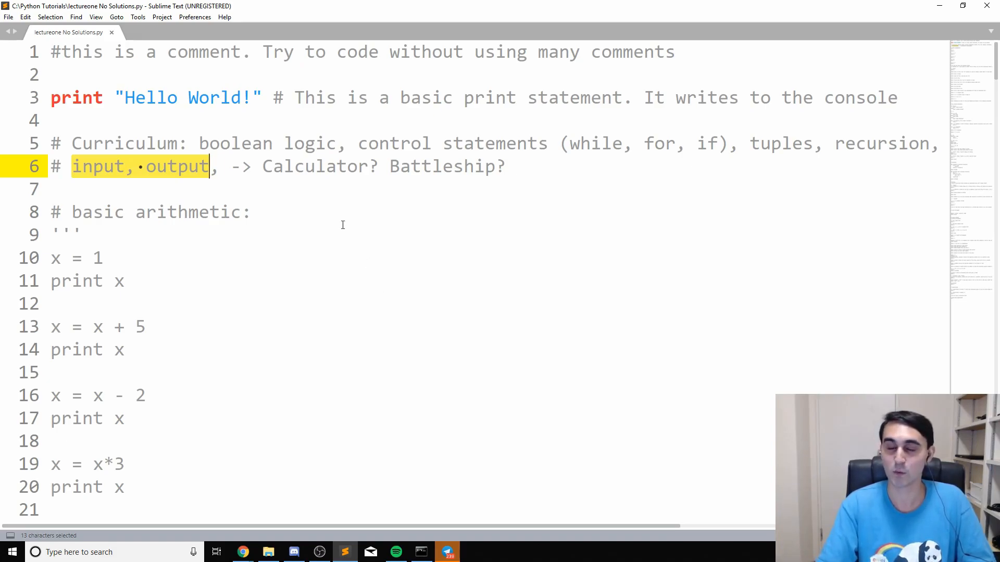
click(259, 98)
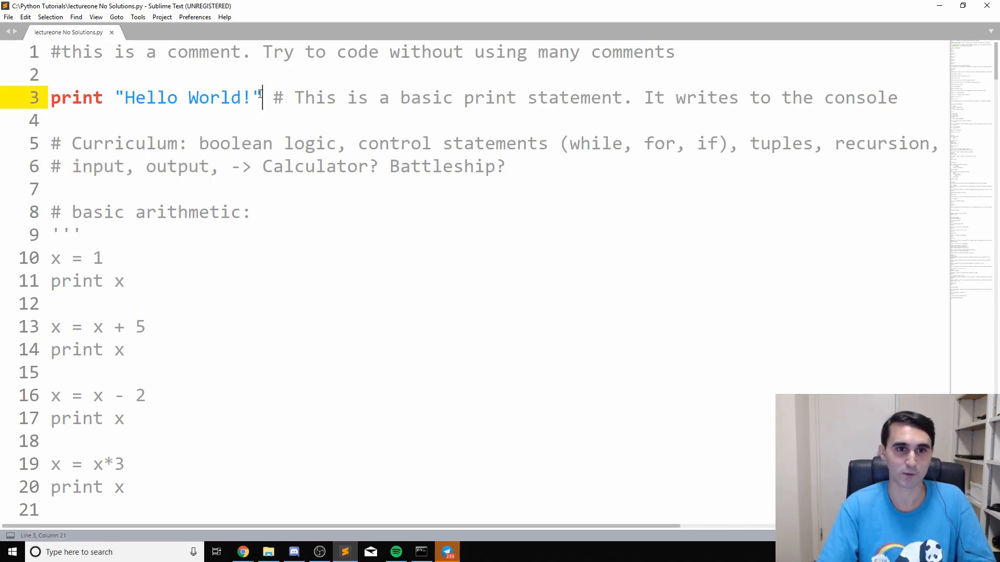
drag(260, 98, 51, 97)
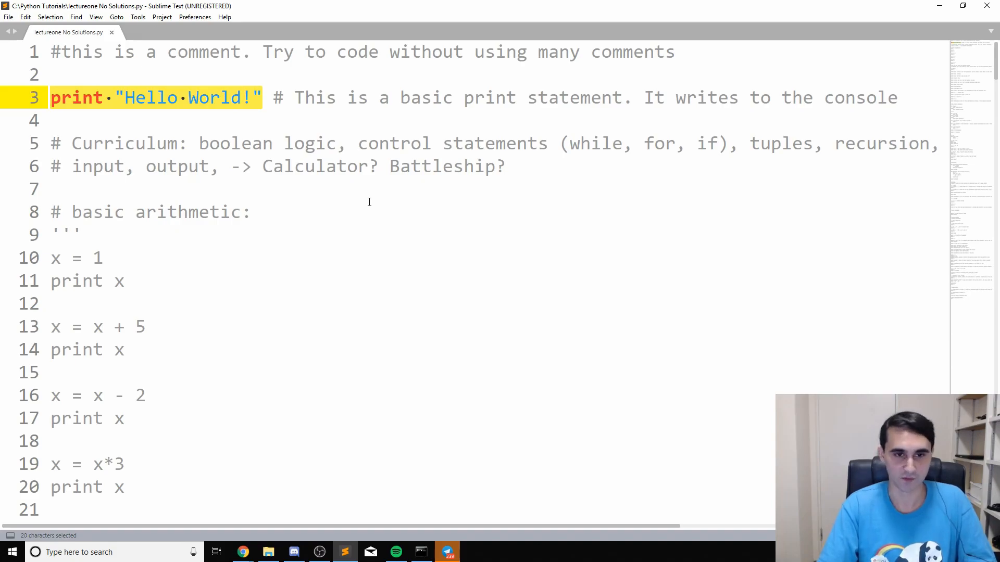
mouse_move(310, 215)
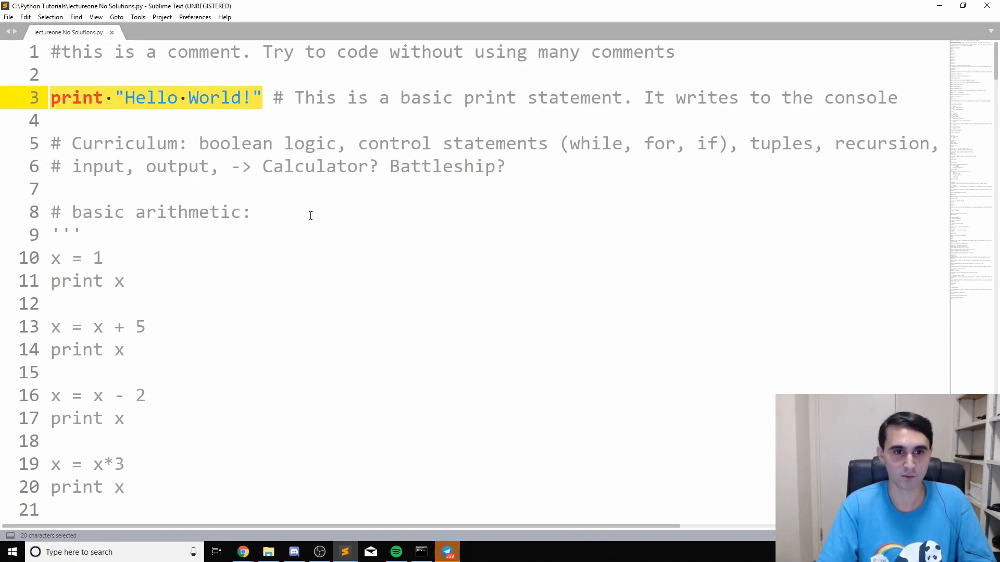
click(505, 167)
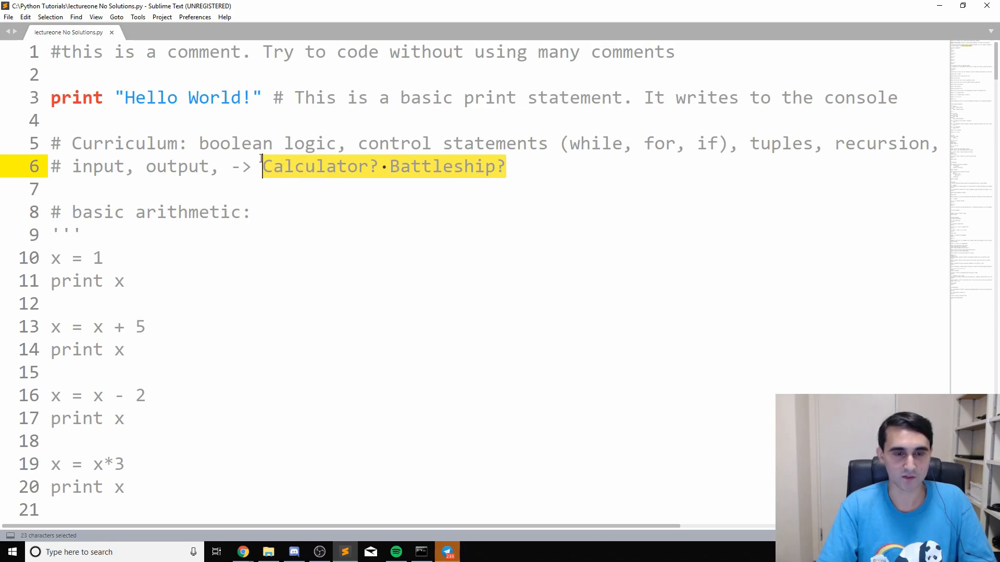
mouse_move(341, 167)
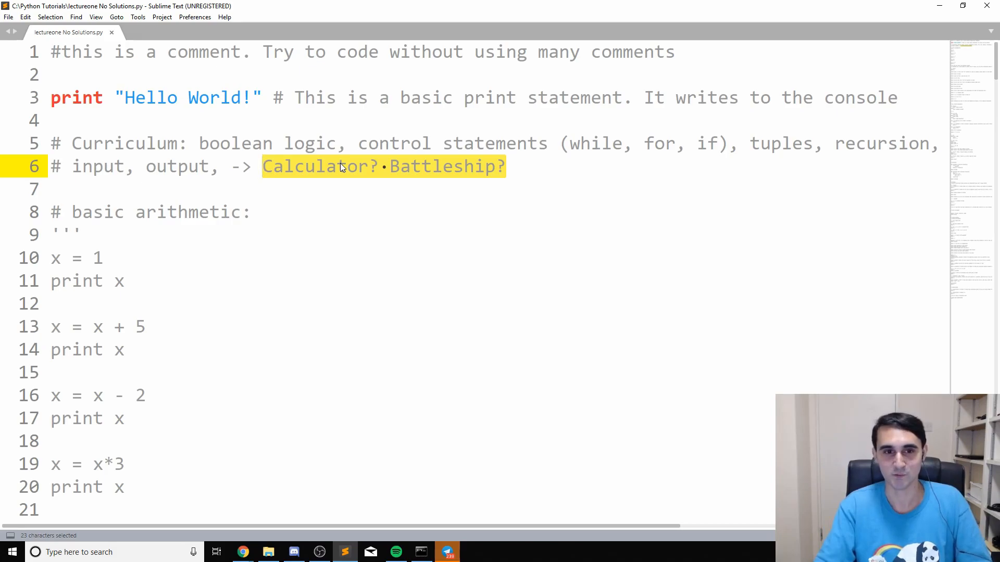
mouse_move(514, 125)
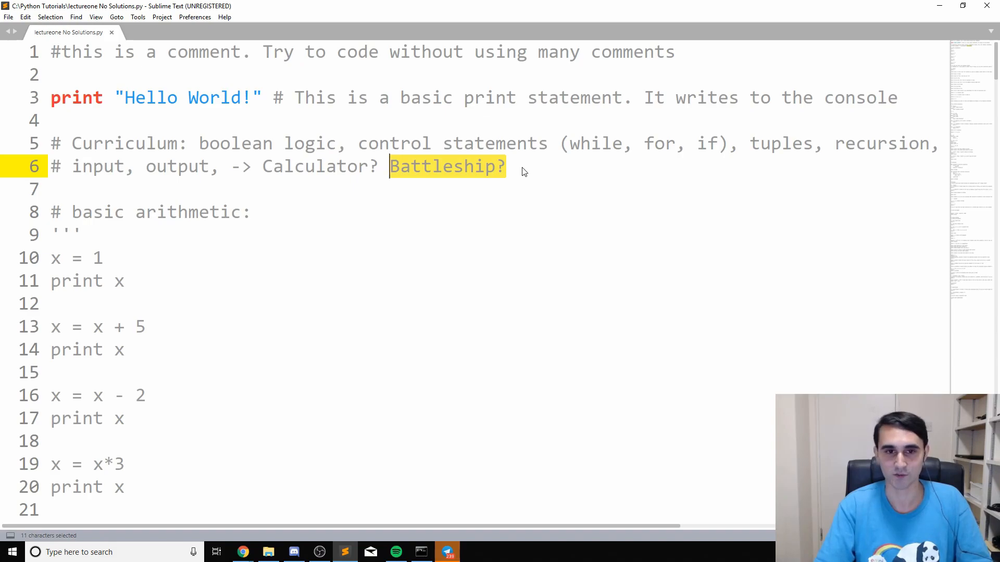
mouse_move(313, 210)
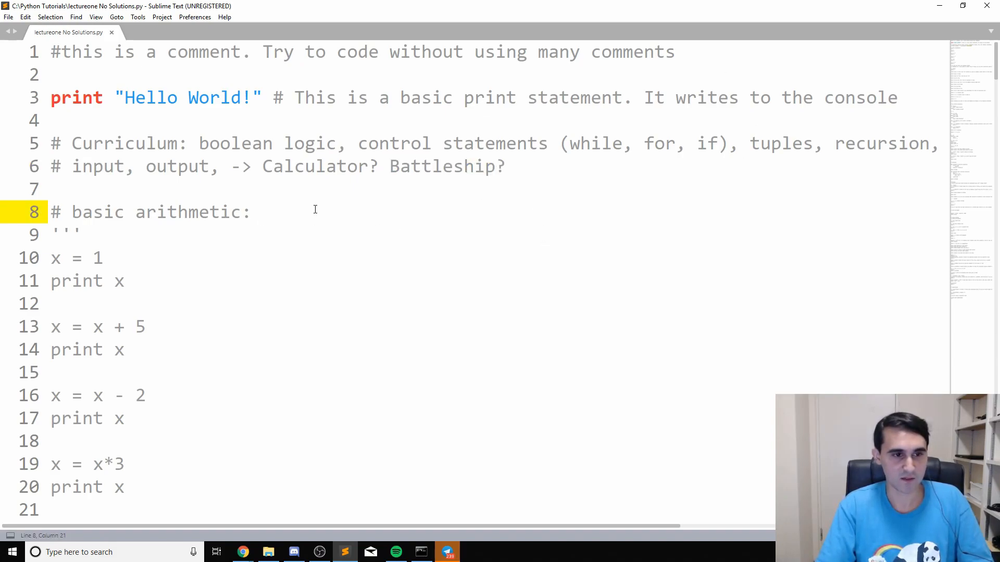
scroll(down, 3)
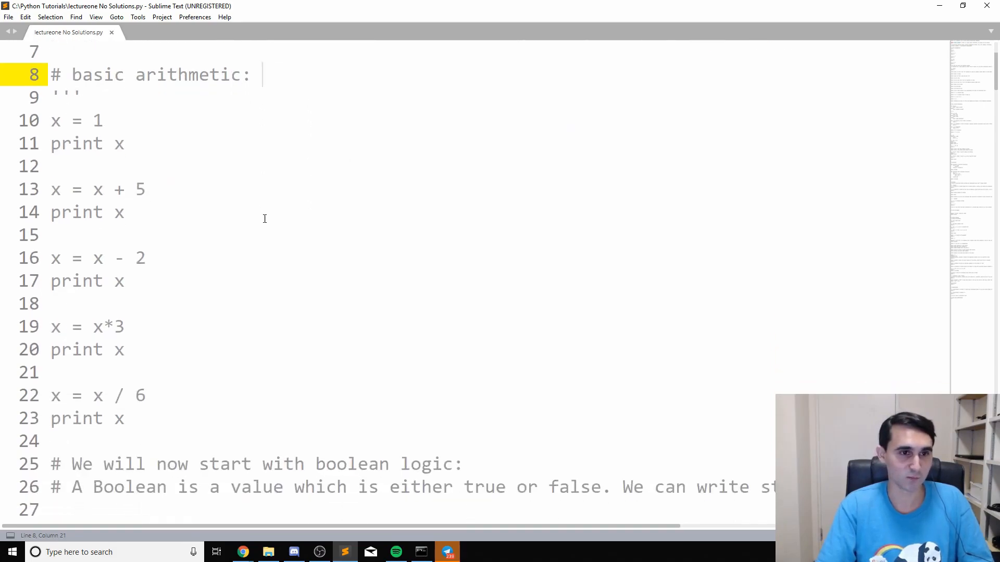
Step: Remove the ''' on line 9 and add ''' on line 24 after the last print x
click(79, 96)
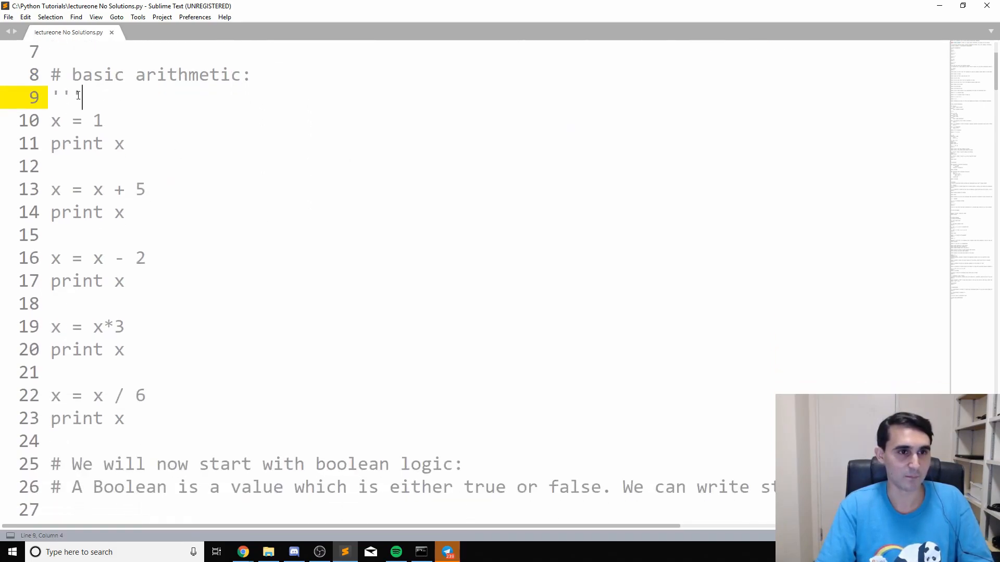
key(Backspace)
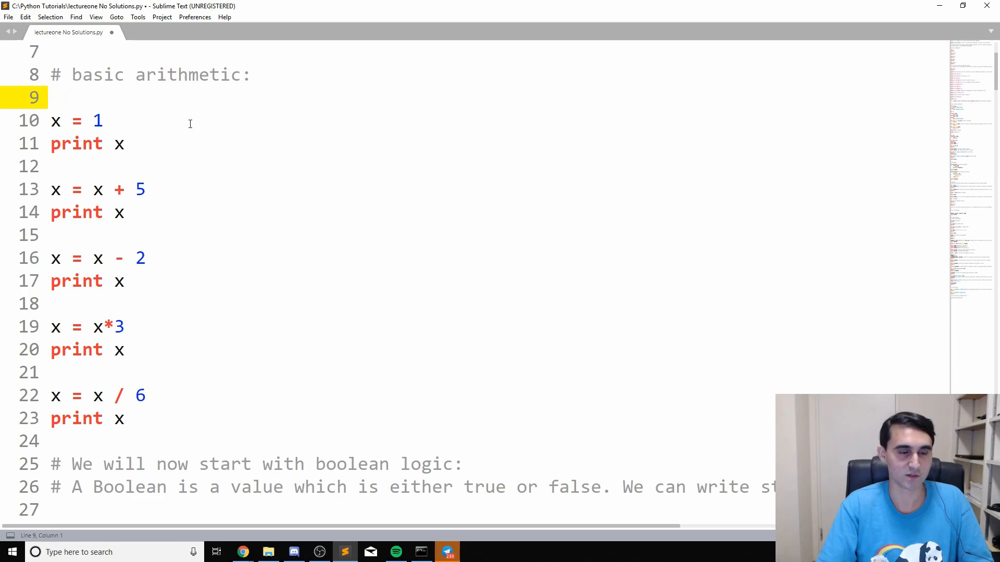
click(237, 441)
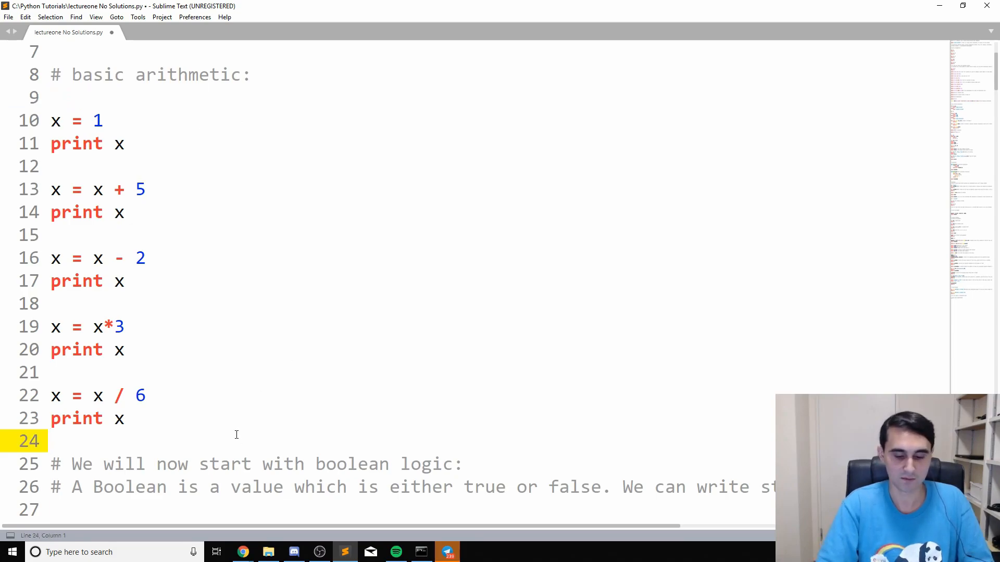
text(''')
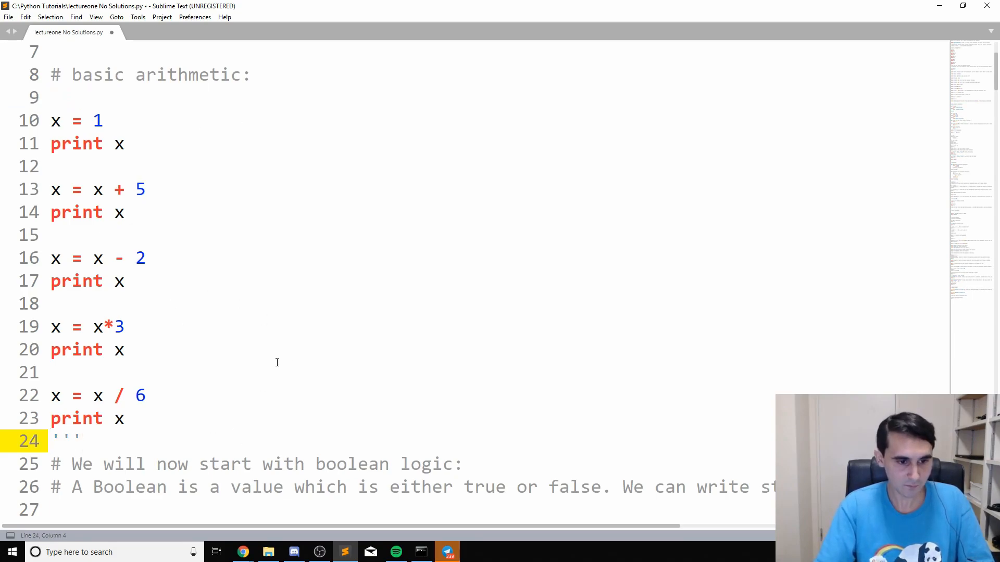
scroll(up, 3)
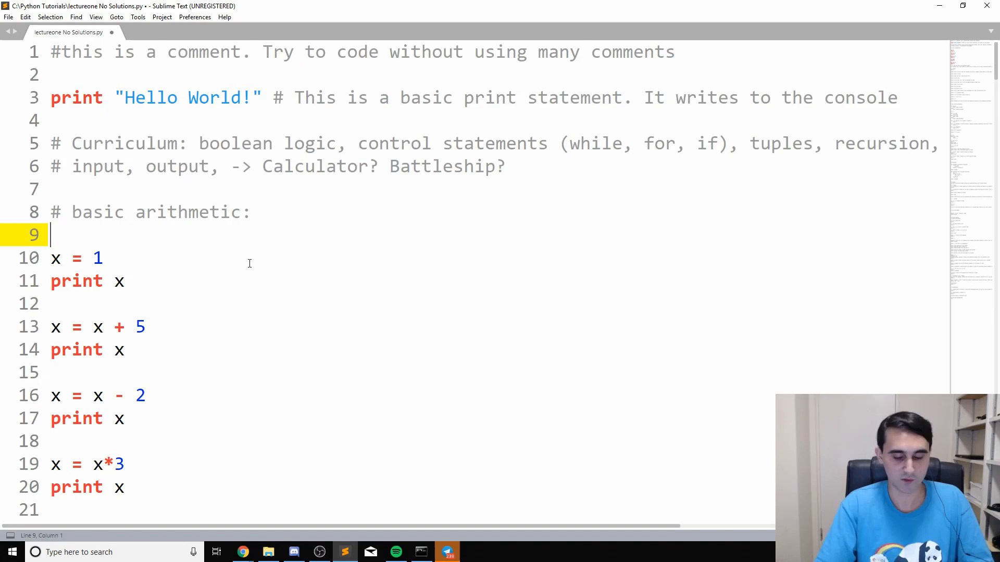
Step: Wrap the arithmetic block in extra ''' quotes to demonstrate, then remove them so it stays active
text(''')
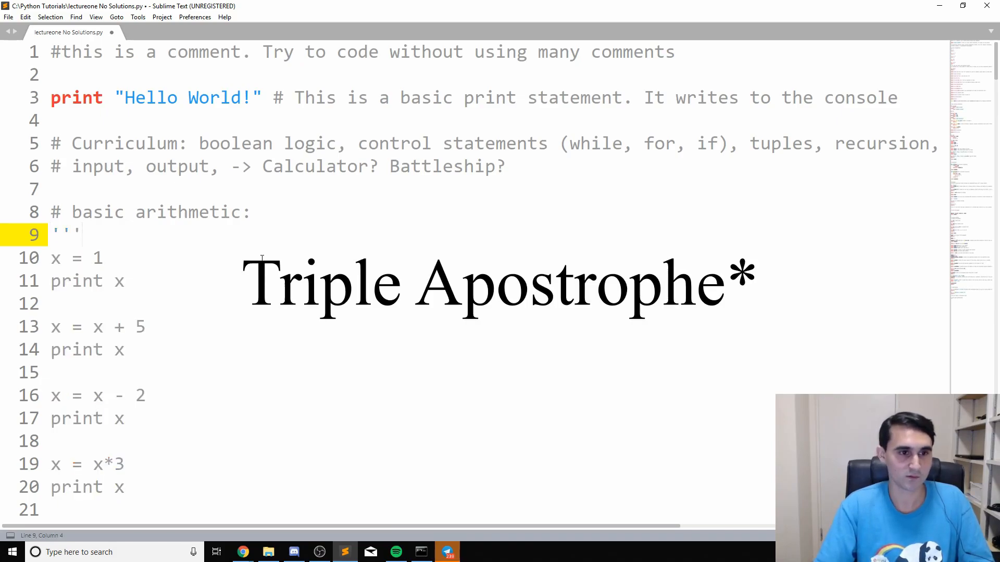
scroll(down, 3)
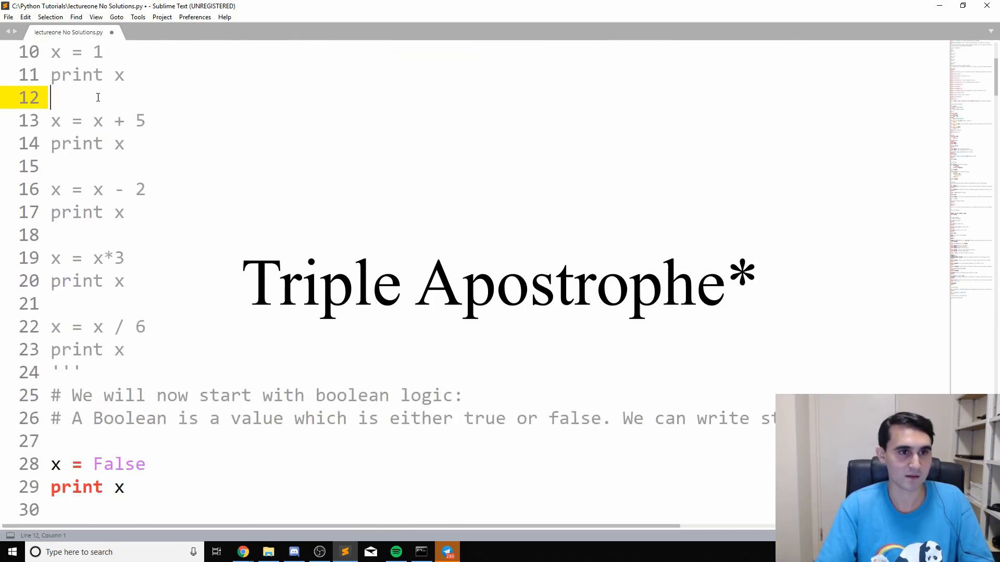
text(''')
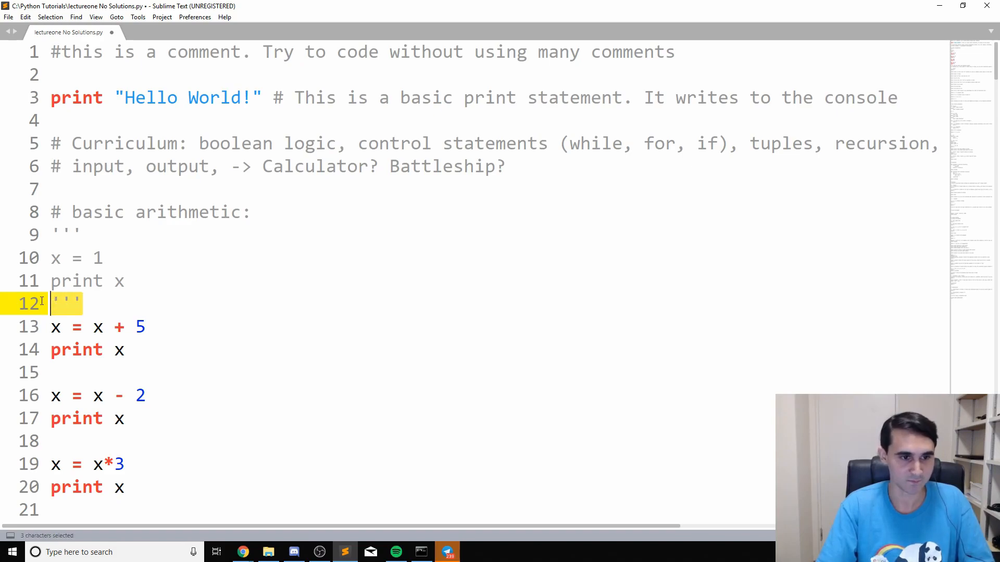
key(Delete)
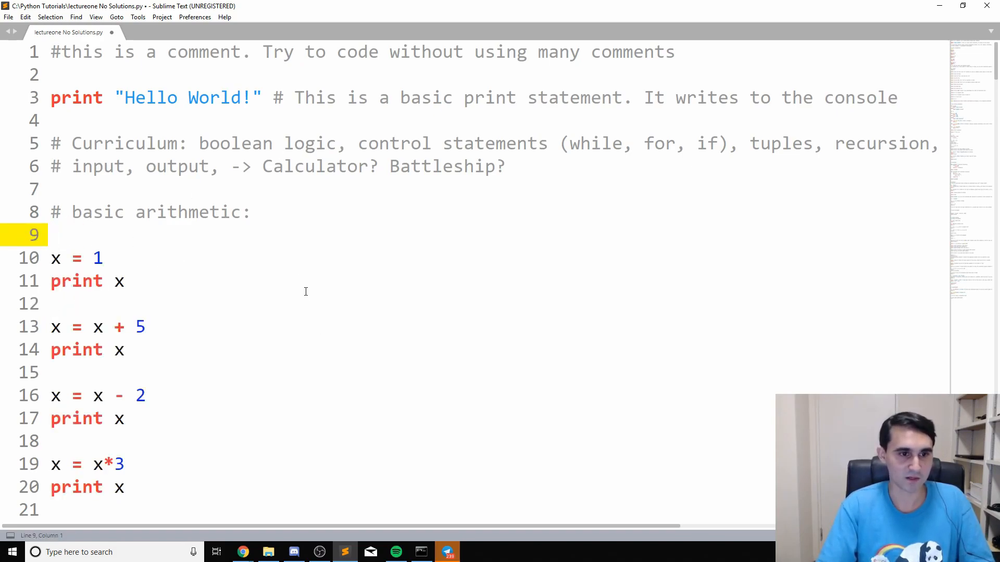
click(108, 258)
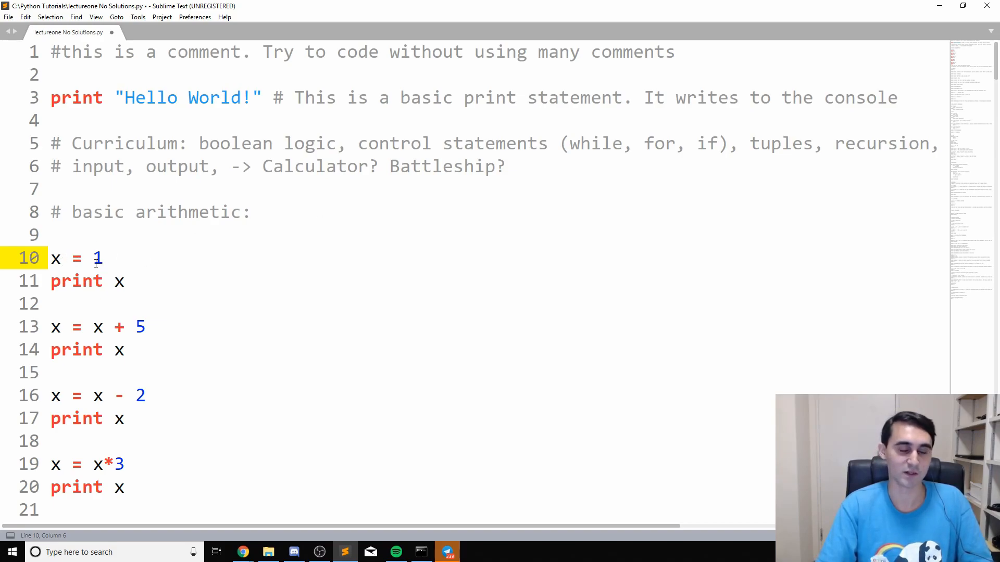
double_click(94, 258)
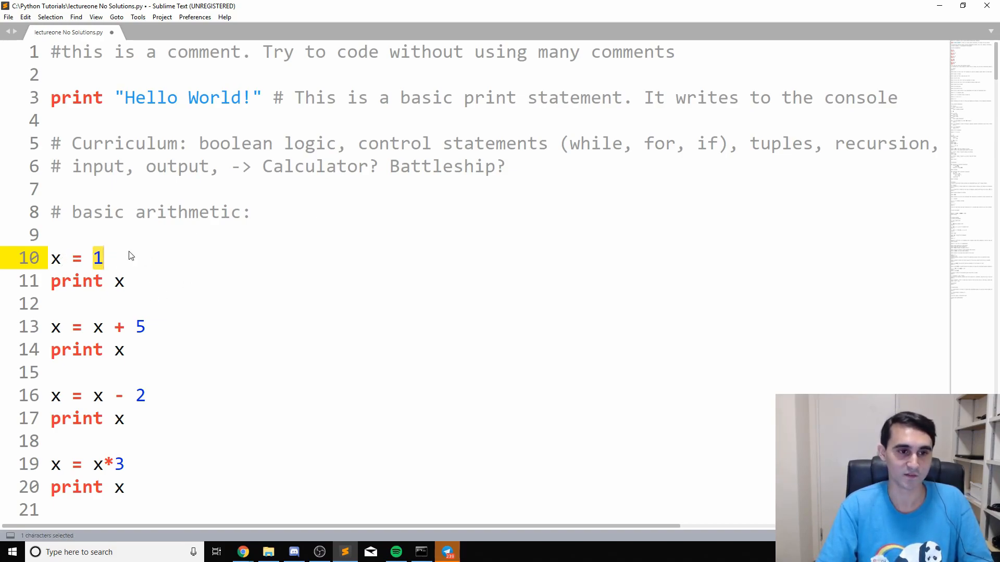
click(104, 258)
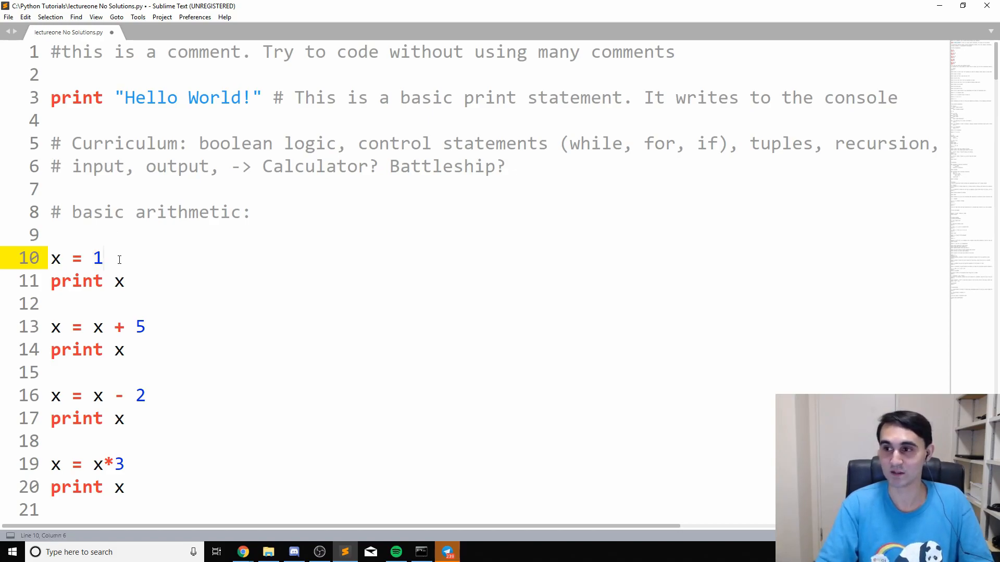
click(60, 258)
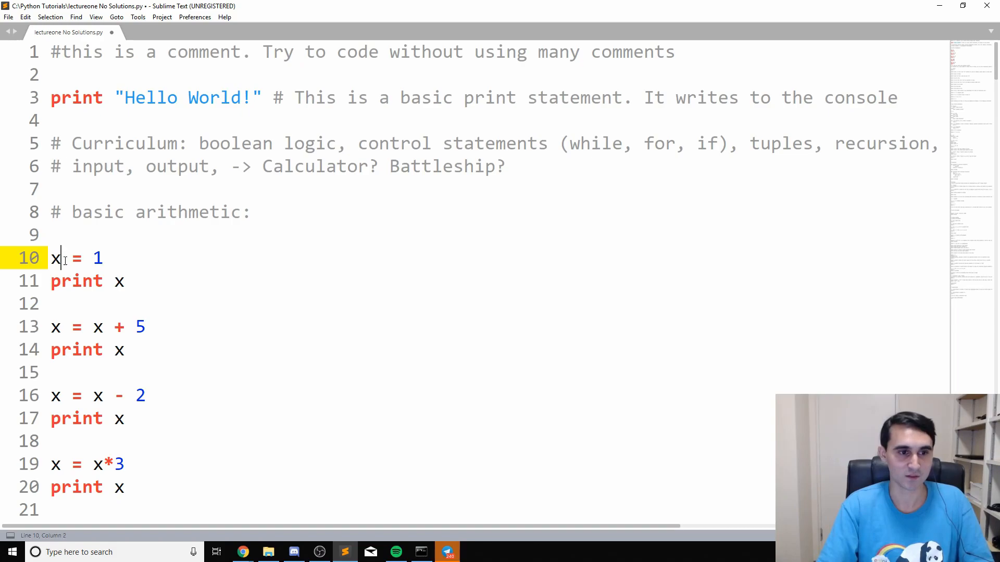
double_click(56, 259)
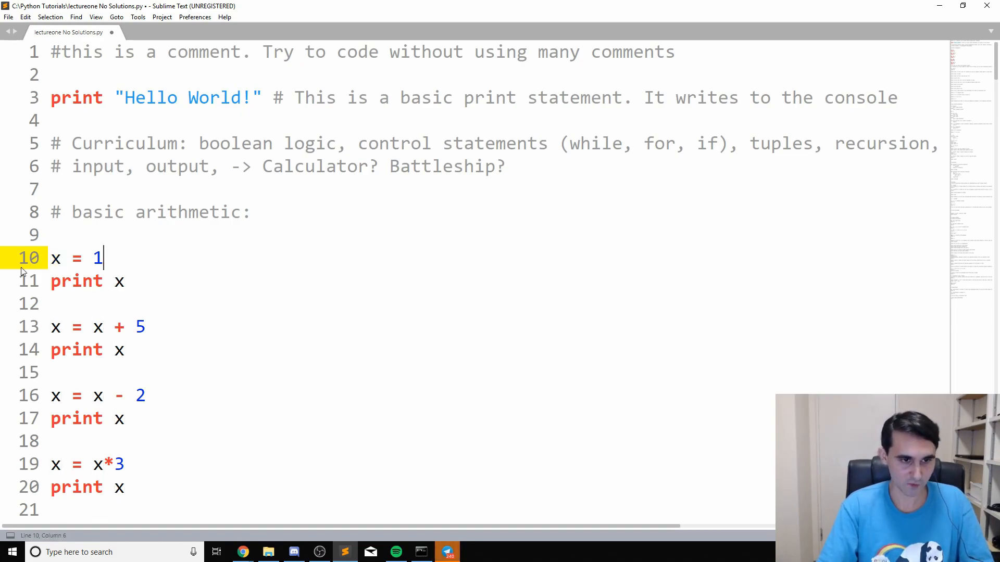
mouse_move(155, 296)
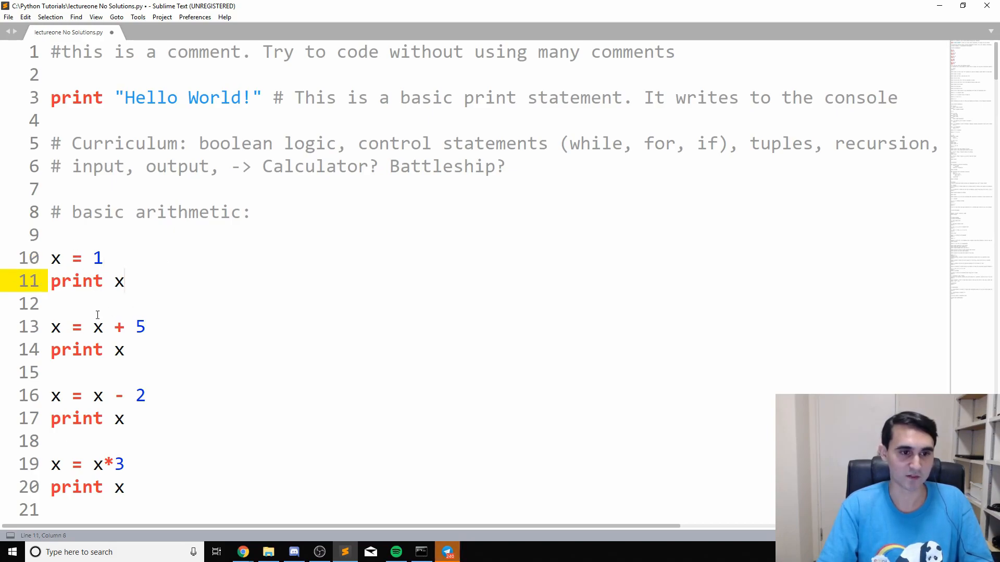
scroll(down, 3)
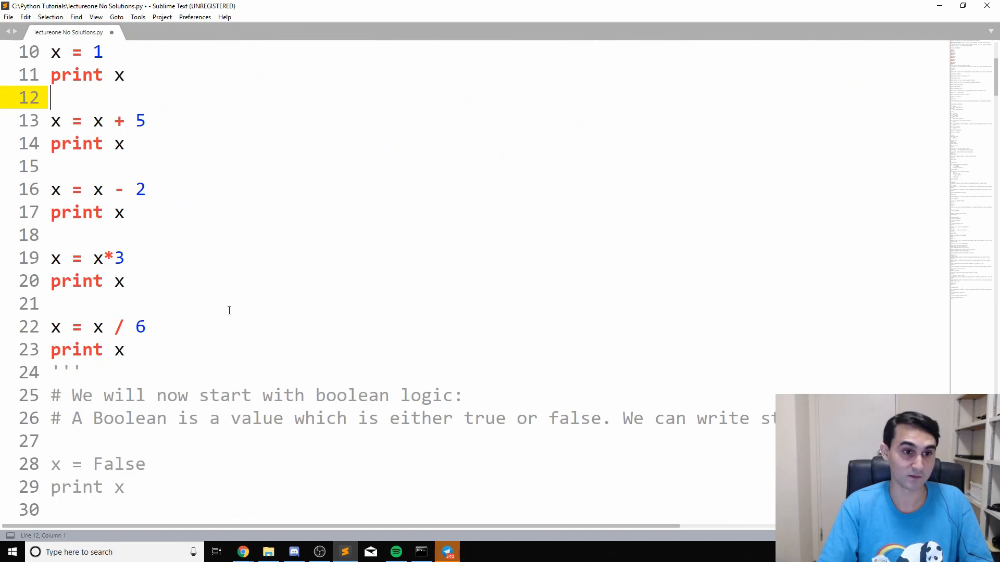
Step: Comment out the Hello World print line with # so only x = 1 and print x run
scroll(up, 3)
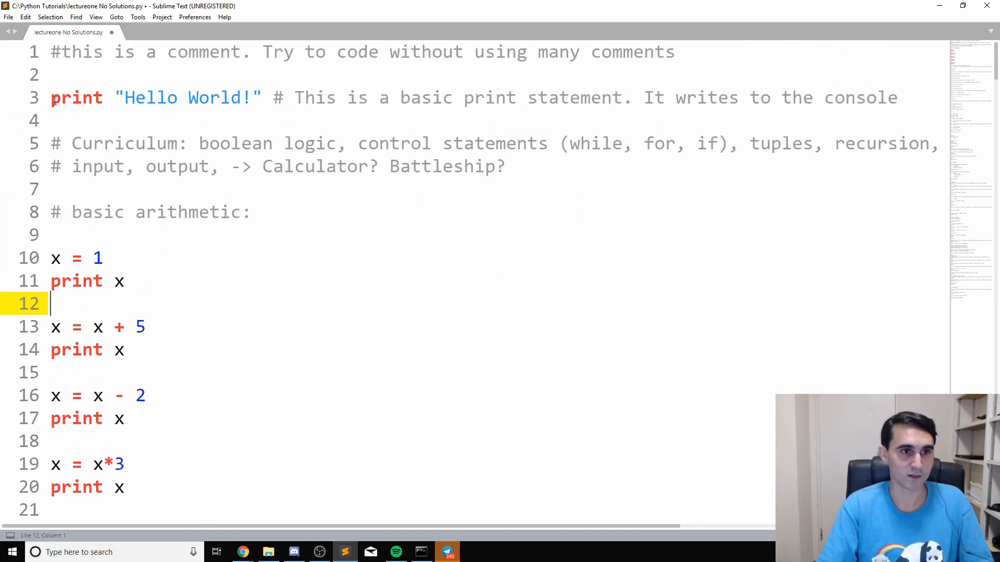
text(#)
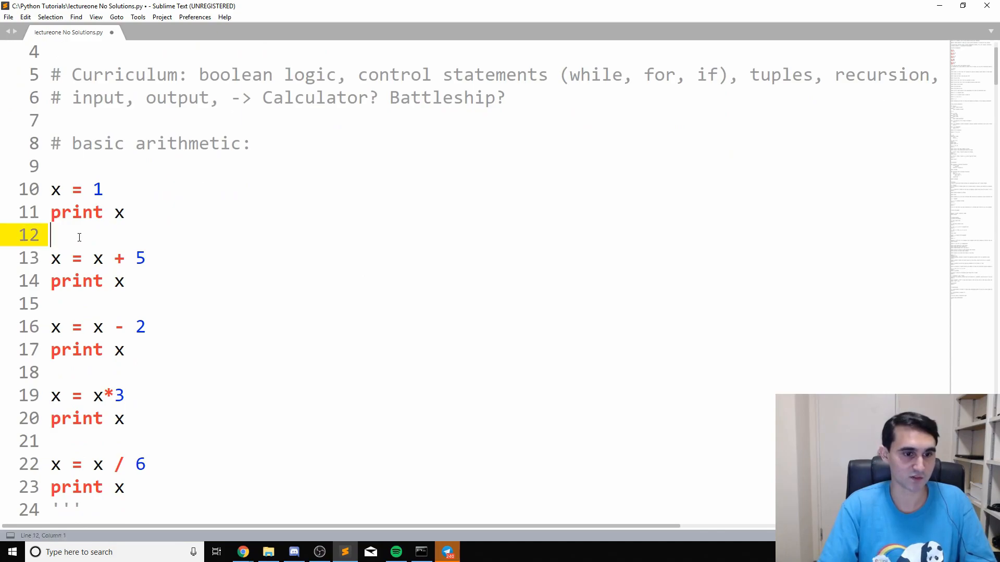
scroll(down, 3)
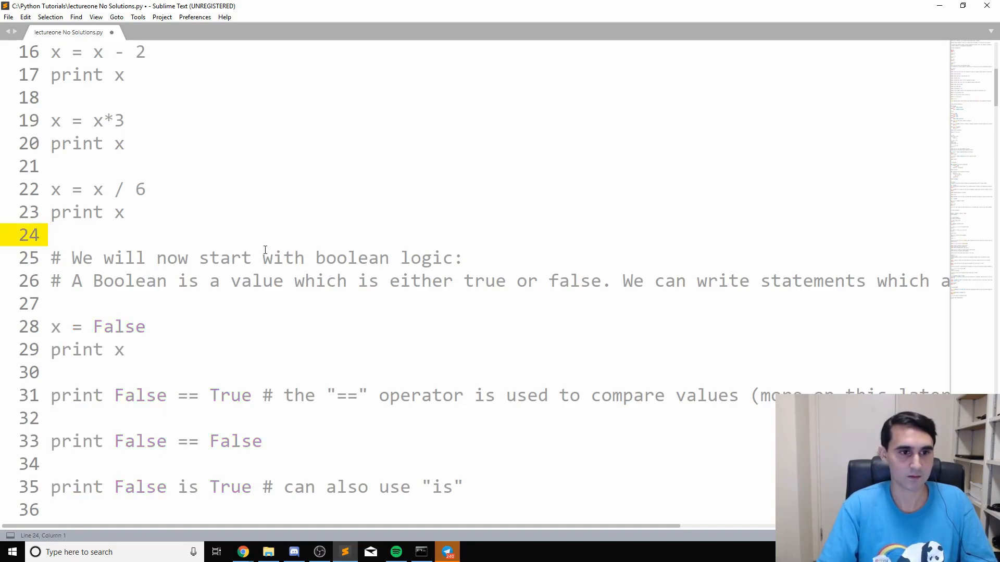
scroll(down, 3)
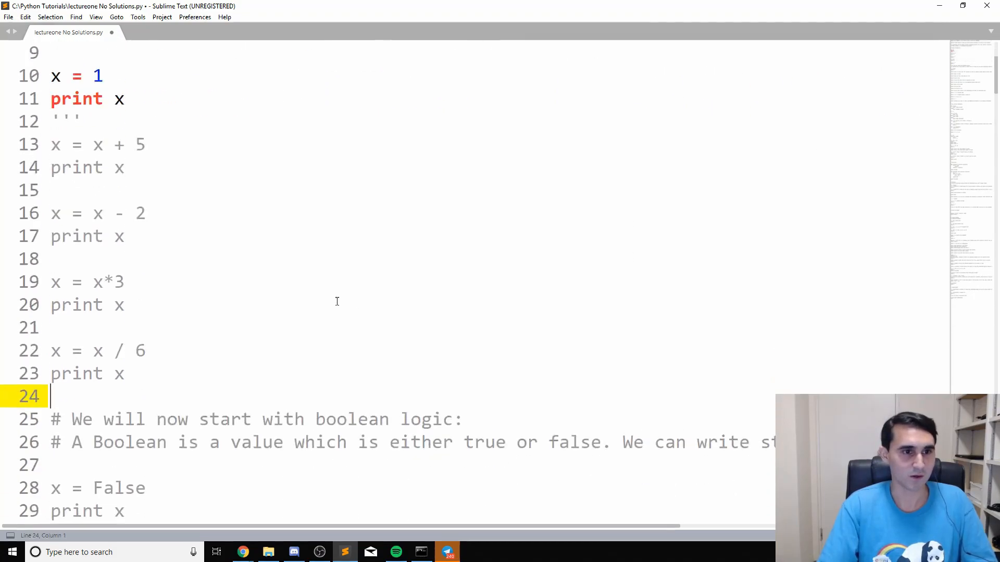
scroll(up, 3)
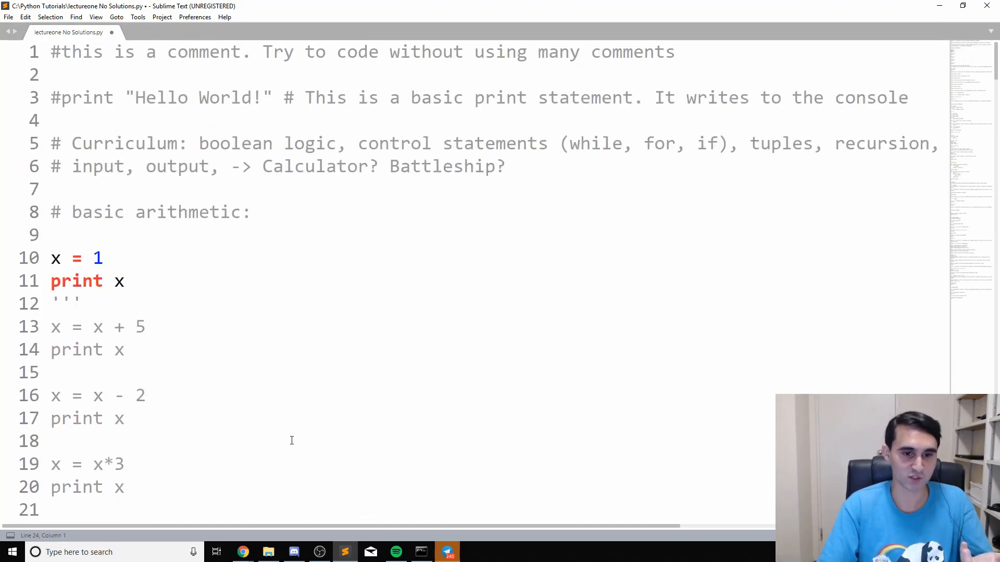
mouse_move(420, 552)
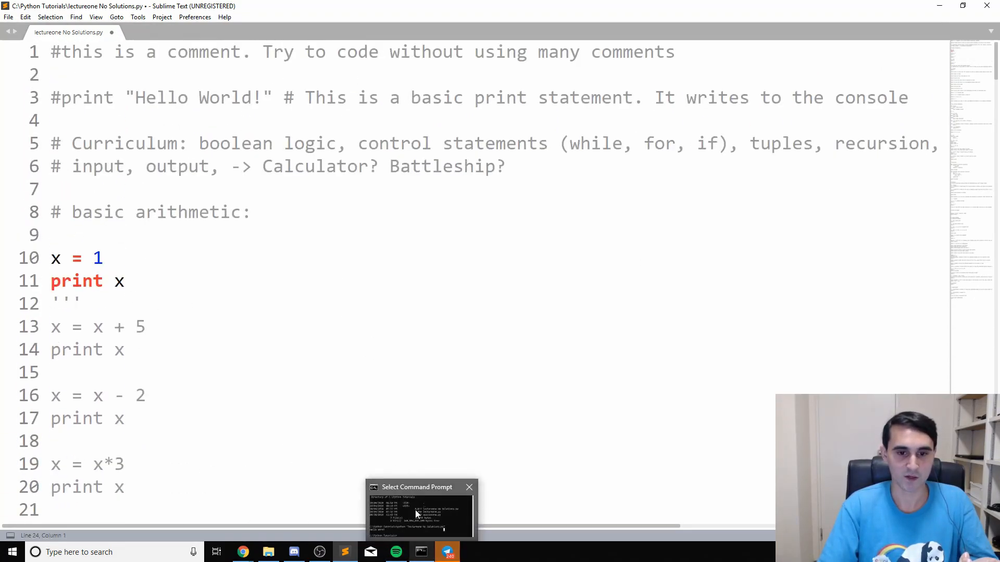
Step: Switch to the Command Prompt window to run the saved script
click(419, 510)
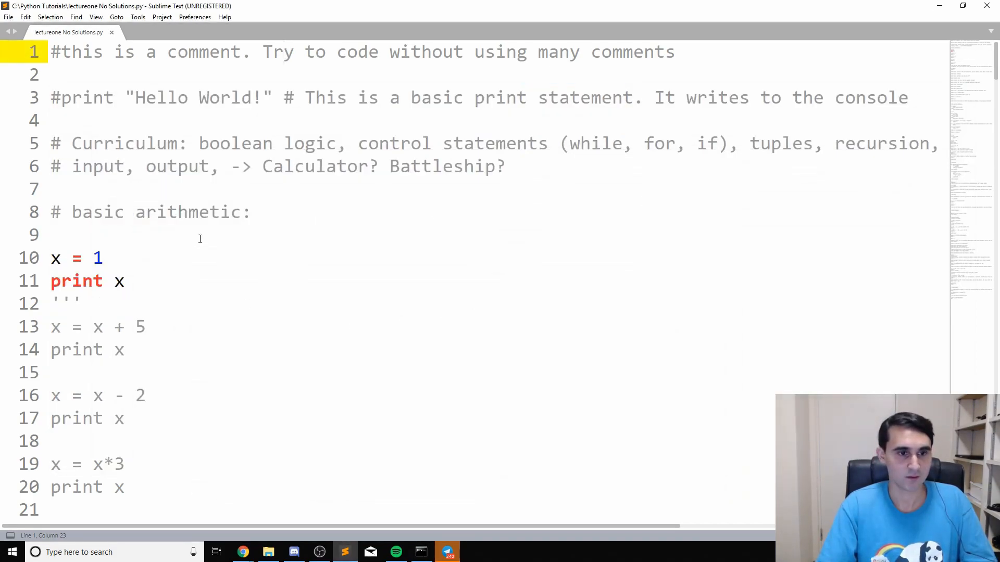
click(63, 258)
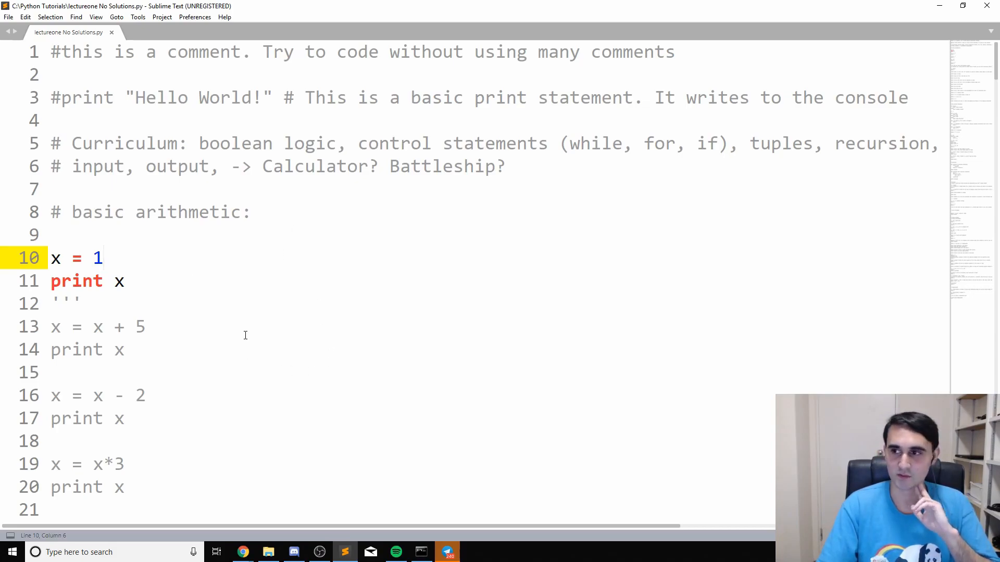
click(99, 258)
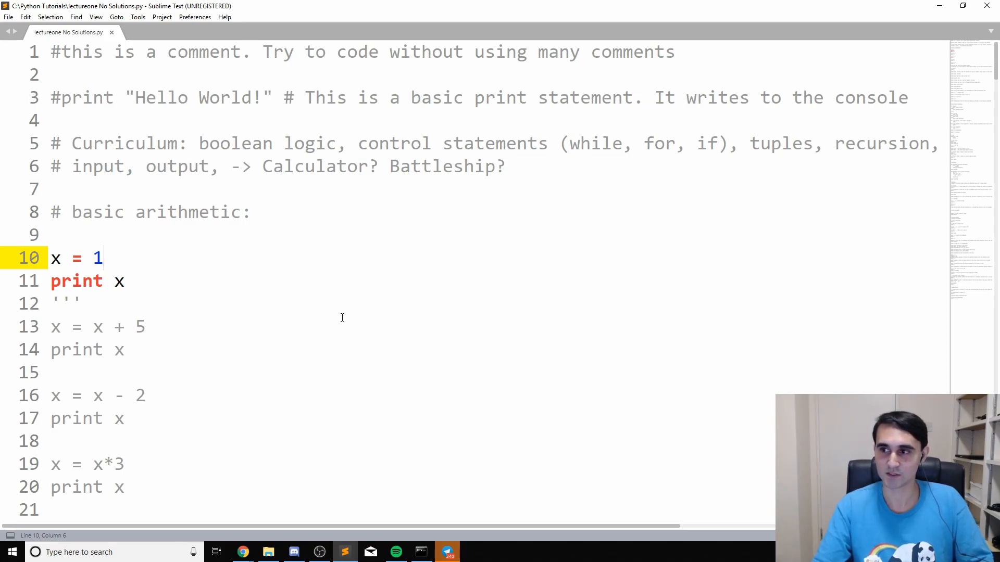
click(97, 259)
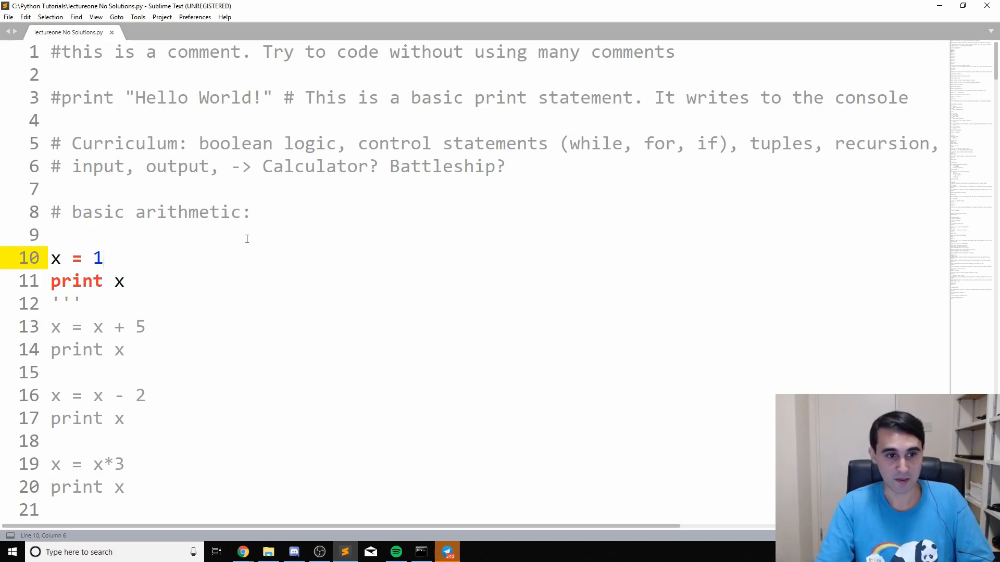
click(102, 258)
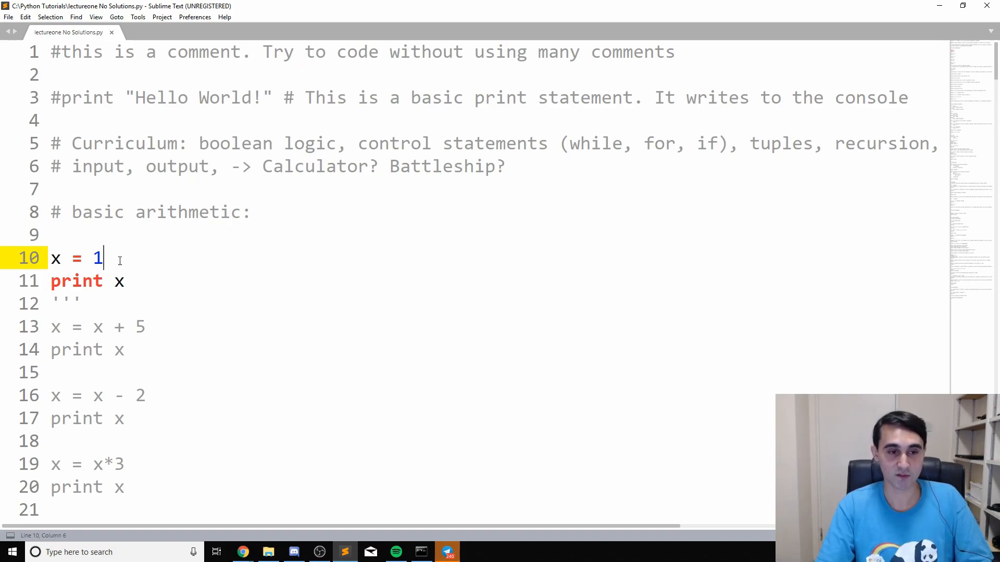
mouse_move(153, 276)
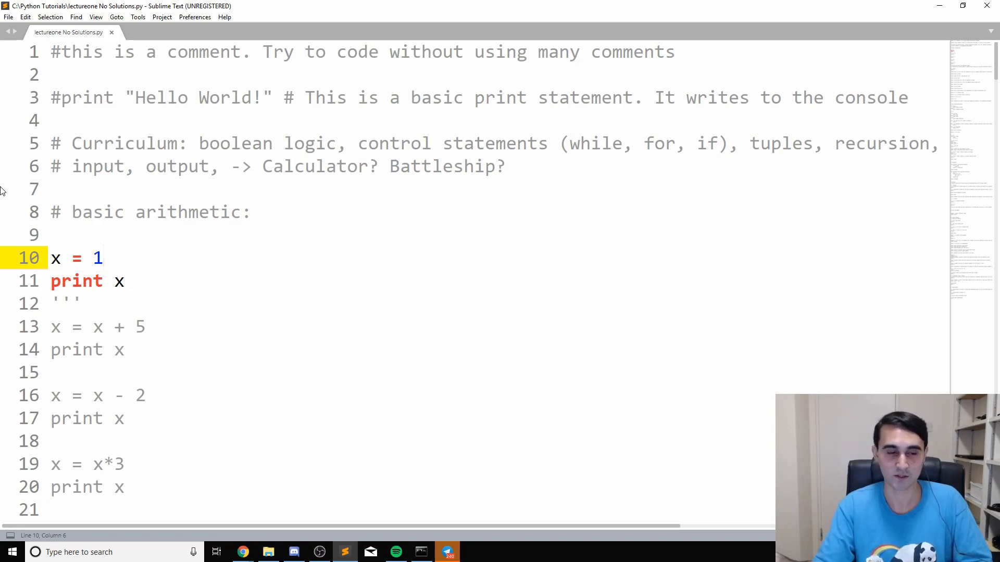
click(102, 259)
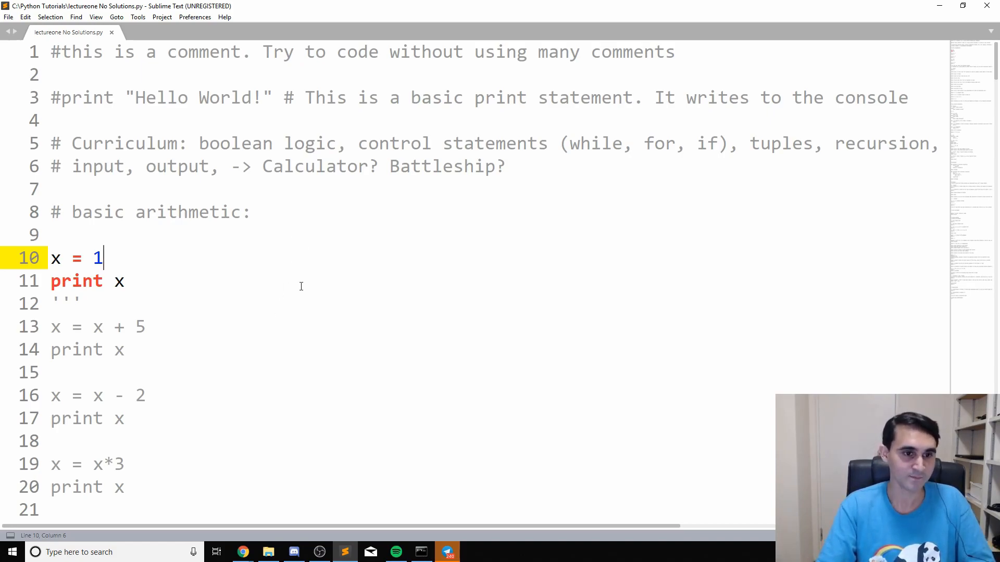
Step: Move the ''' to line 15 so x = x + 5 and its print line become active
scroll(down, 3)
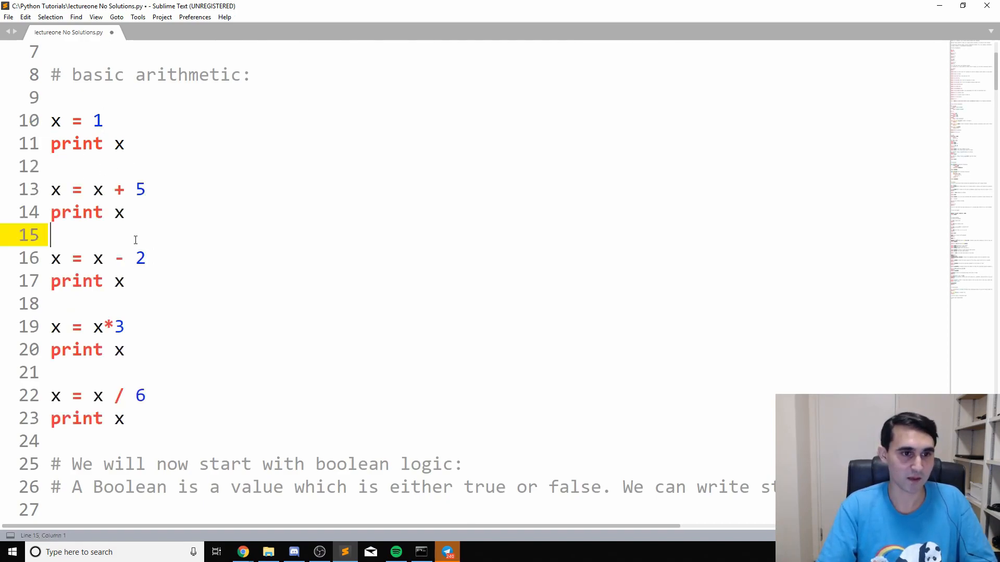
text('')
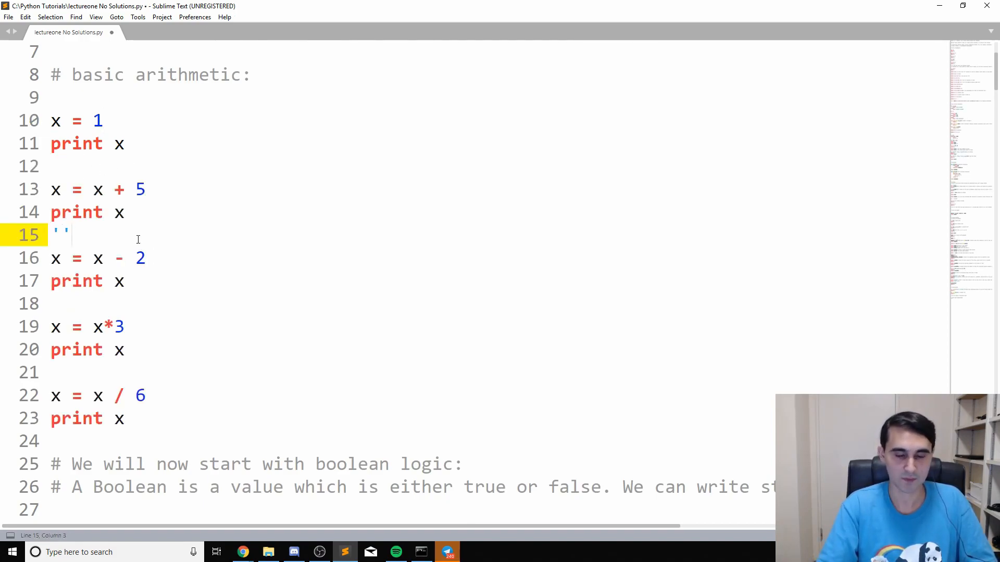
text(')
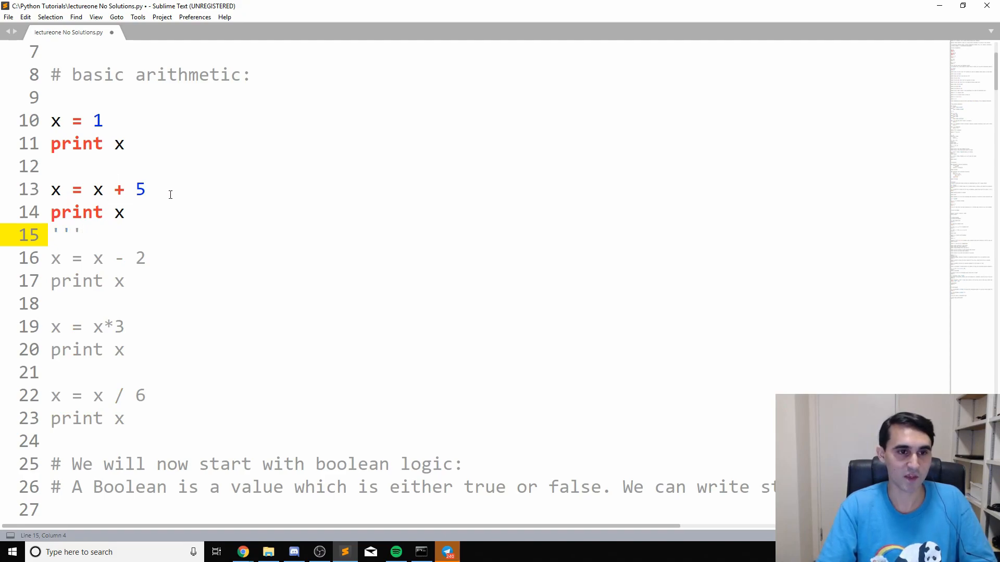
mouse_move(166, 287)
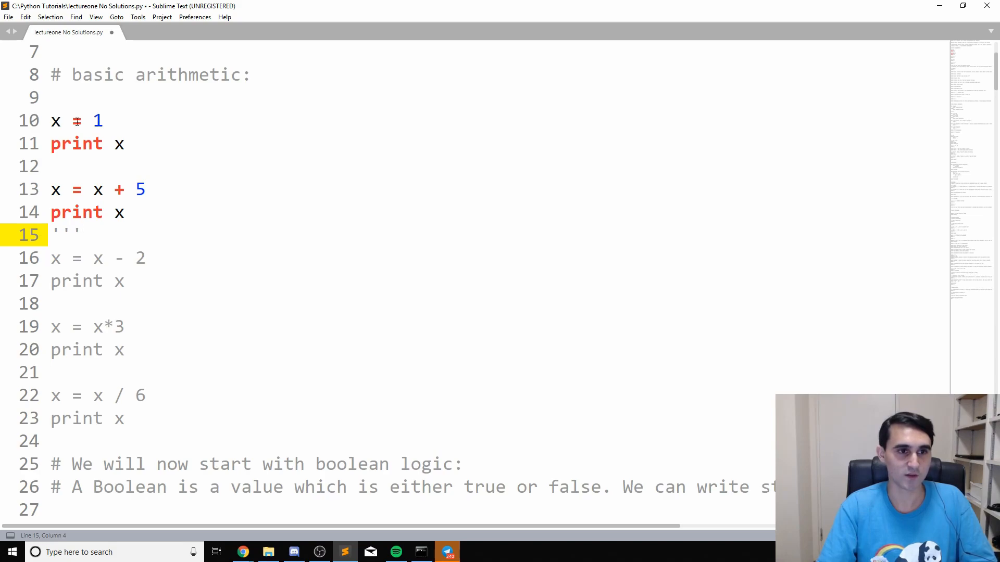
click(108, 121)
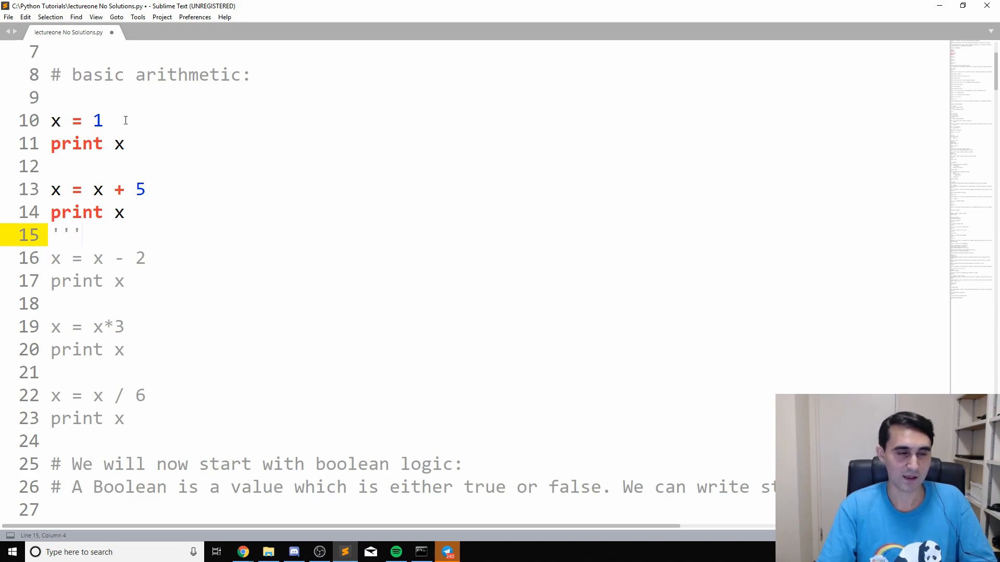
Step: Highlight every use of the variable x in the x = x + 5 line
double_click(98, 190)
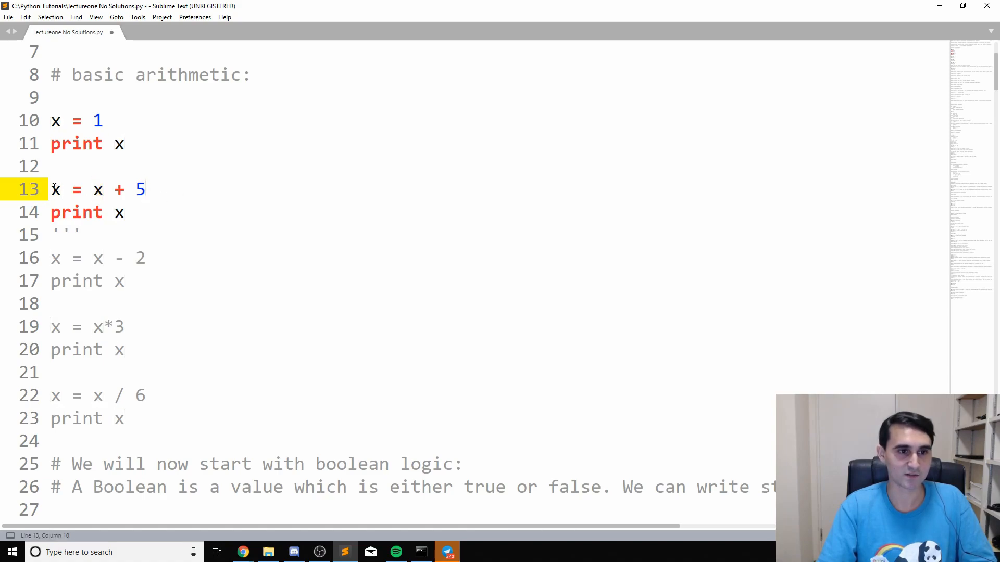
drag(51, 189, 108, 189)
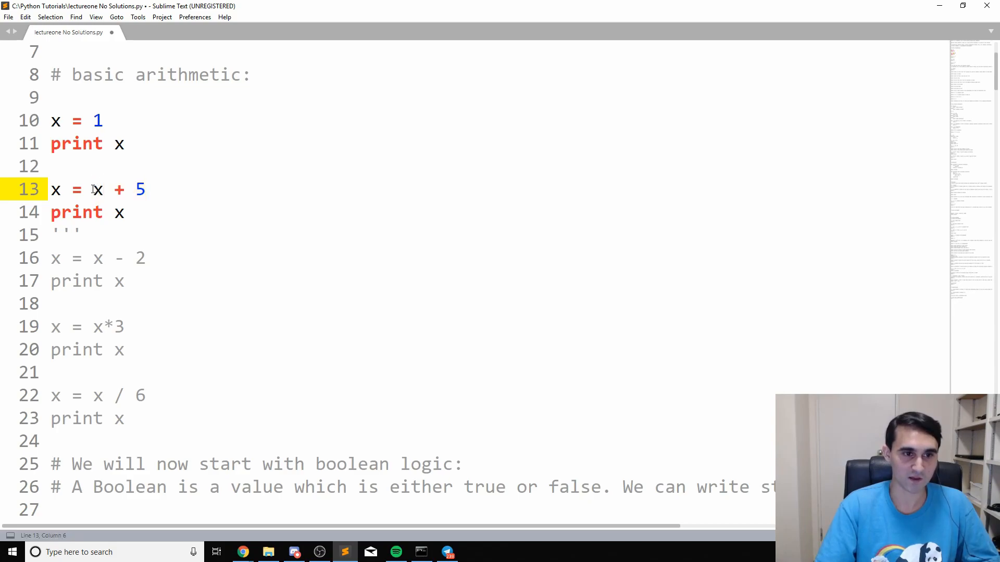
double_click(97, 189)
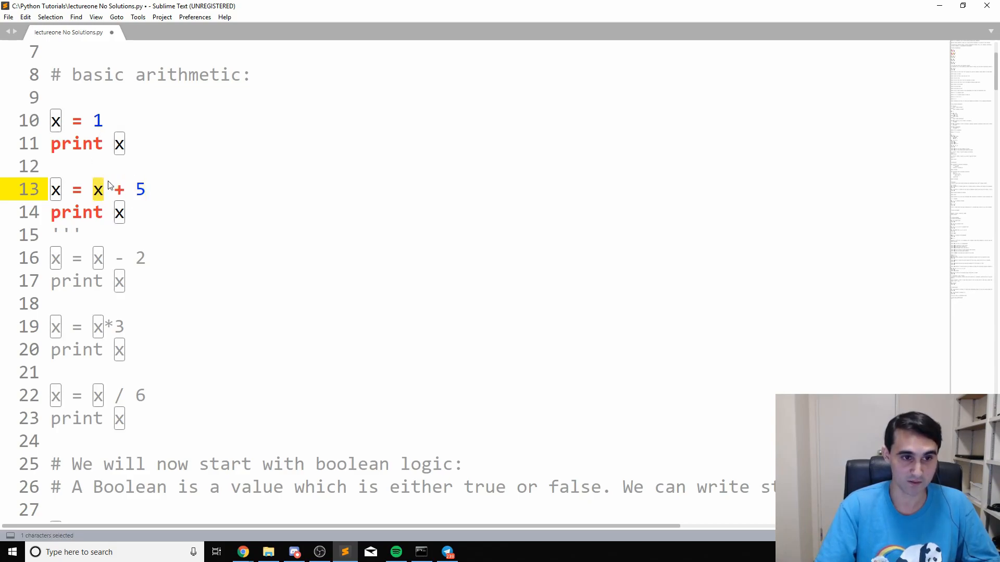
click(144, 190)
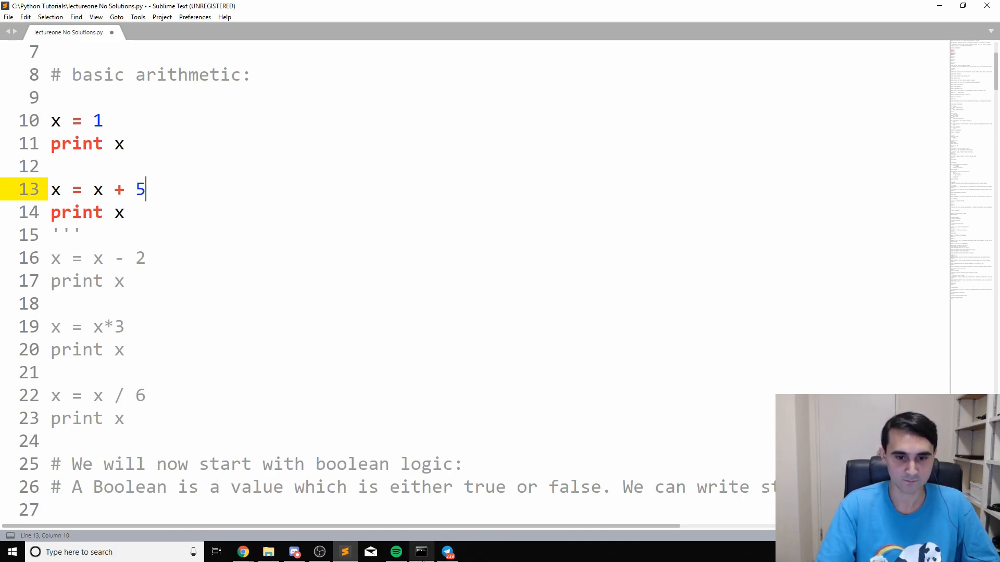
Step: Rerun the lecture script in Command Prompt so it prints 1 and then 6
click(420, 552)
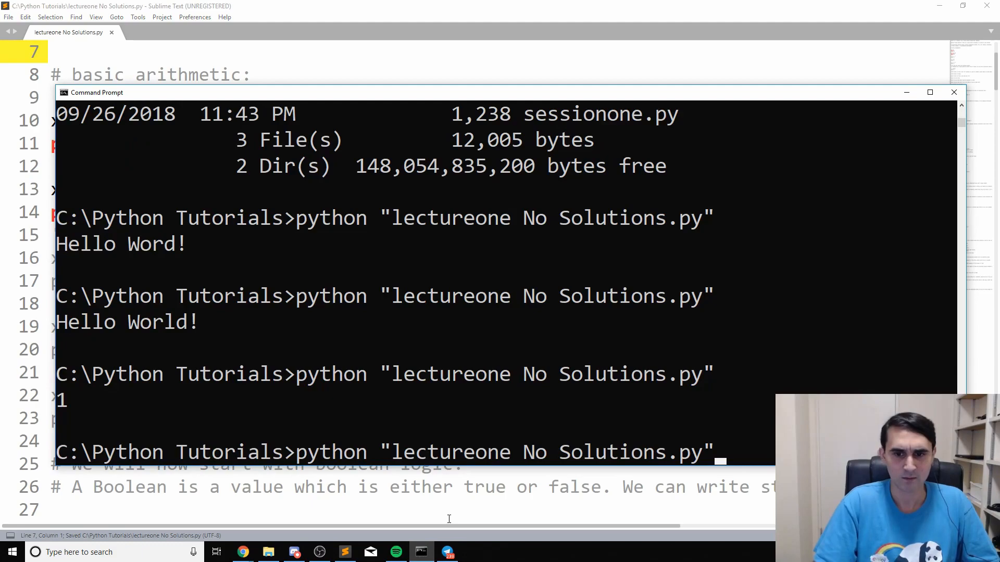
key(Return)
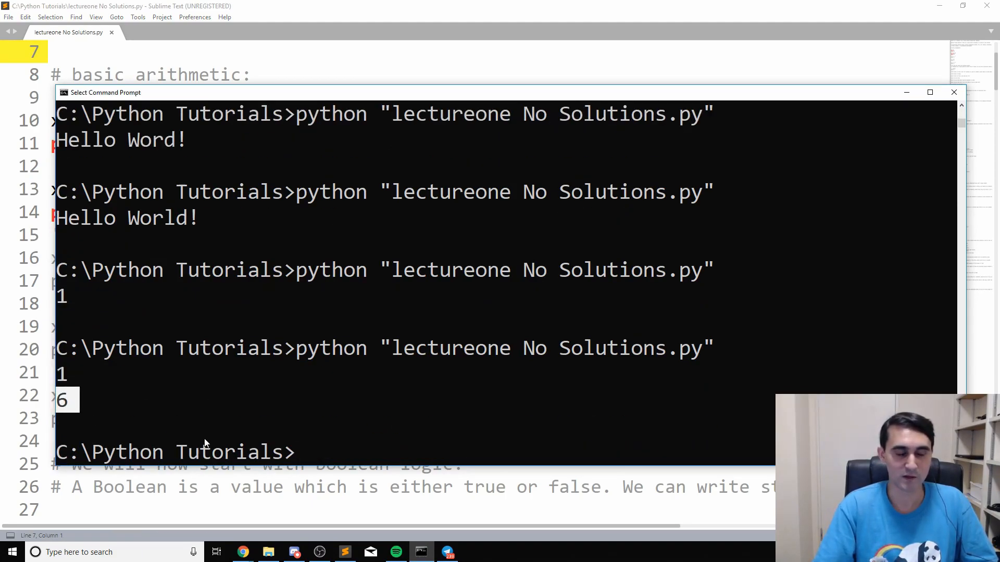
mouse_move(551, 270)
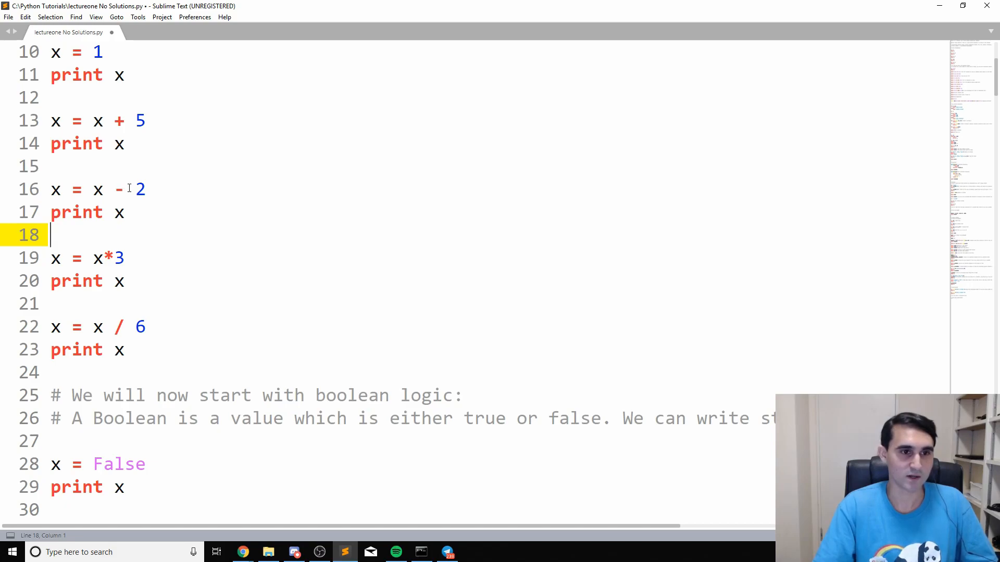
Step: Start the ''' comment block after line 17 so x = x - 2 and its print run, and save
text(''')
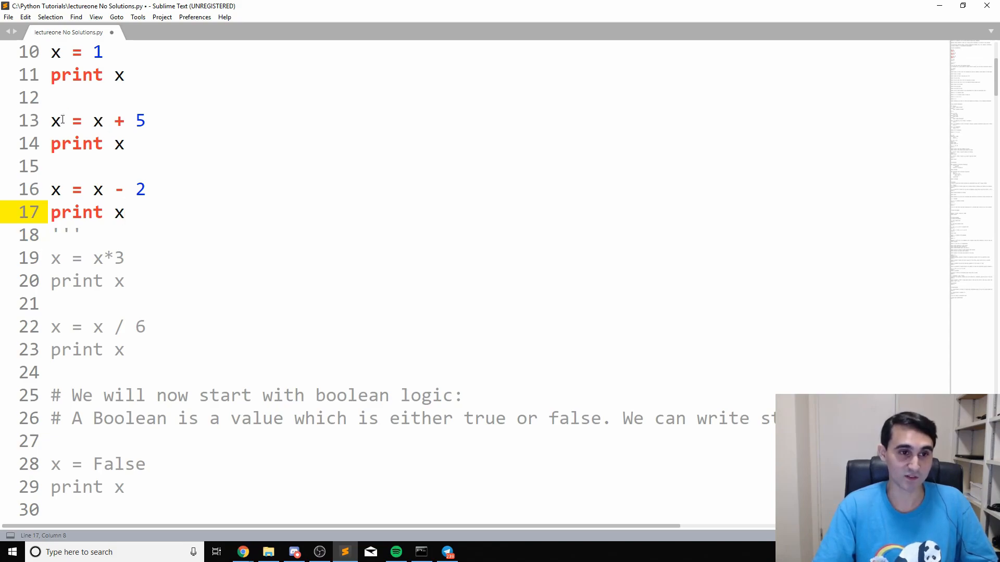
scroll(up, 3)
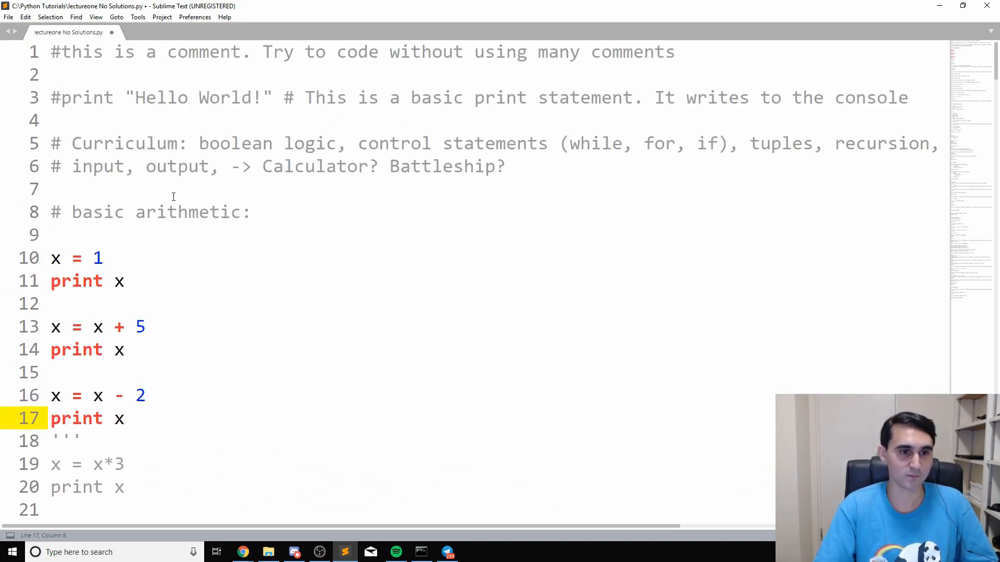
key(ctrl+s)
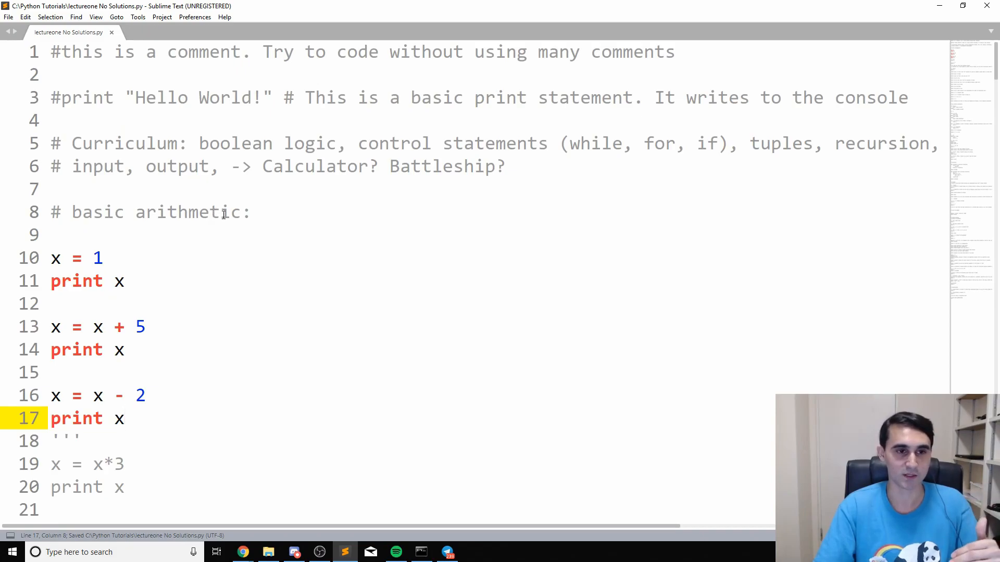
scroll(down, 3)
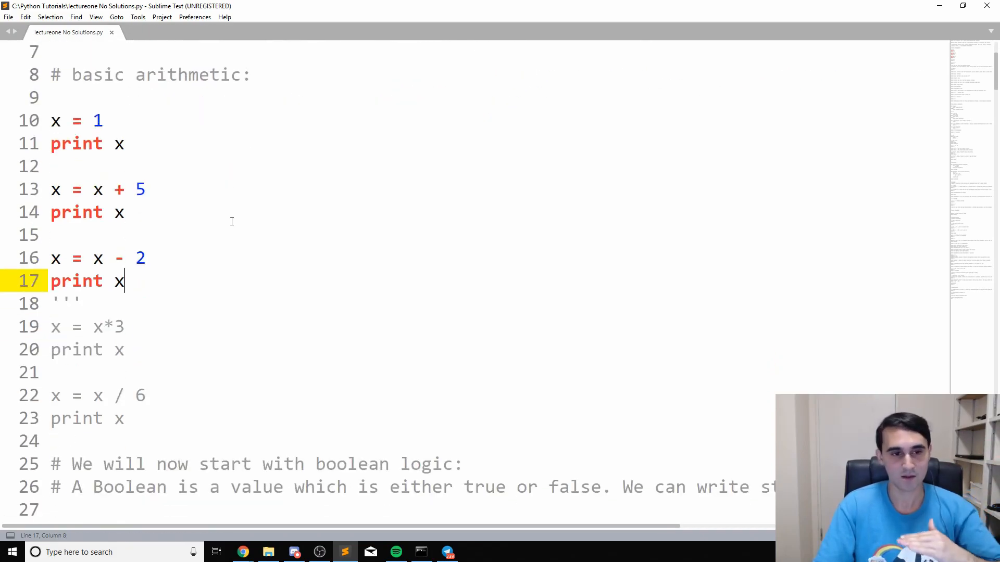
mouse_move(96, 247)
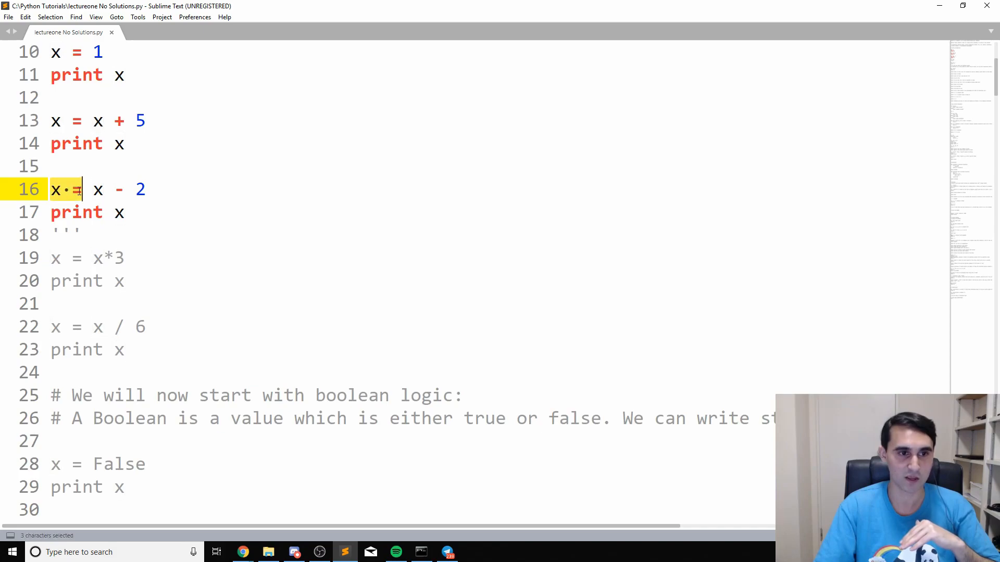
click(61, 190)
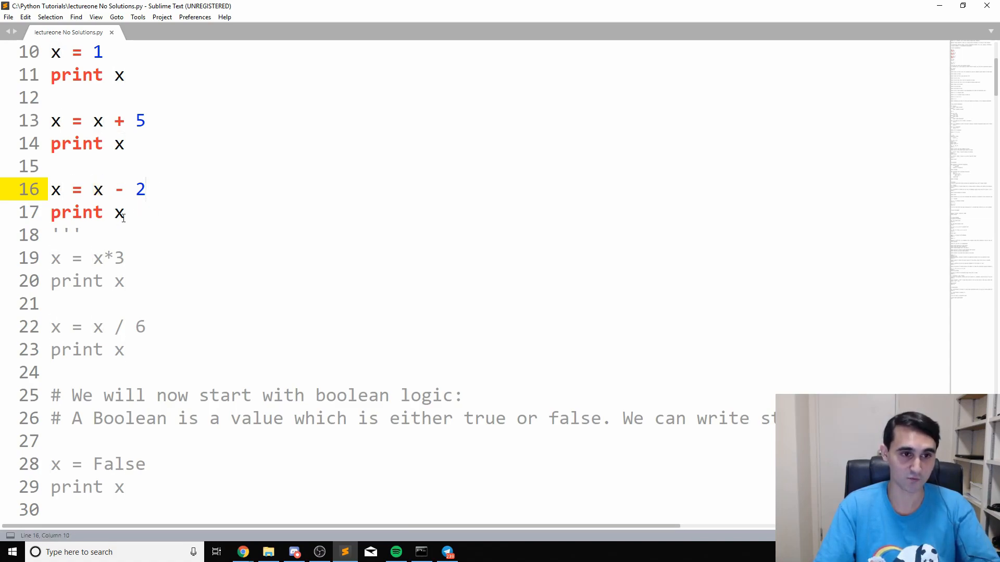
mouse_move(102, 154)
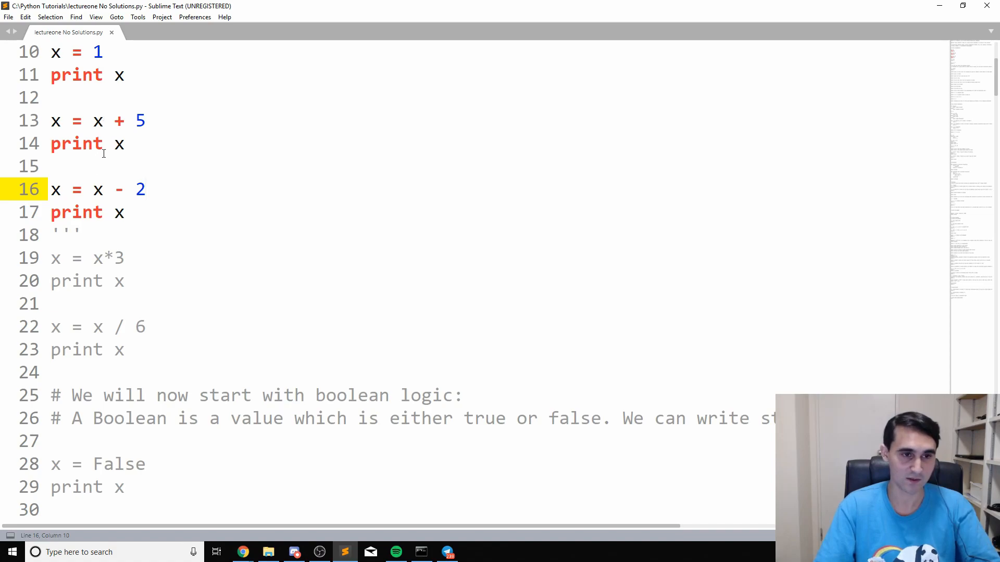
click(54, 167)
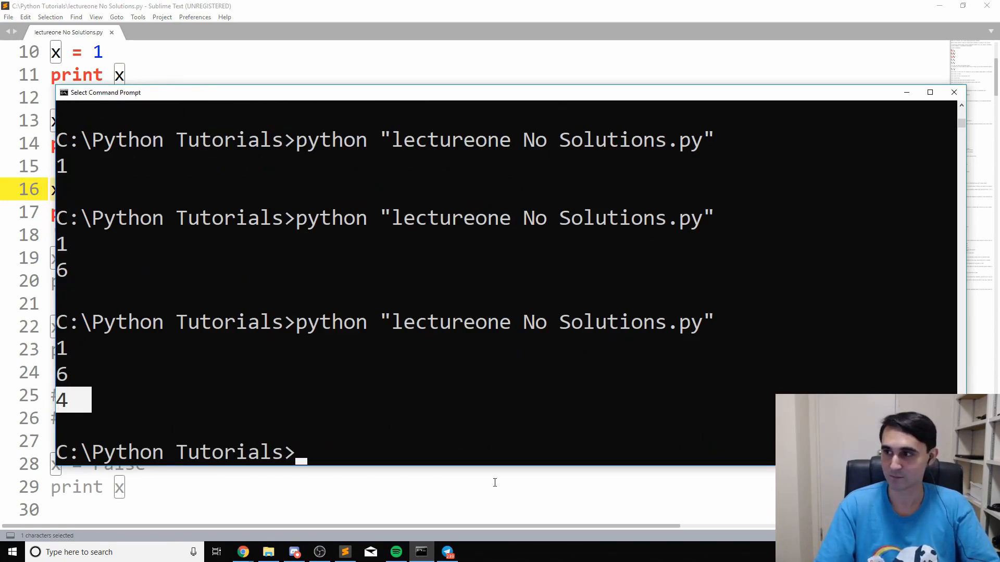
mouse_move(717, 211)
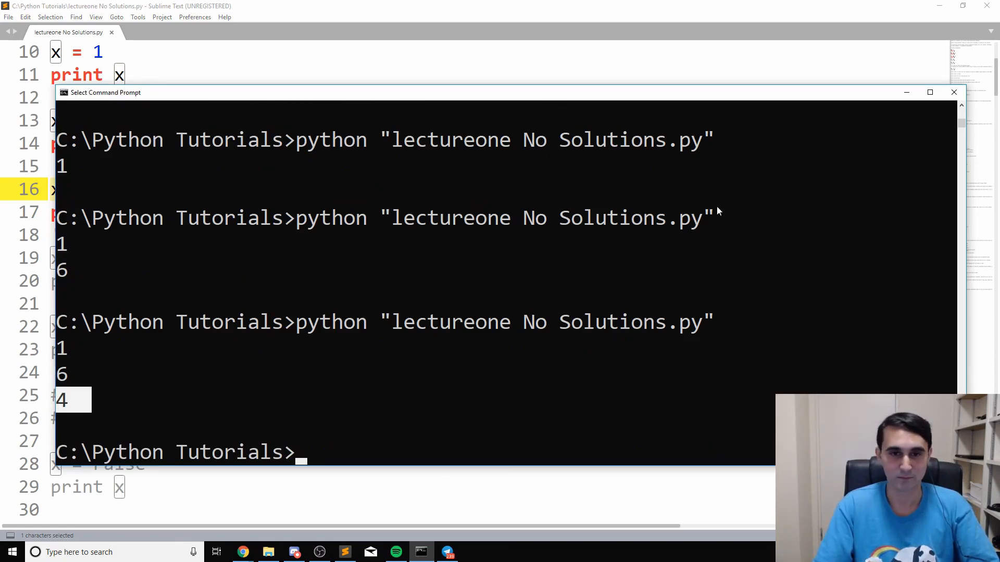
Step: Rerun the script in Command Prompt so it prints 1, 6 and 4
click(953, 91)
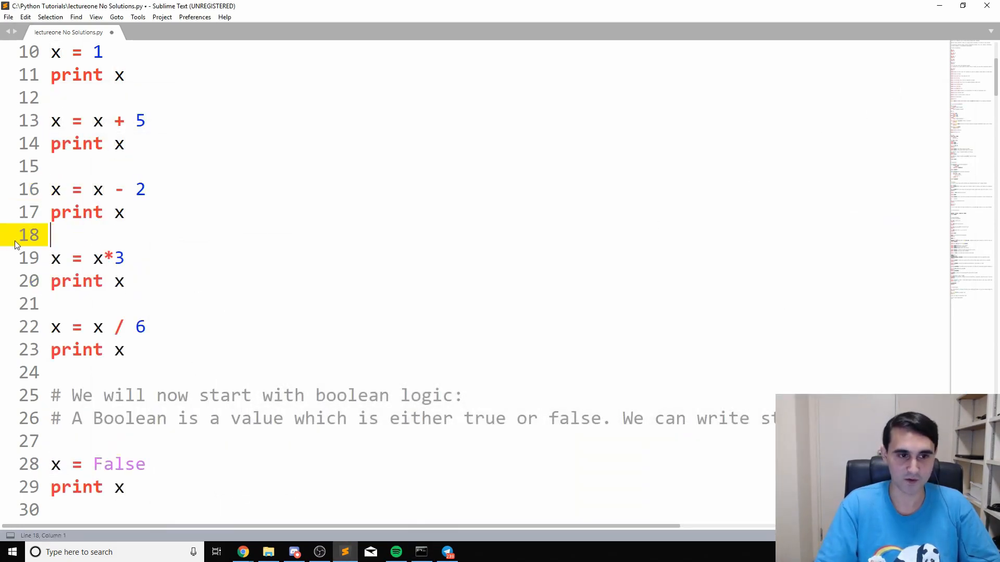
Step: Place the ''' marker below line 20 so x = x*3 and print x become active code
click(77, 304)
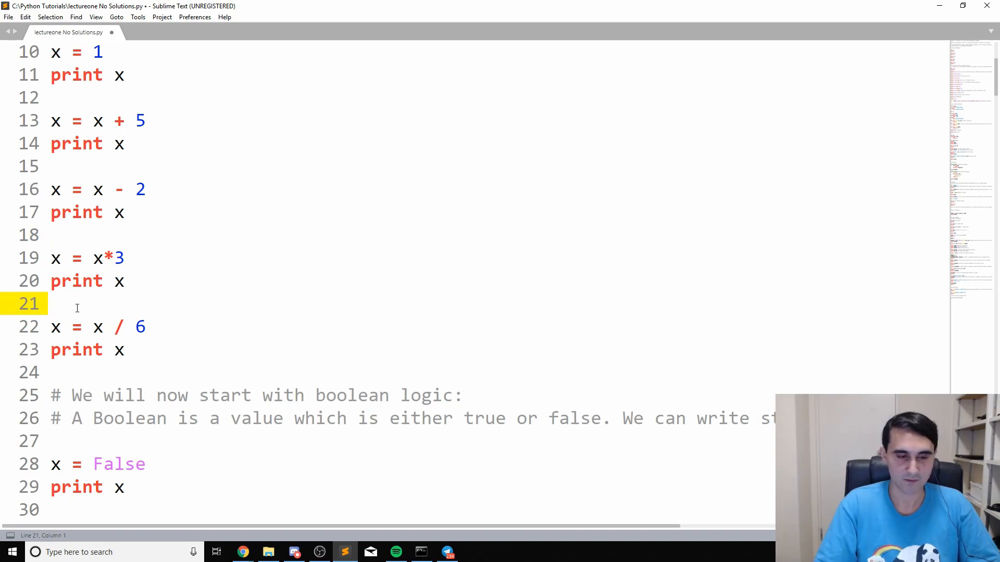
text(''')
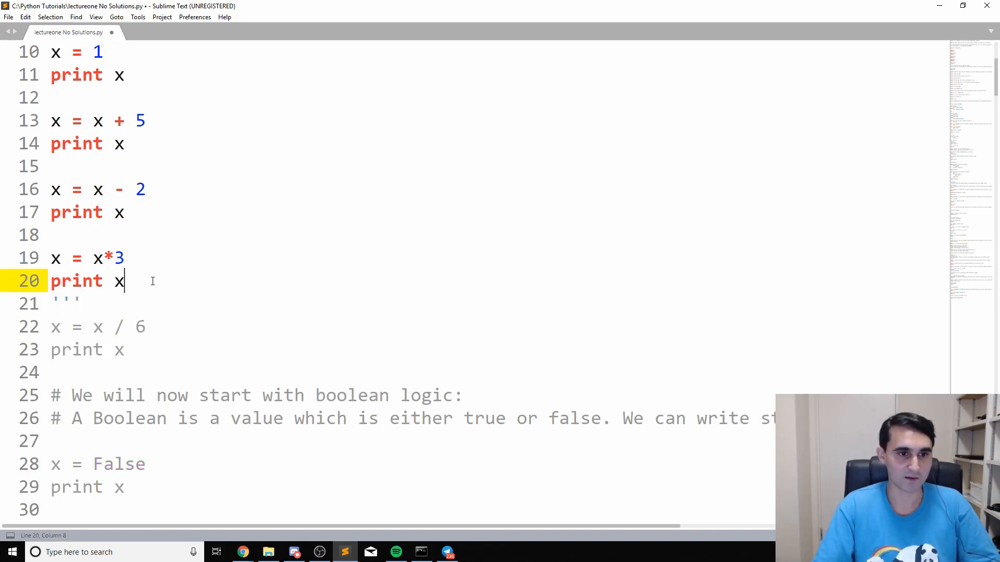
mouse_move(553, 347)
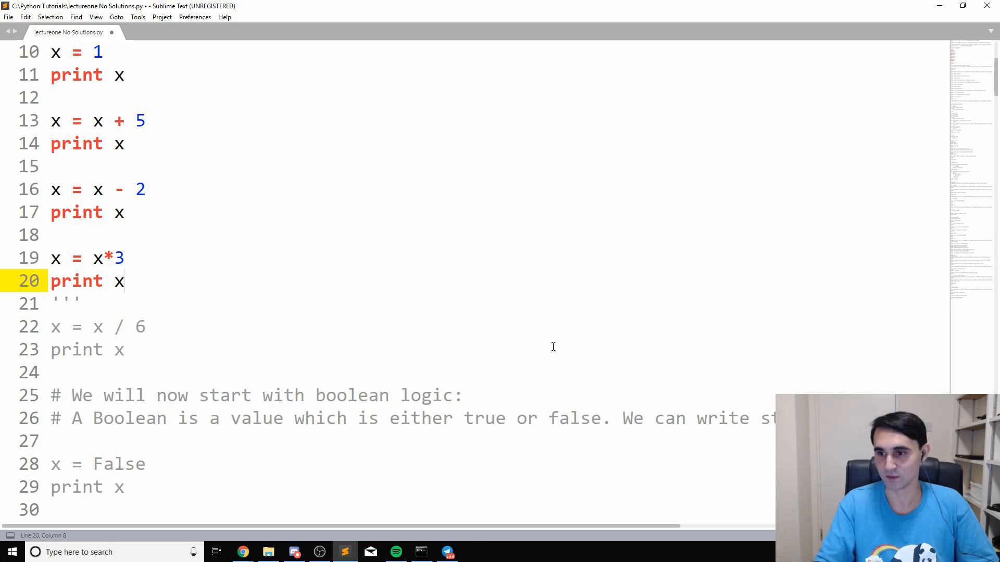
click(124, 281)
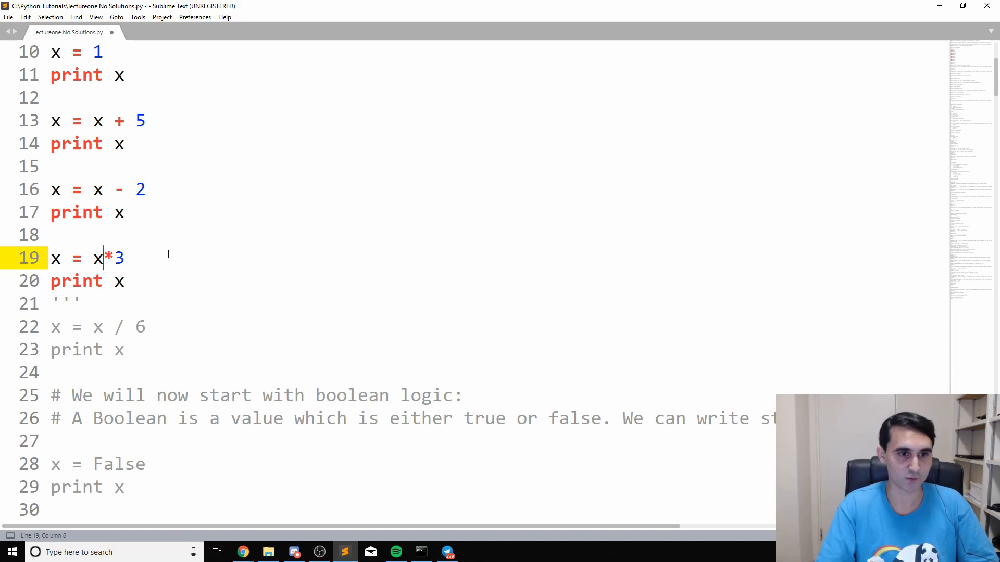
Step: Tidy the spacing around the minus sign on line 16 and save the script
click(104, 189)
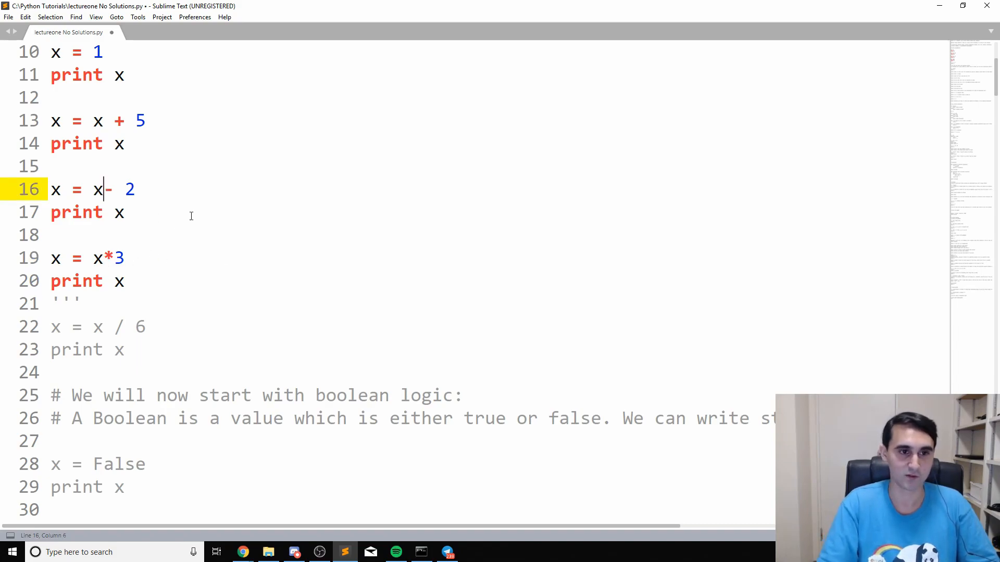
key(Delete)
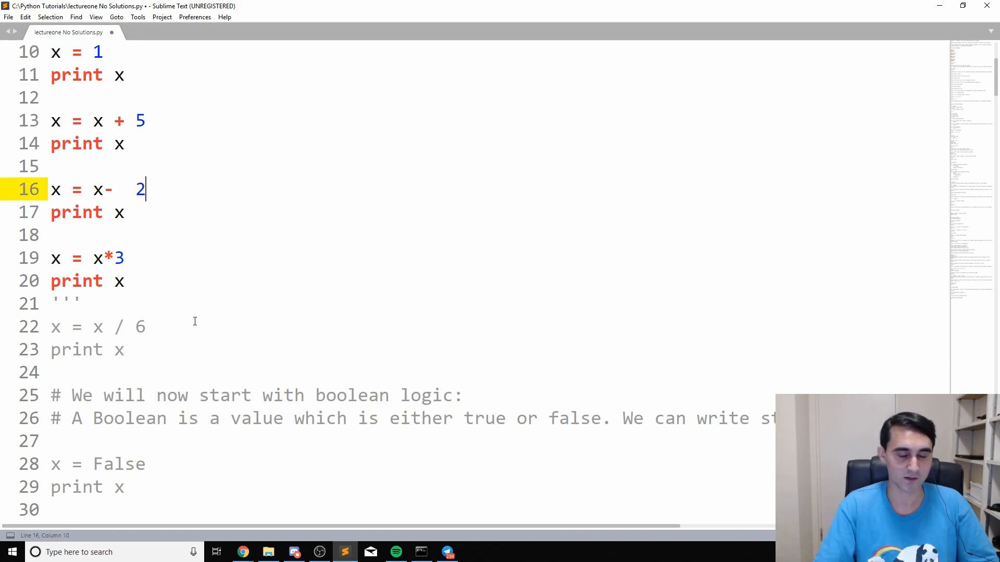
key(ctrl+s)
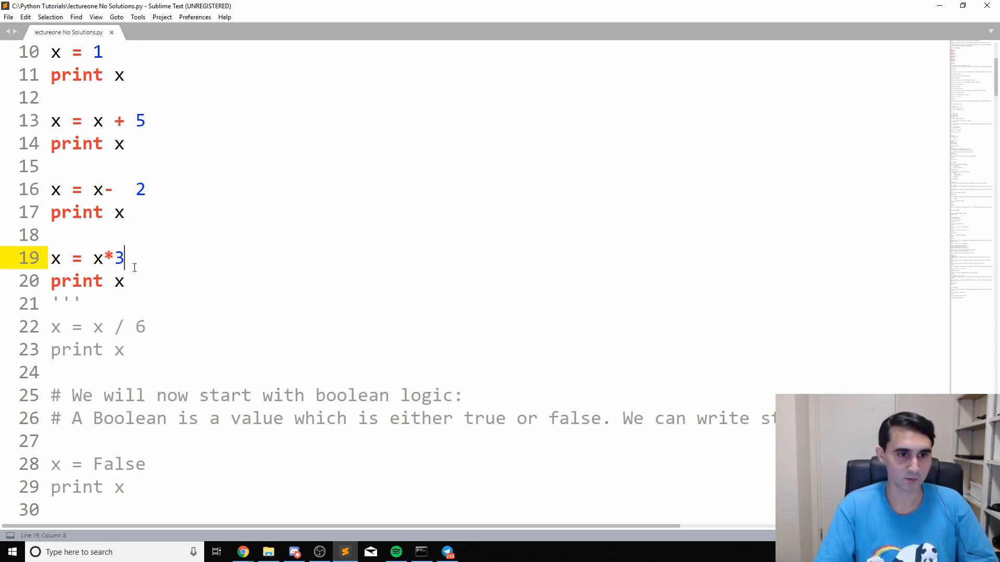
mouse_move(104, 204)
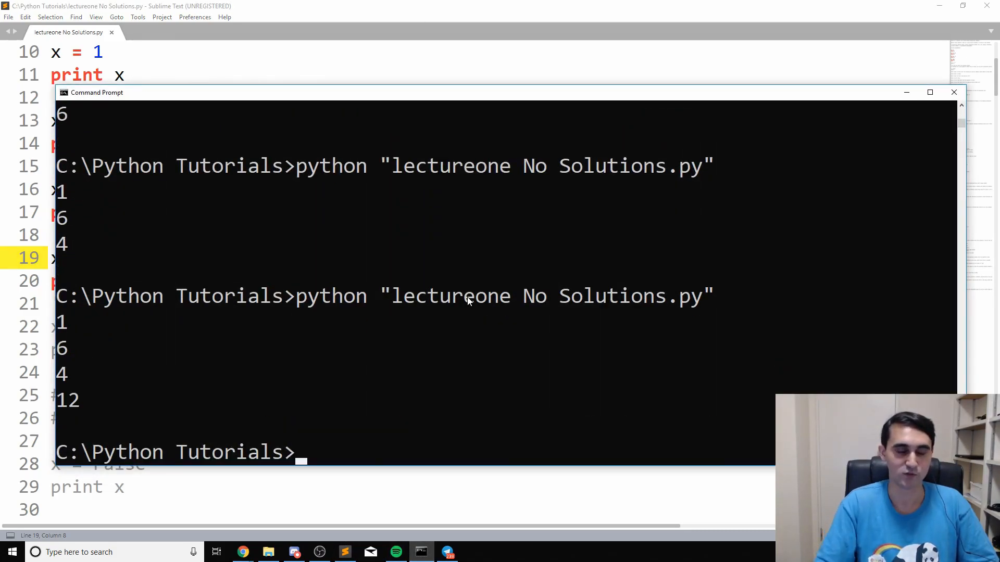
mouse_move(252, 88)
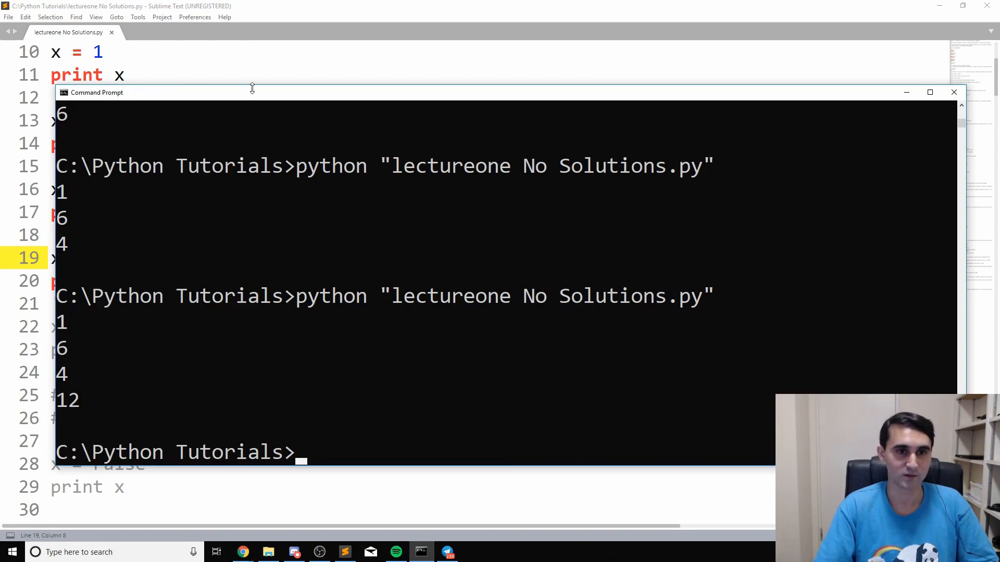
Step: Move the Command Prompt window aside after the run prints 1, 6, 4 and 12
drag(255, 93, 369, 74)
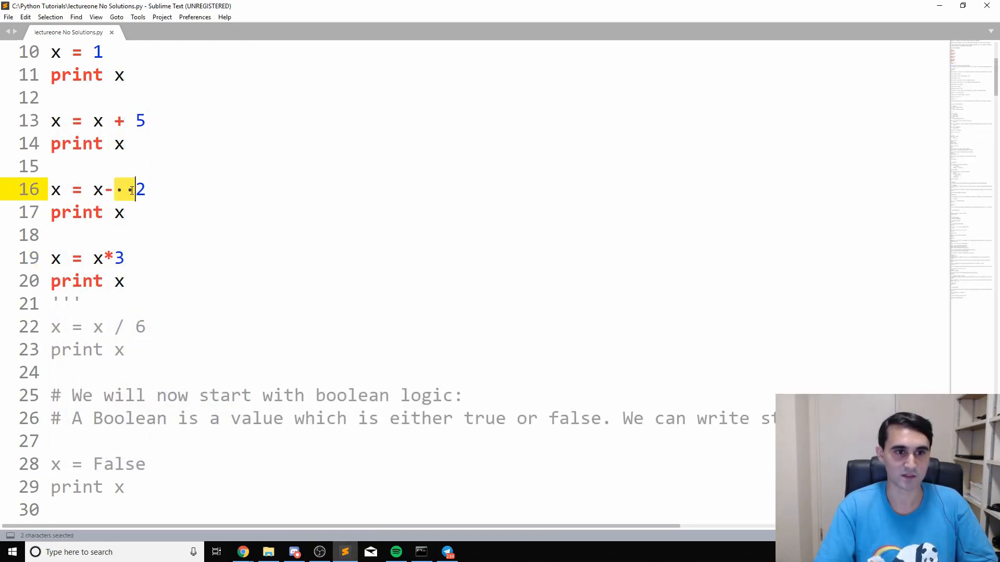
Step: Make lines 16 and 19 read x = x - 2 and x = x * 3, save, and cancel the unregistered-copy dialog
key(Delete)
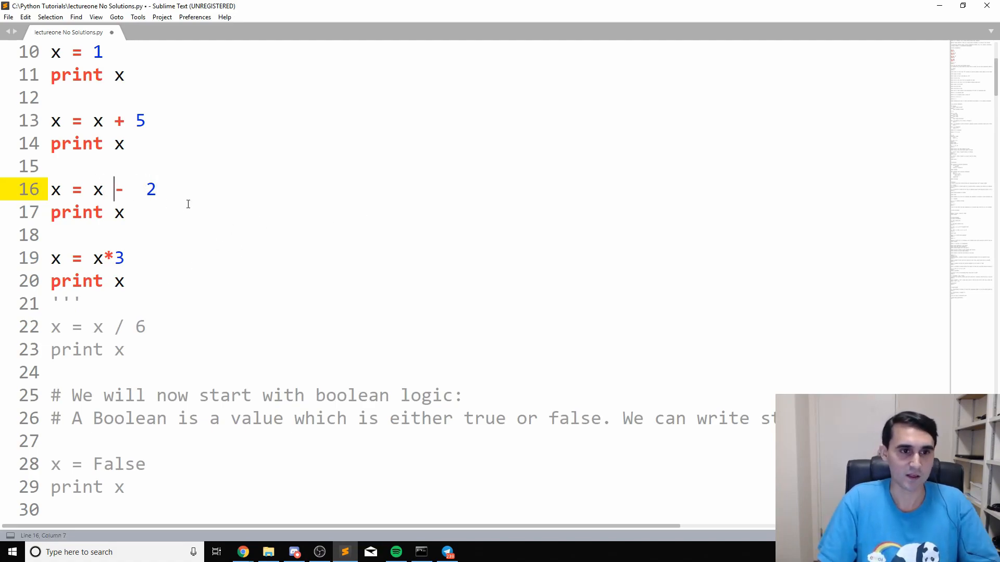
click(70, 304)
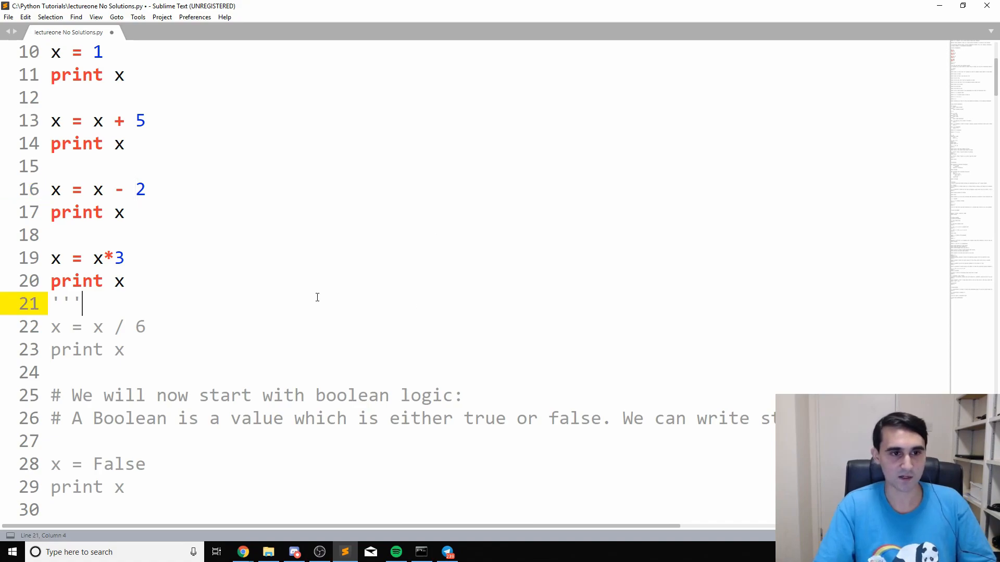
key(ctrl+s)
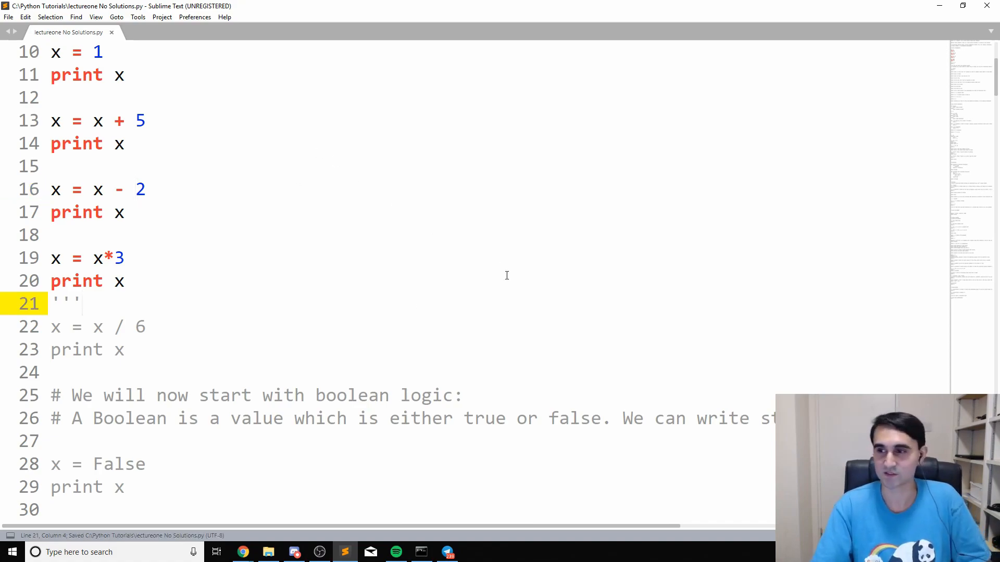
mouse_move(191, 232)
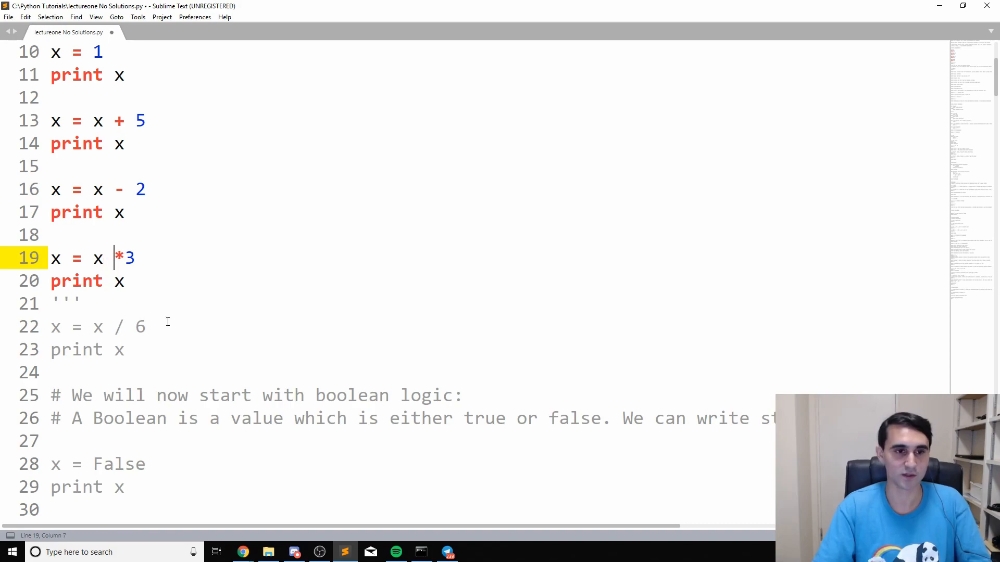
key(ctrl+s)
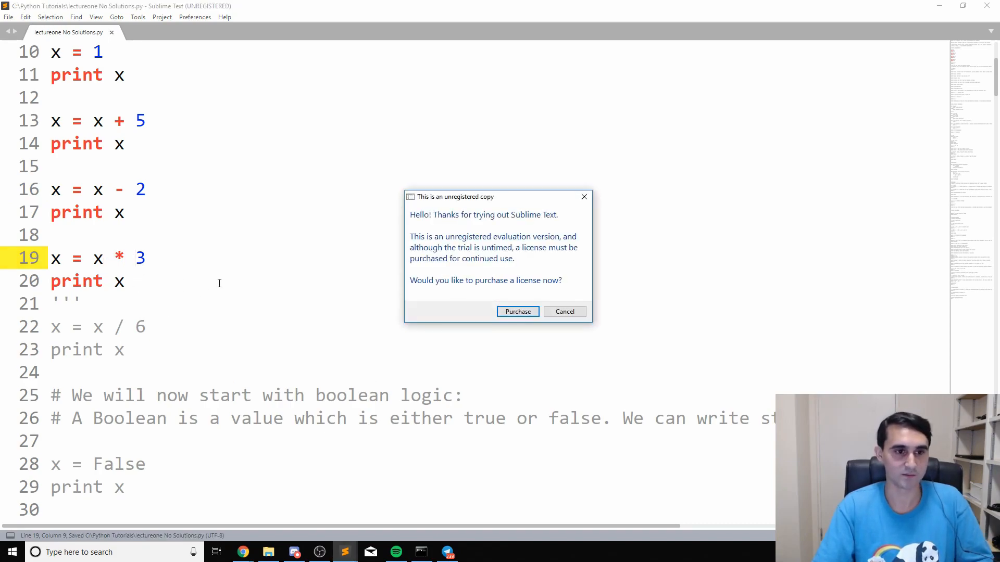
click(564, 312)
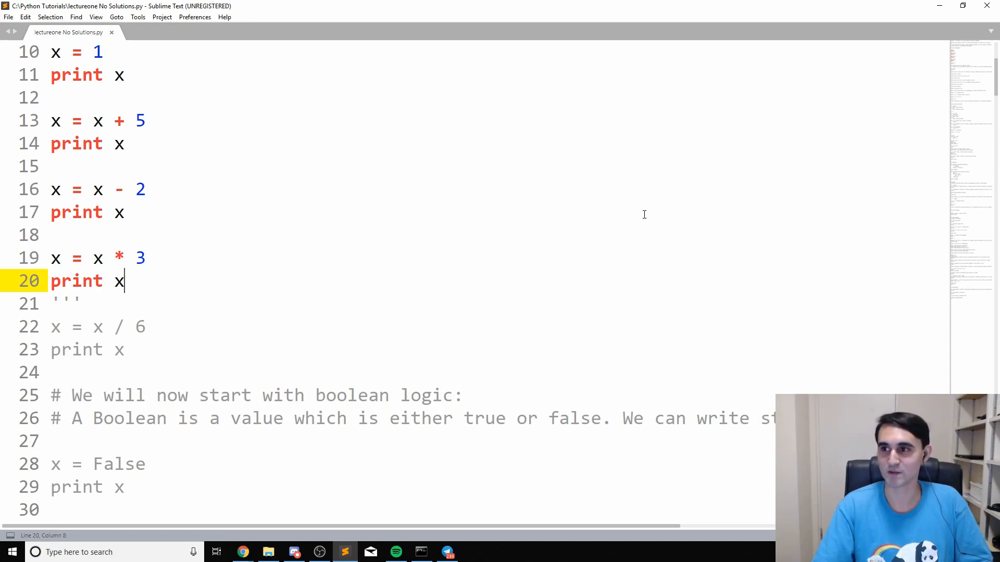
mouse_move(228, 359)
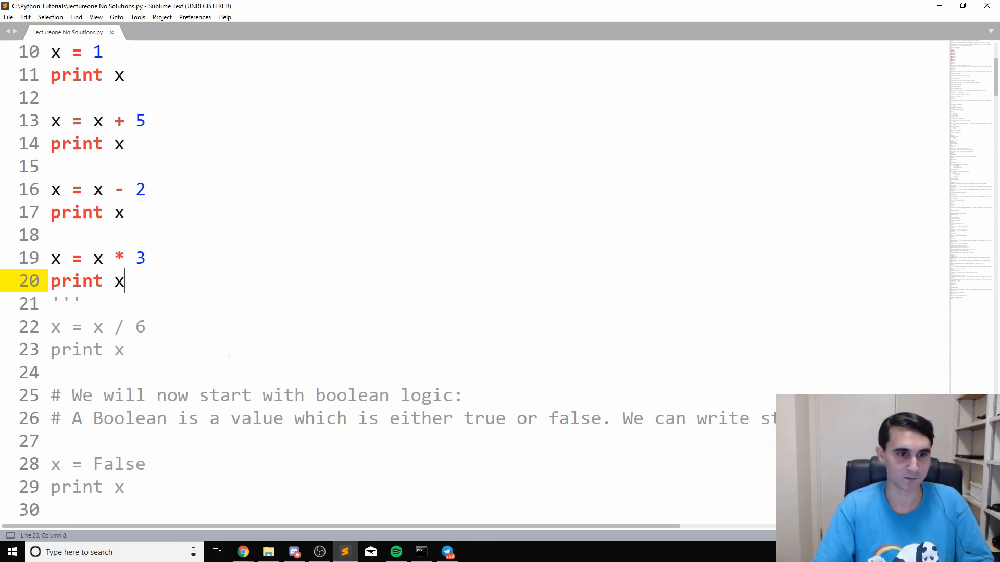
click(83, 304)
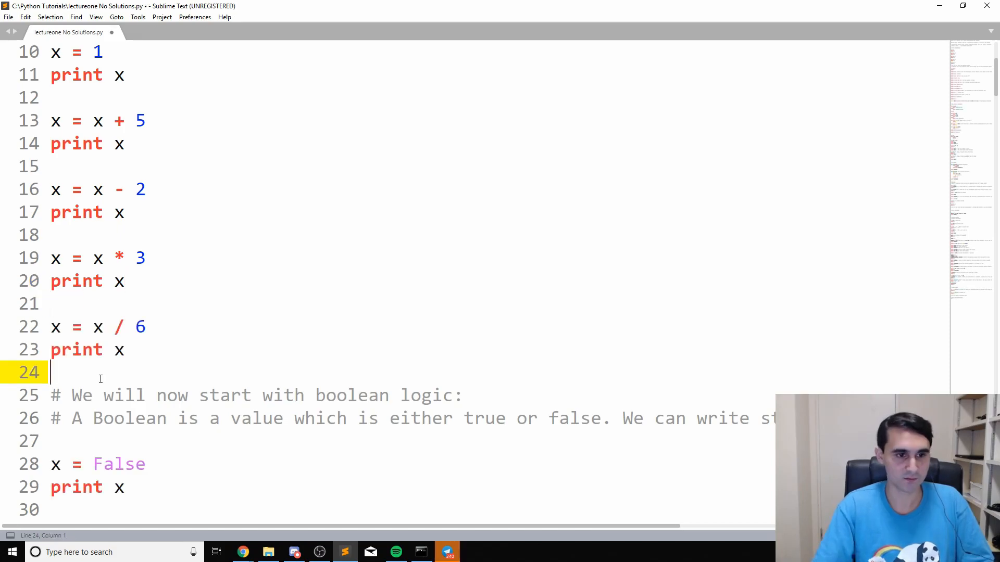
Step: Place ''' on line 24 so x = x / 6 and print x are uncommented, reviewing the division line
text(''')
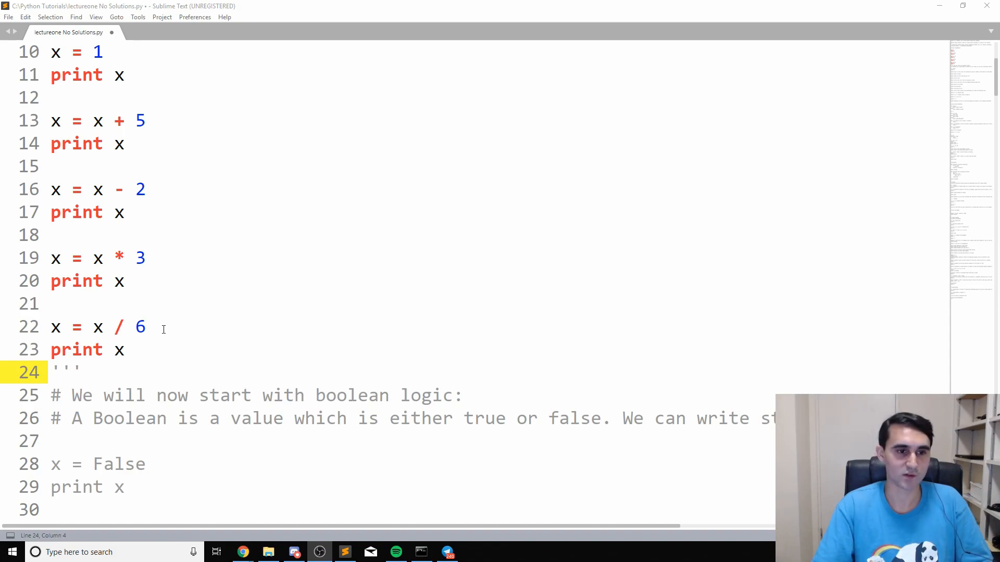
double_click(118, 327)
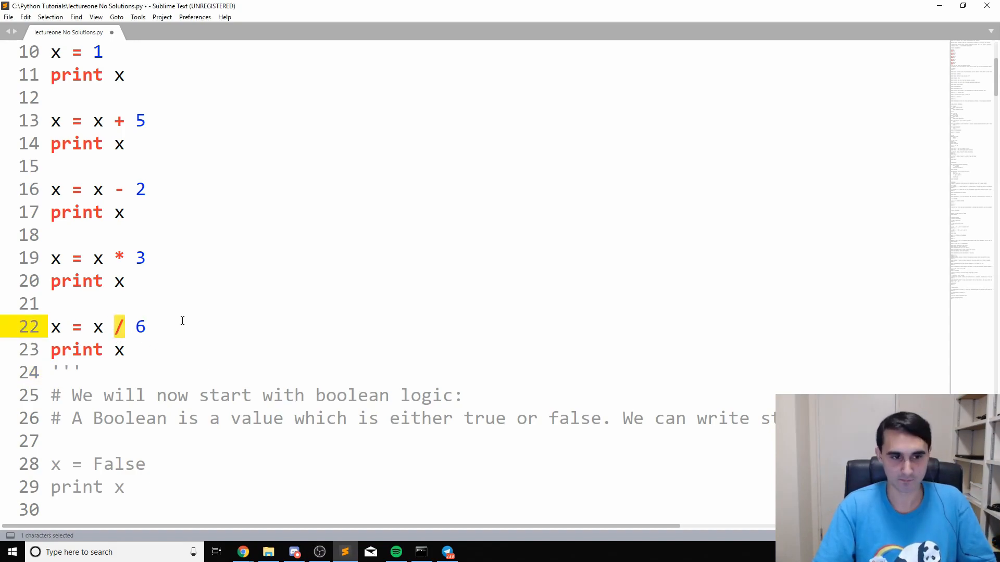
click(146, 326)
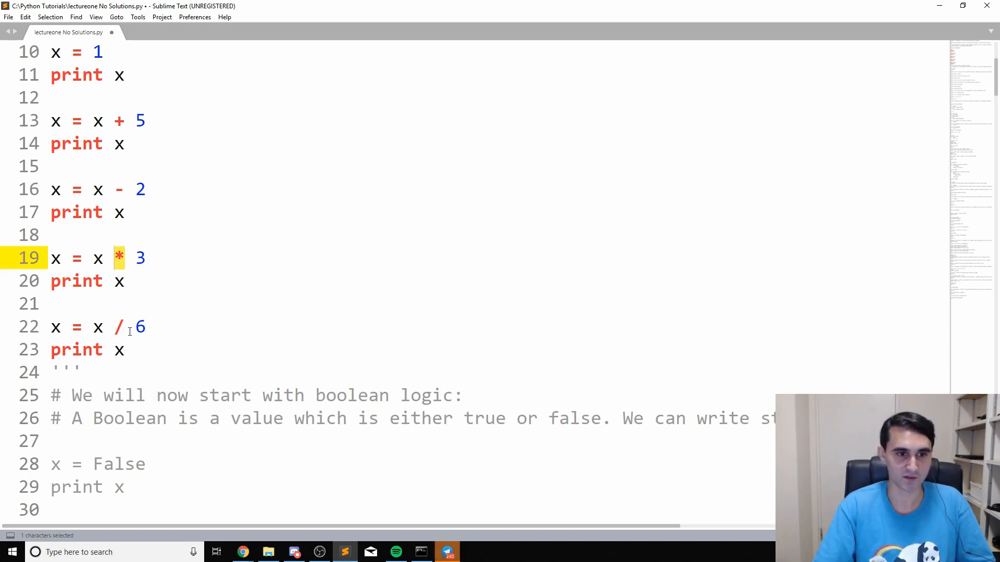
click(191, 327)
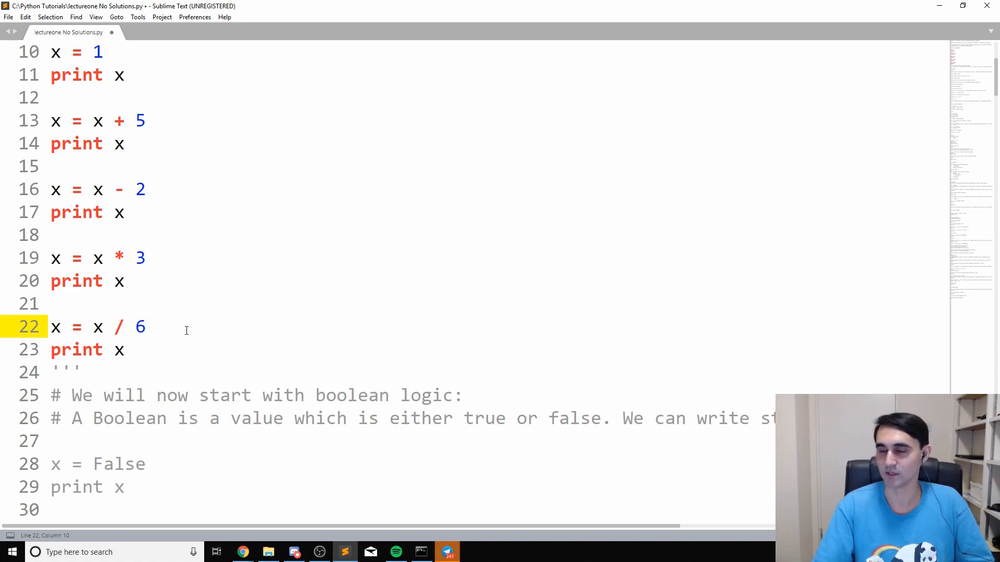
scroll(down, 3)
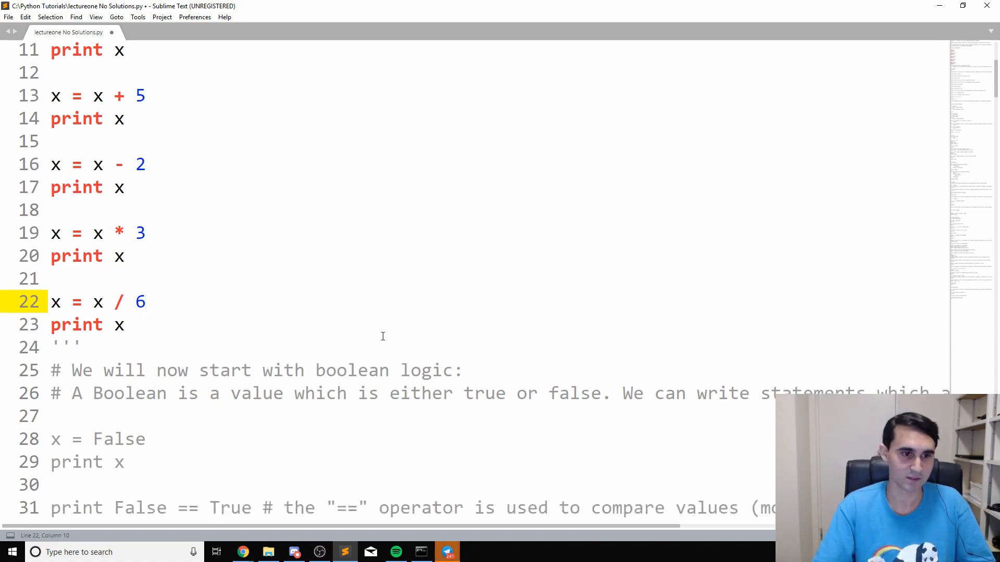
scroll(down, 3)
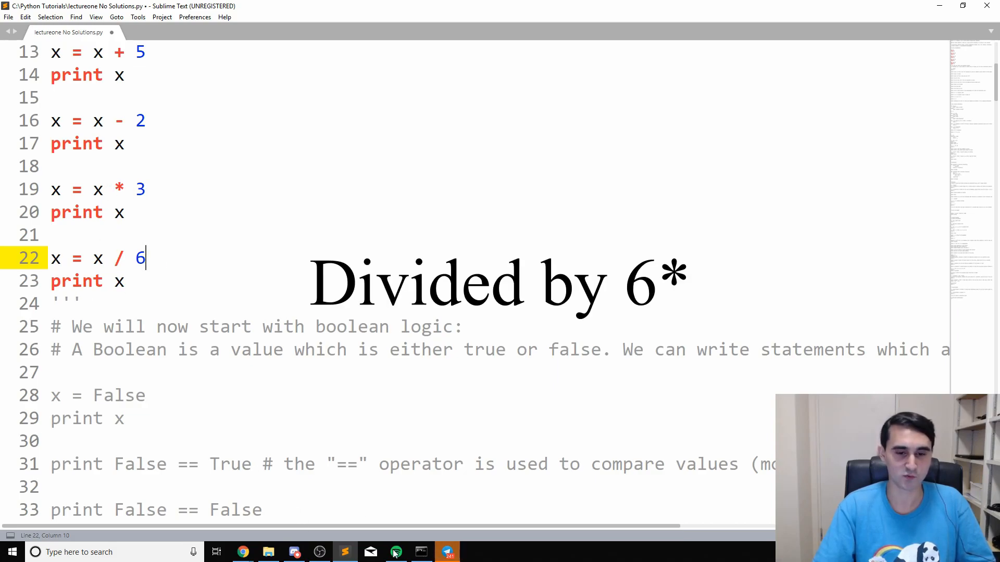
click(420, 552)
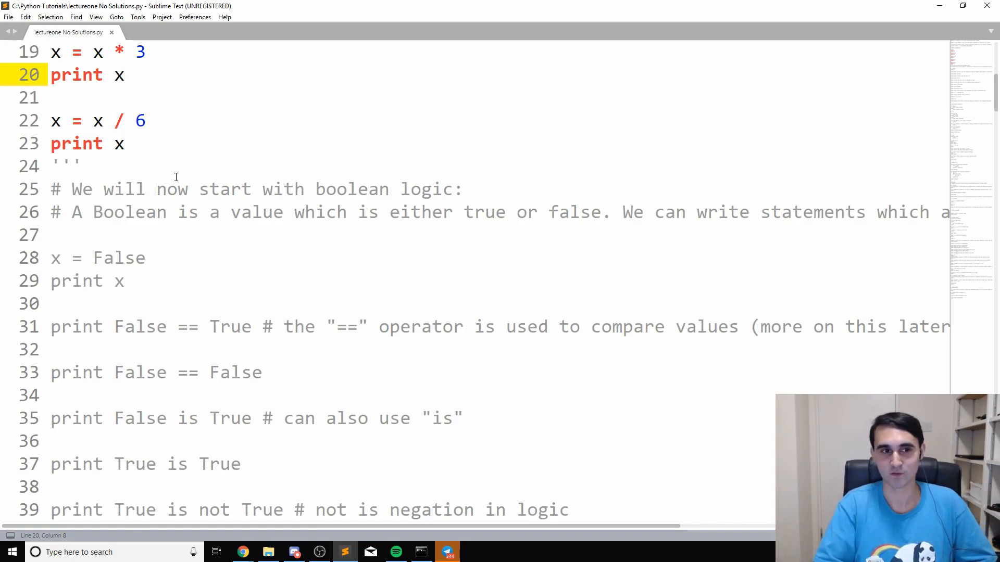
scroll(up, 3)
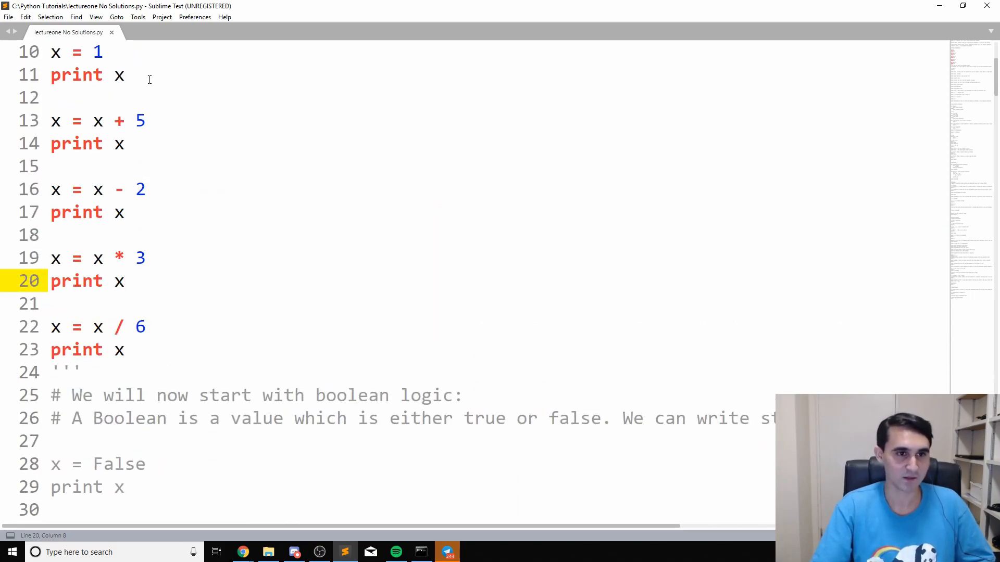
scroll(up, 3)
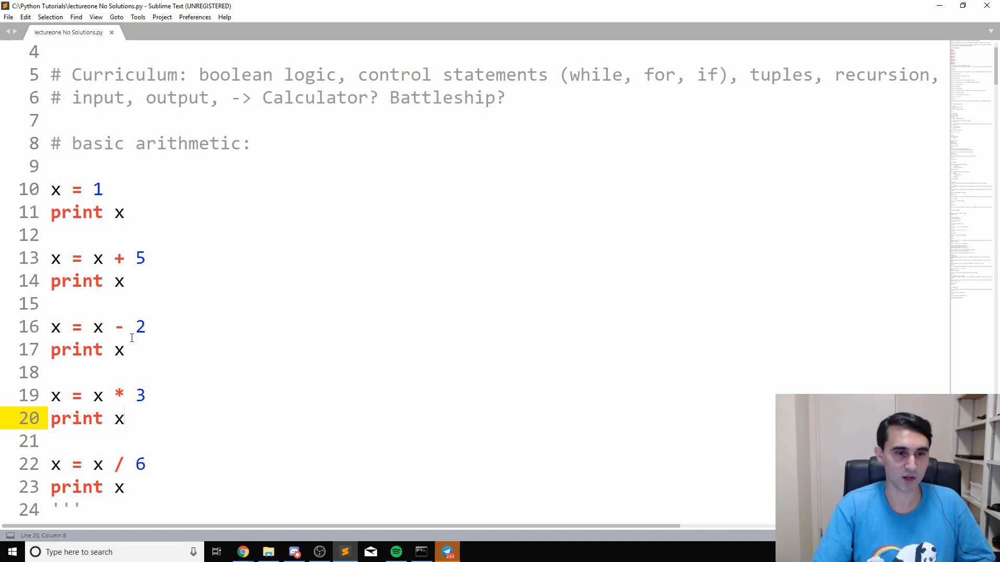
scroll(down, 3)
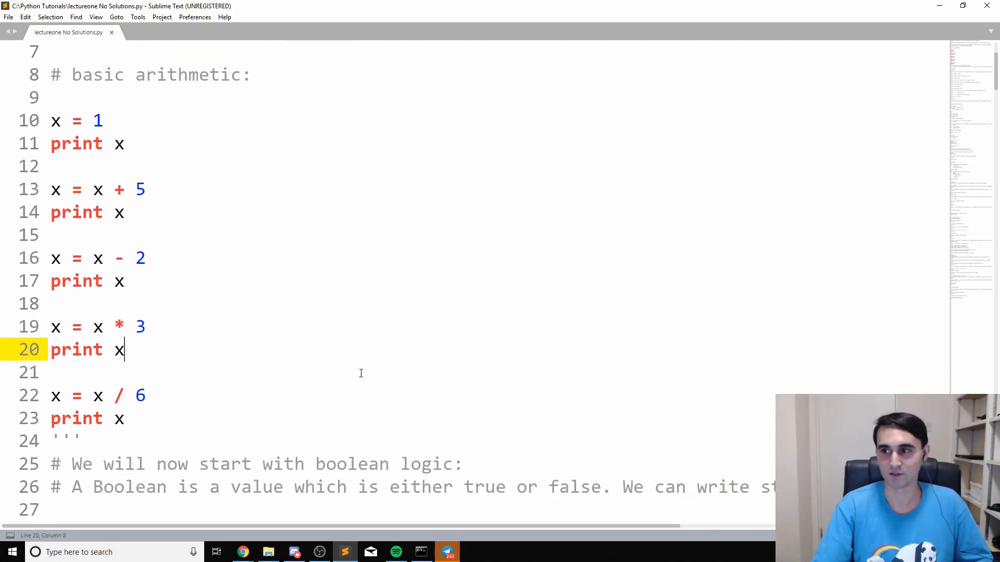
mouse_move(491, 312)
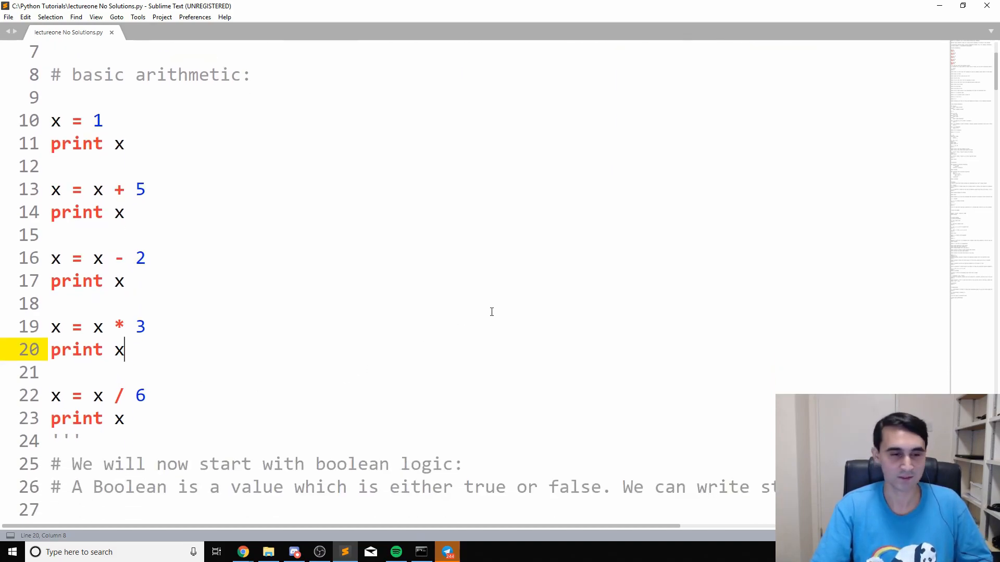
scroll(down, 3)
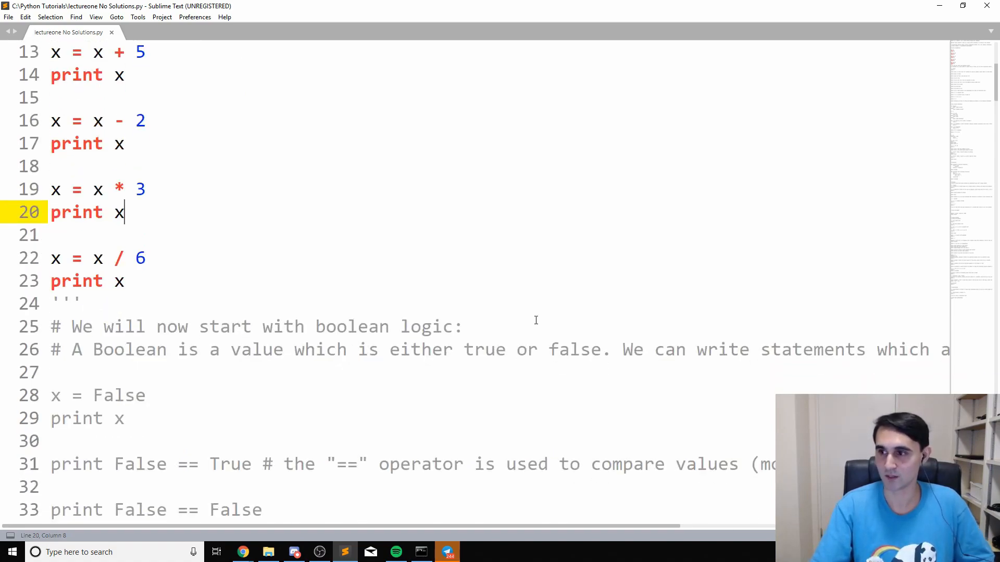
scroll(down, 3)
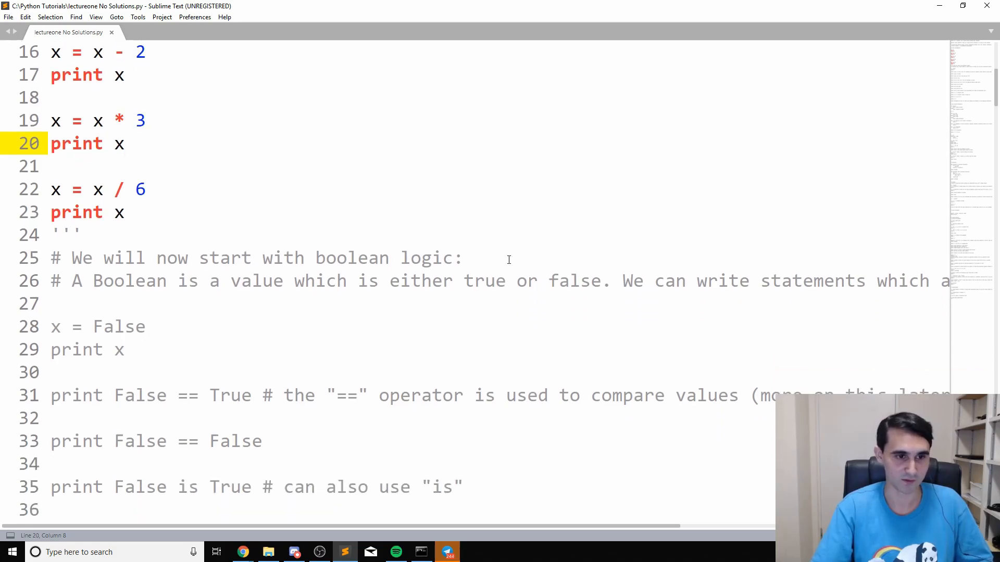